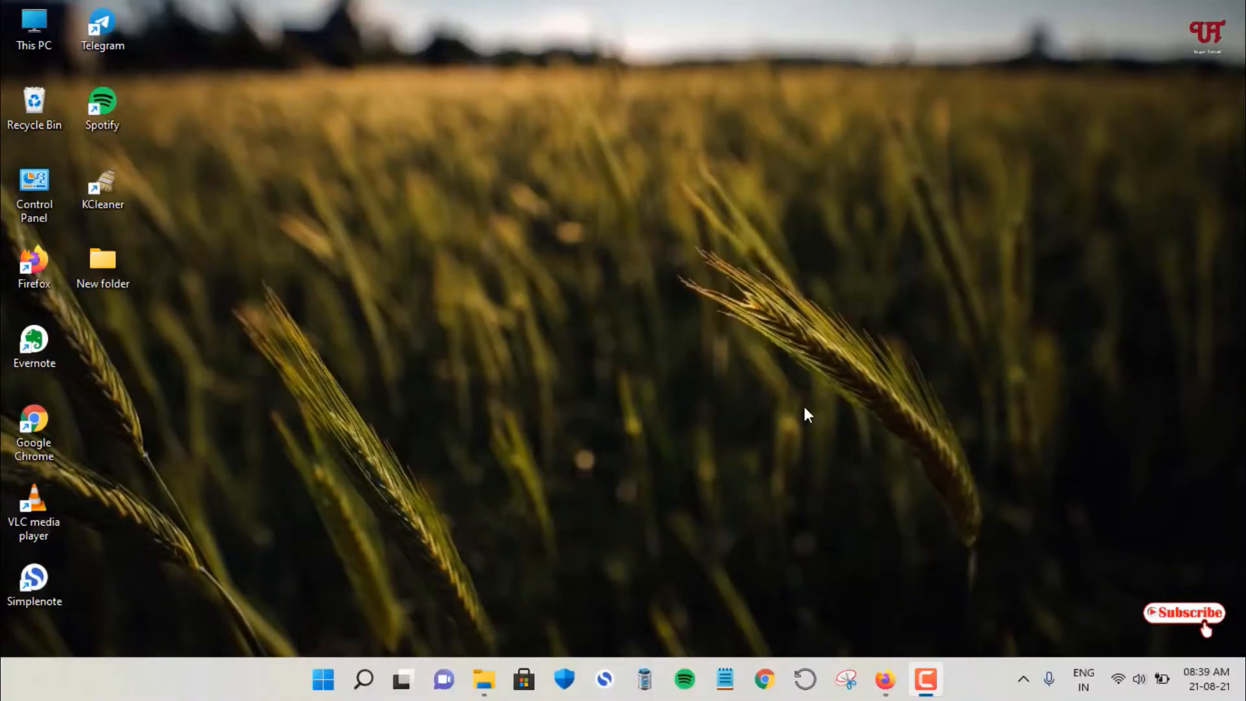
mouse_move(647, 371)
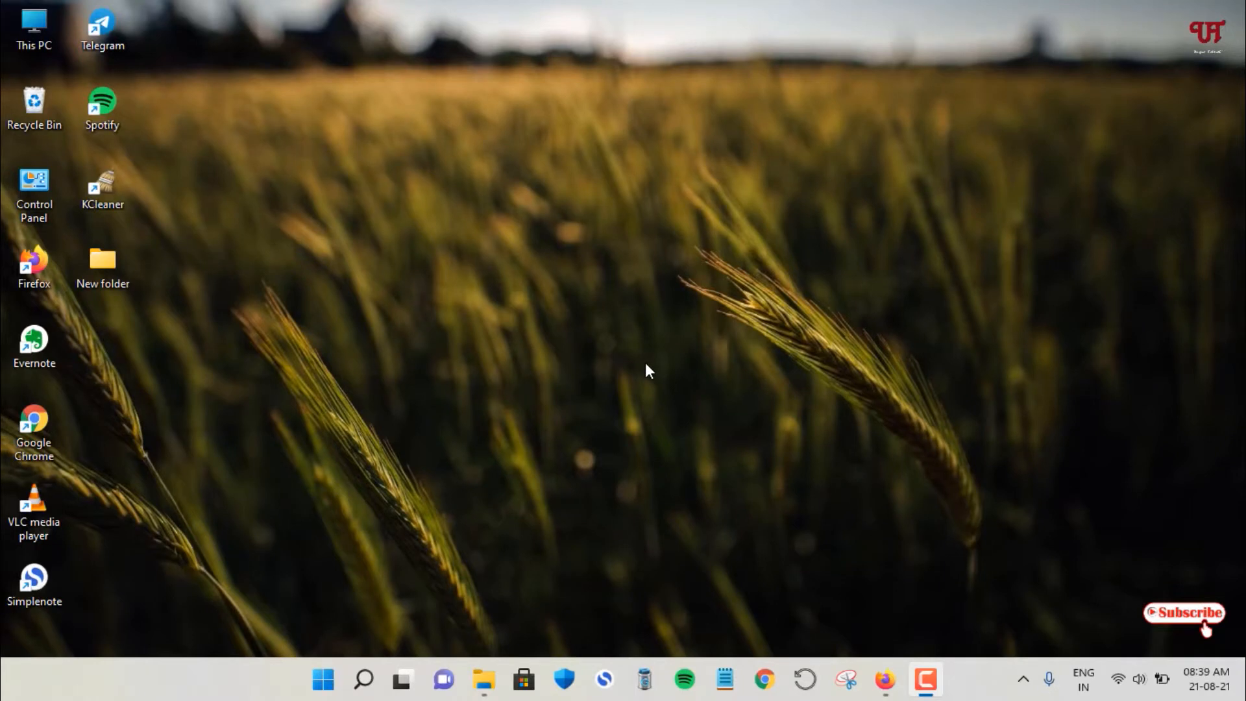
mouse_move(690, 315)
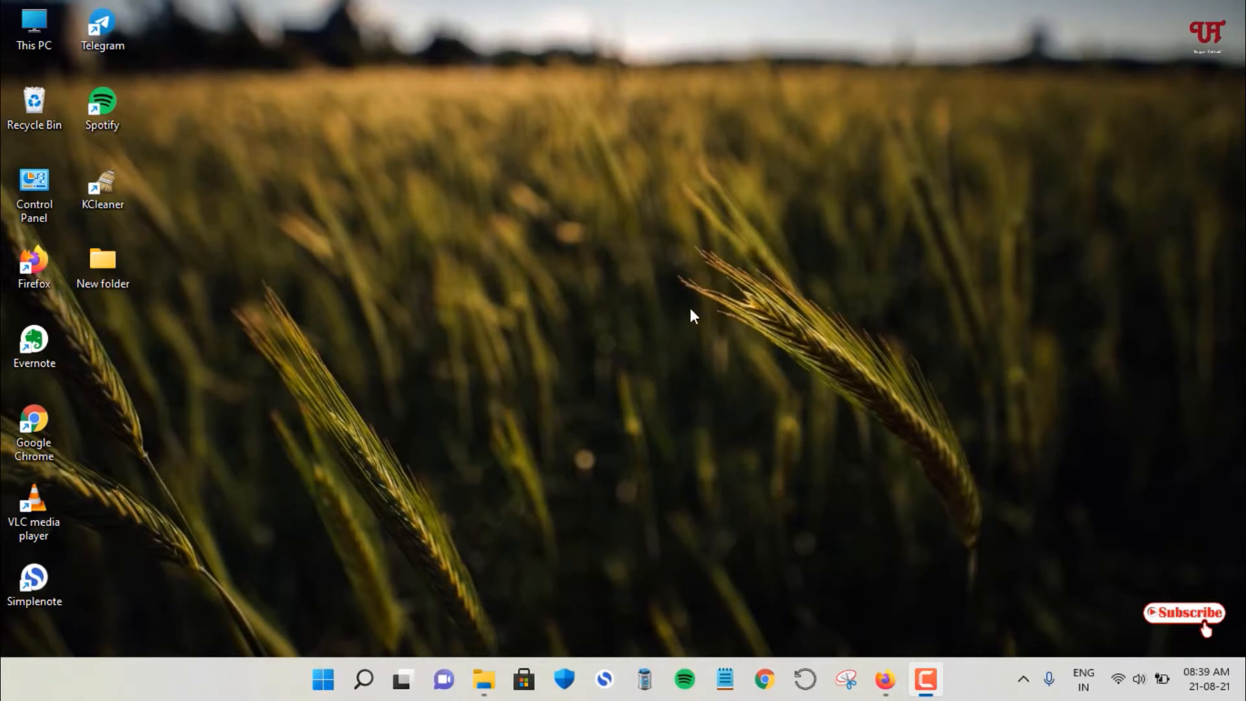
mouse_move(562, 340)
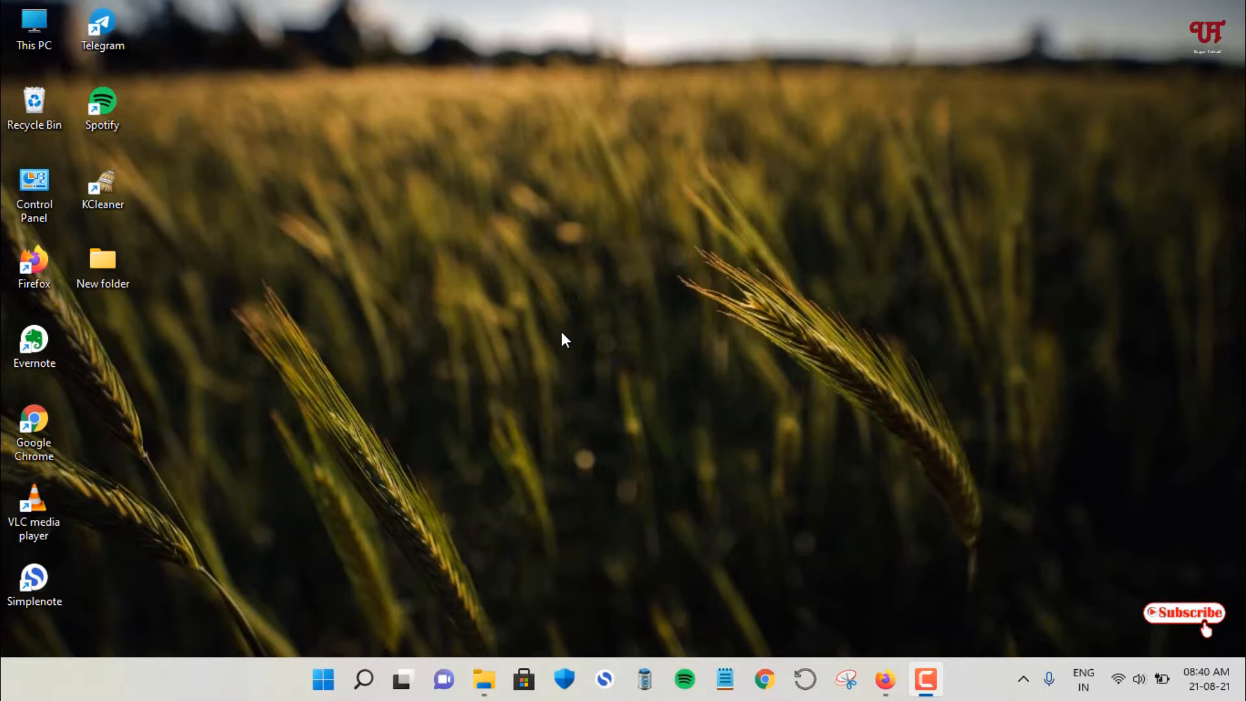
mouse_move(568, 344)
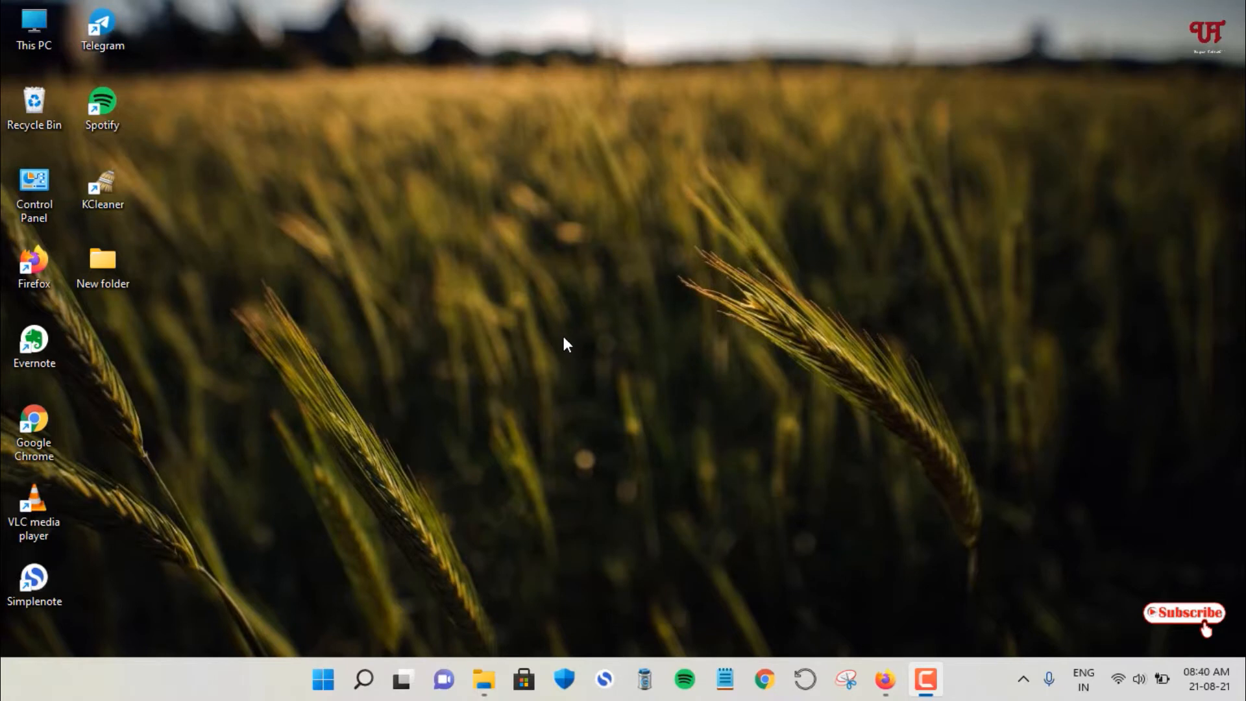
mouse_move(587, 357)
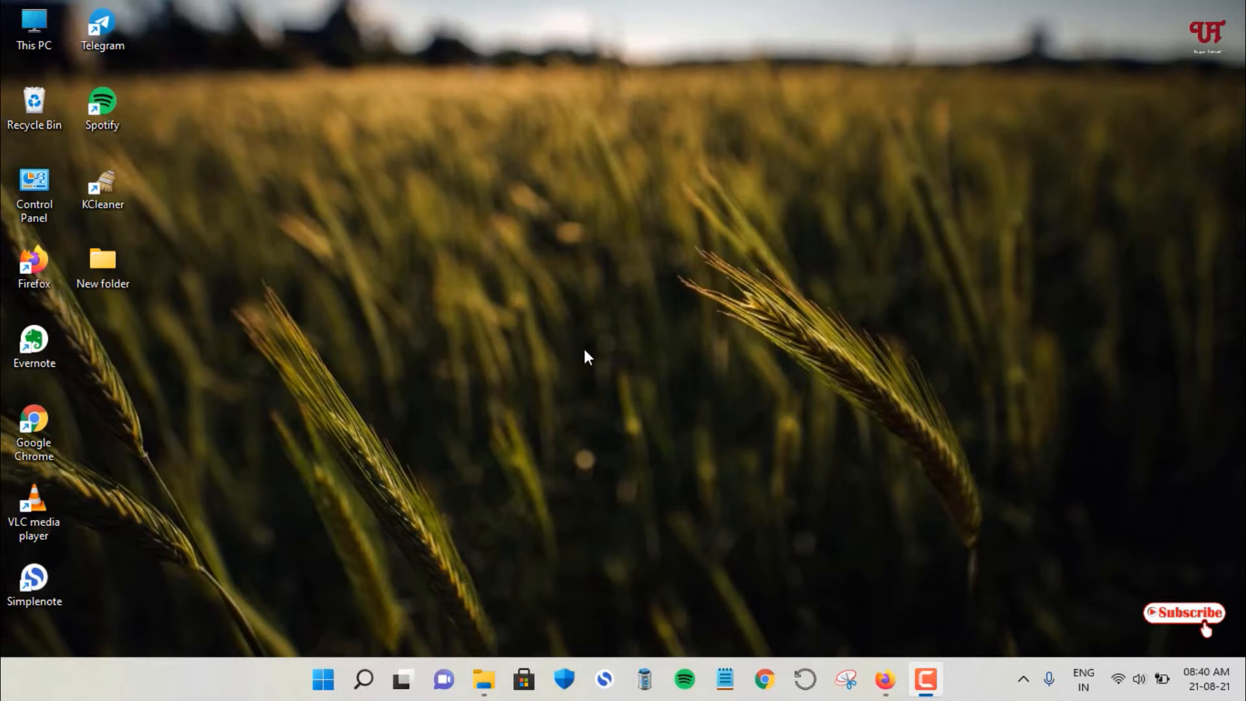
mouse_move(587, 354)
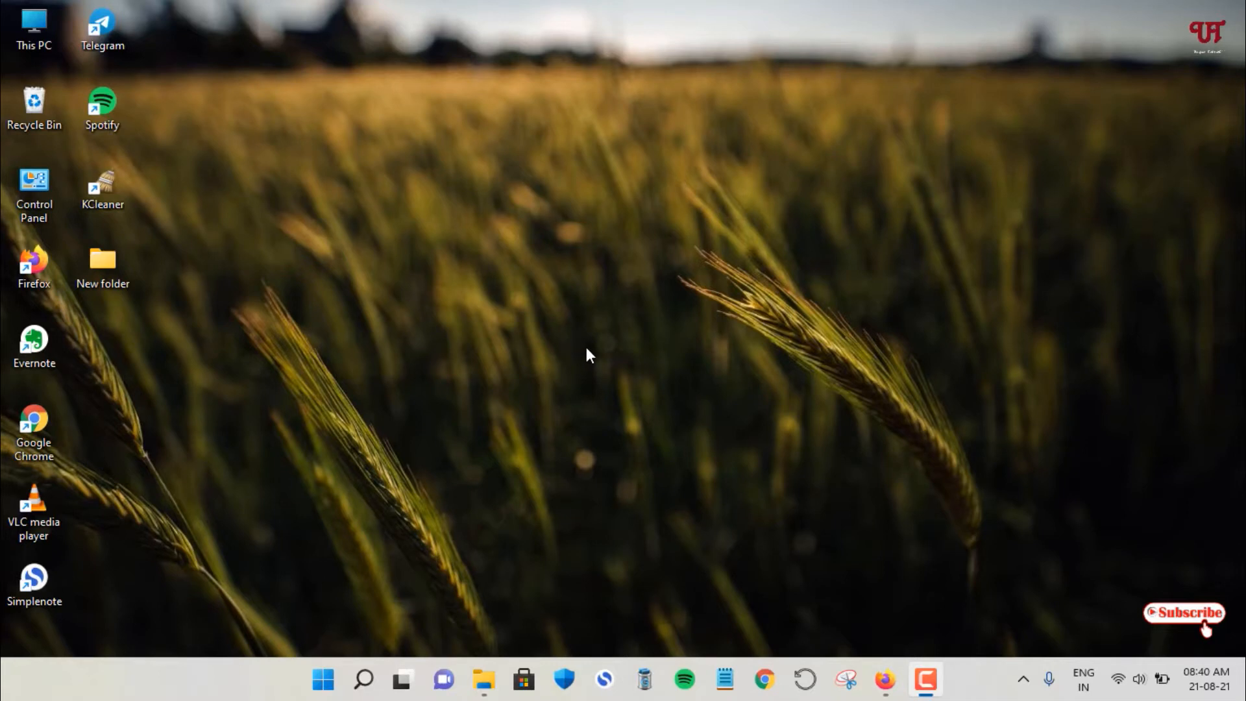
- Open New folder and show the Image file's full classic context menu via Show more options
click(482, 679)
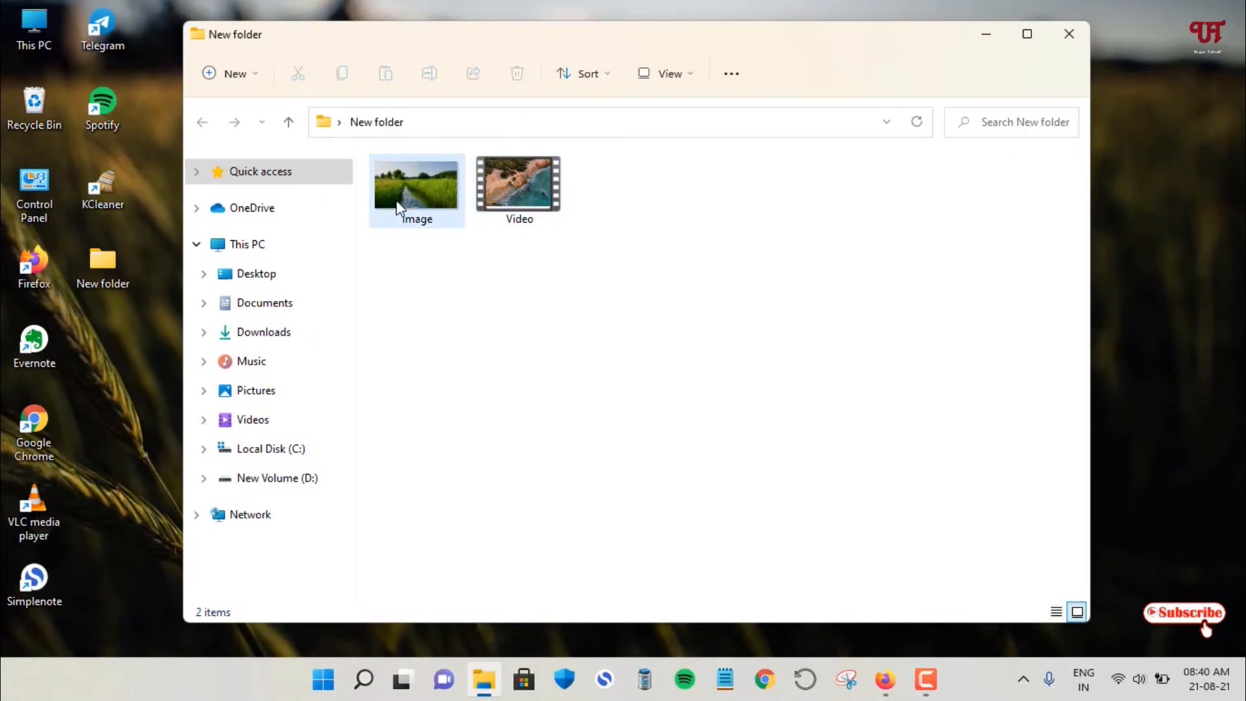
right_click(415, 185)
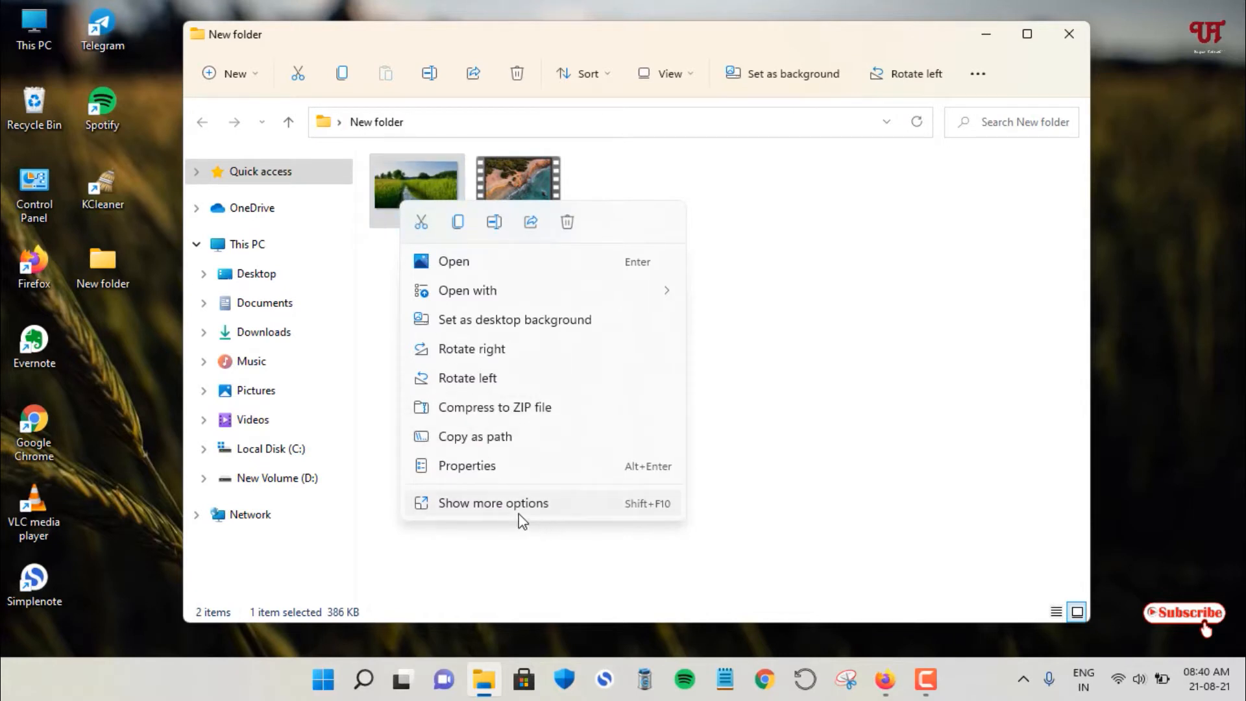
mouse_move(486, 516)
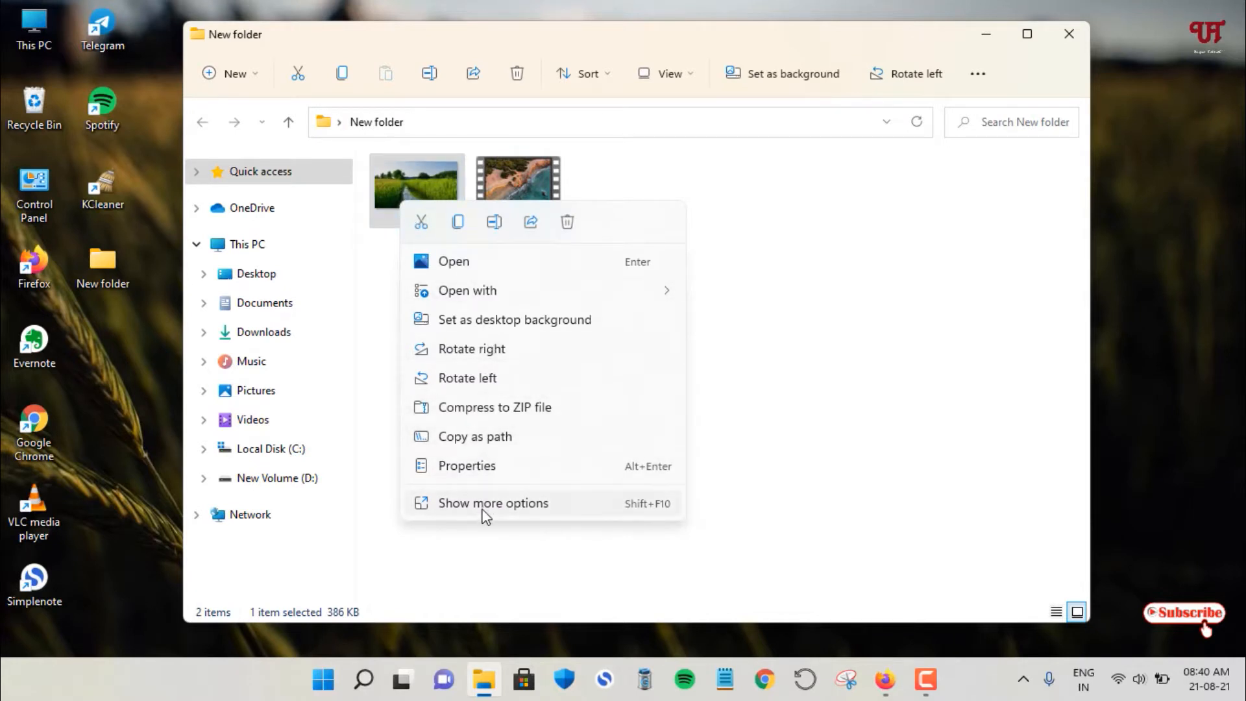
click(492, 504)
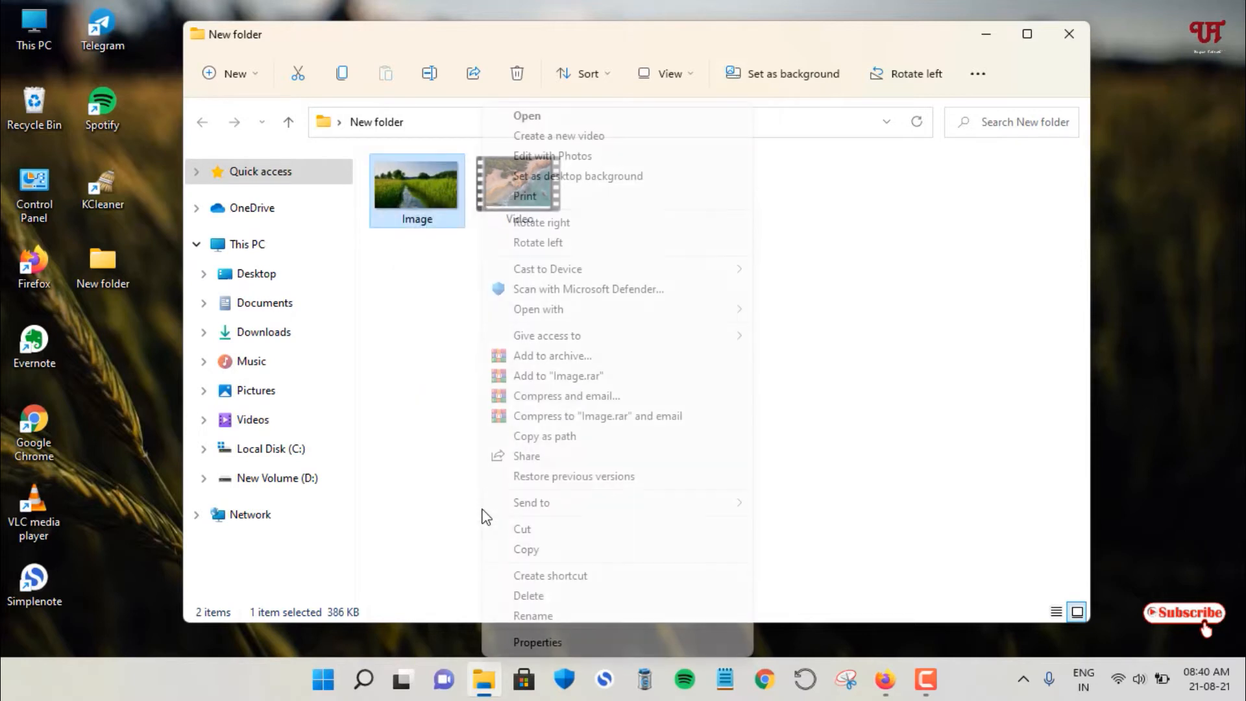
mouse_move(596, 335)
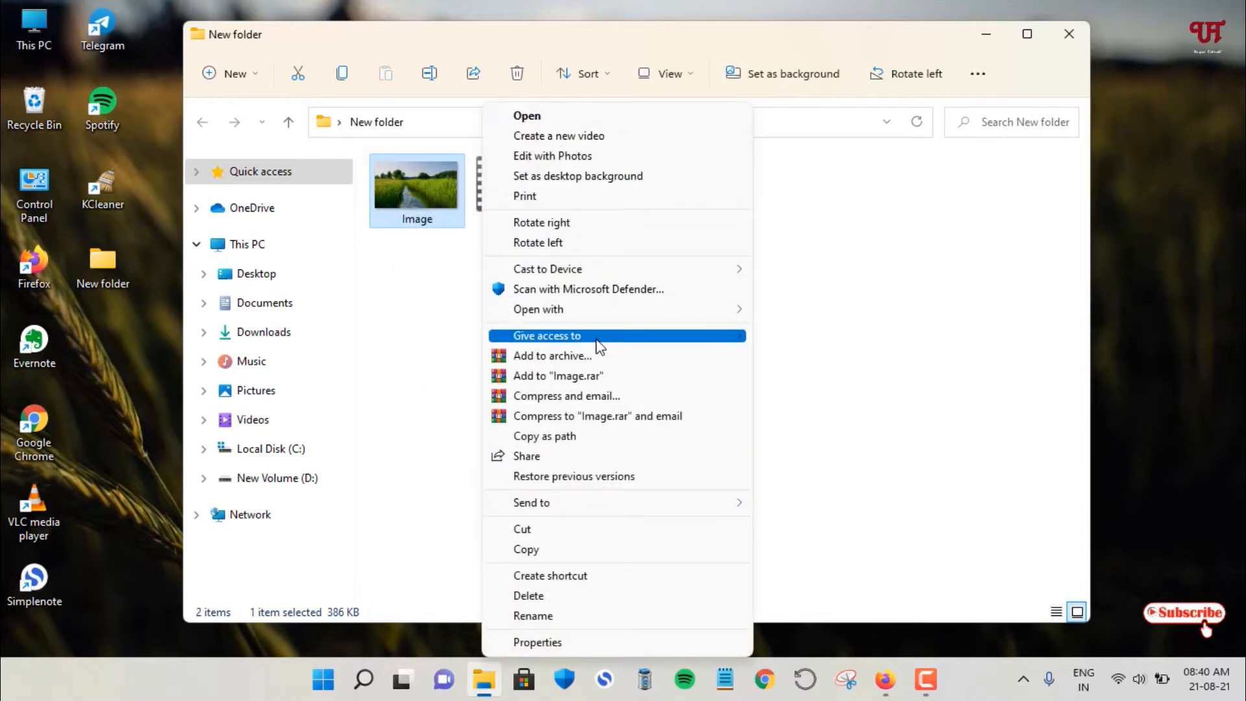
mouse_move(551, 575)
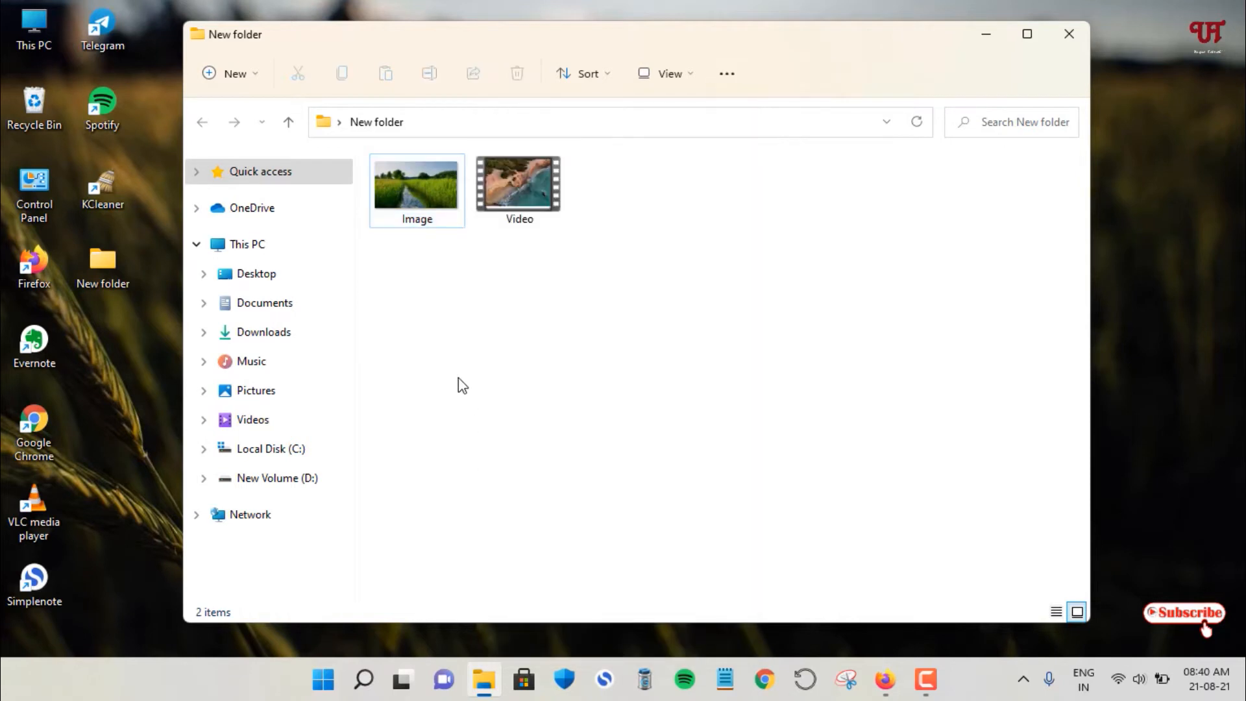
mouse_move(480, 320)
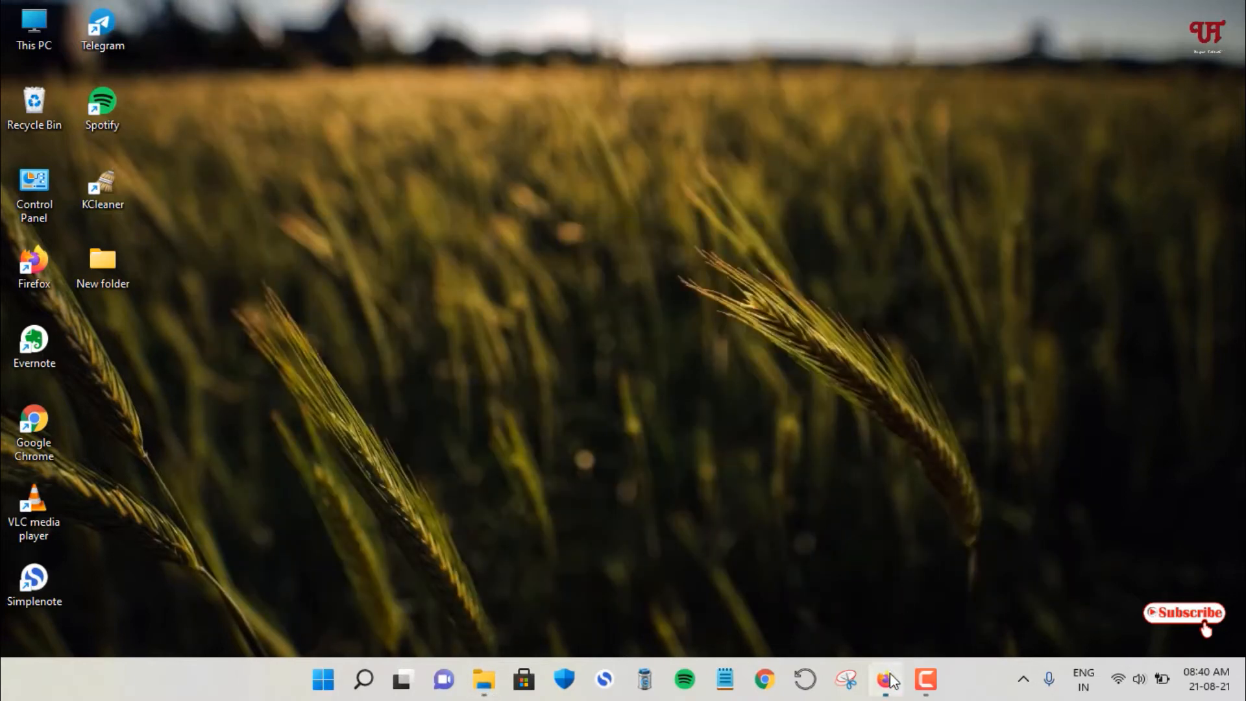
- Bring Firefox with the 'file converter for windows' Google results to the front
click(884, 679)
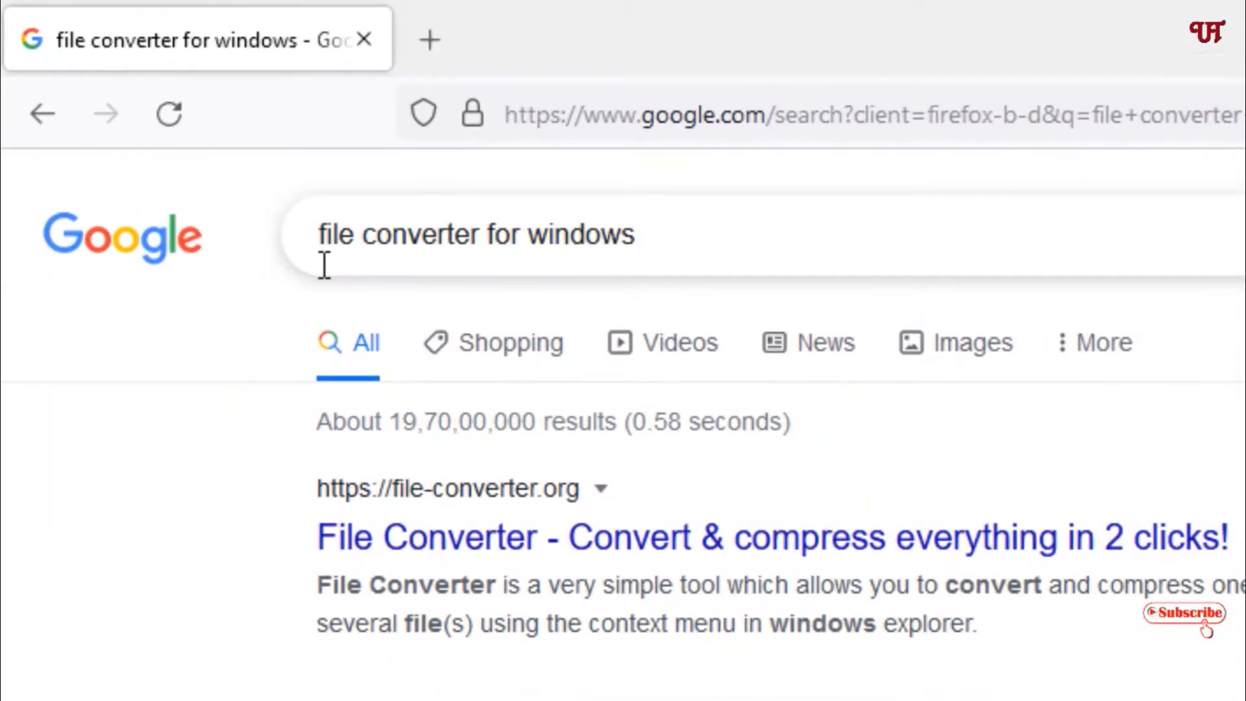
mouse_move(485, 293)
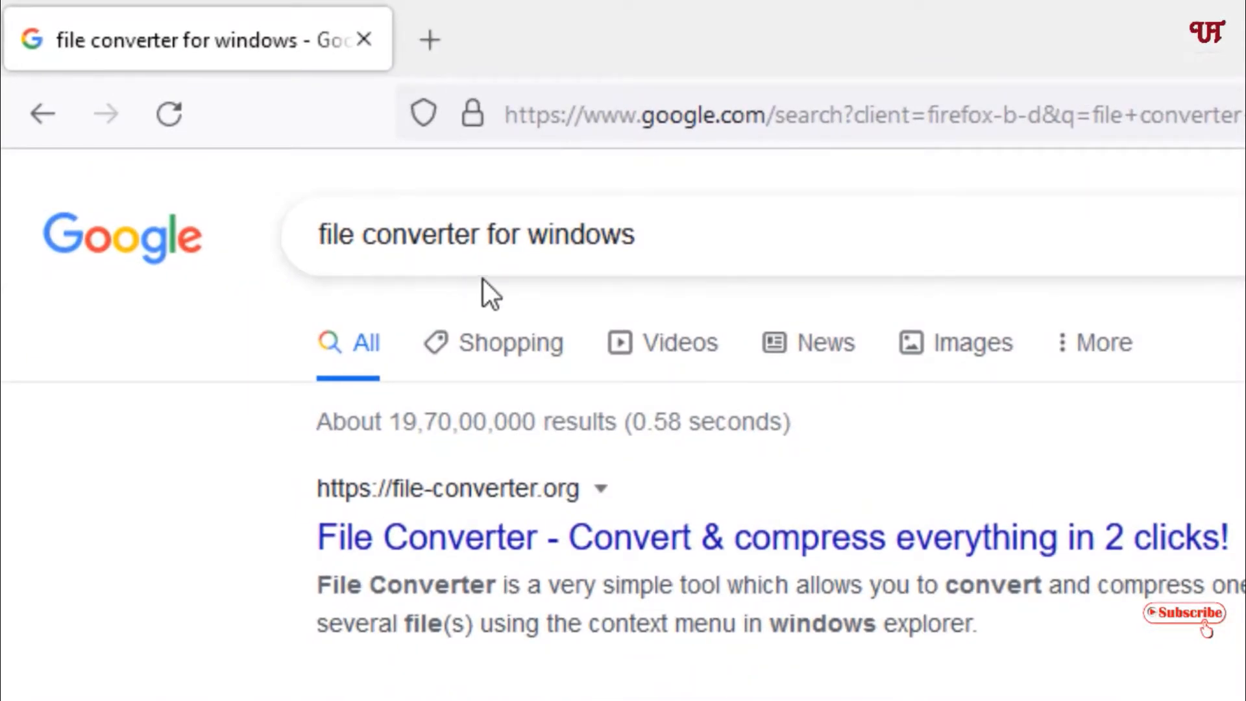
mouse_move(543, 580)
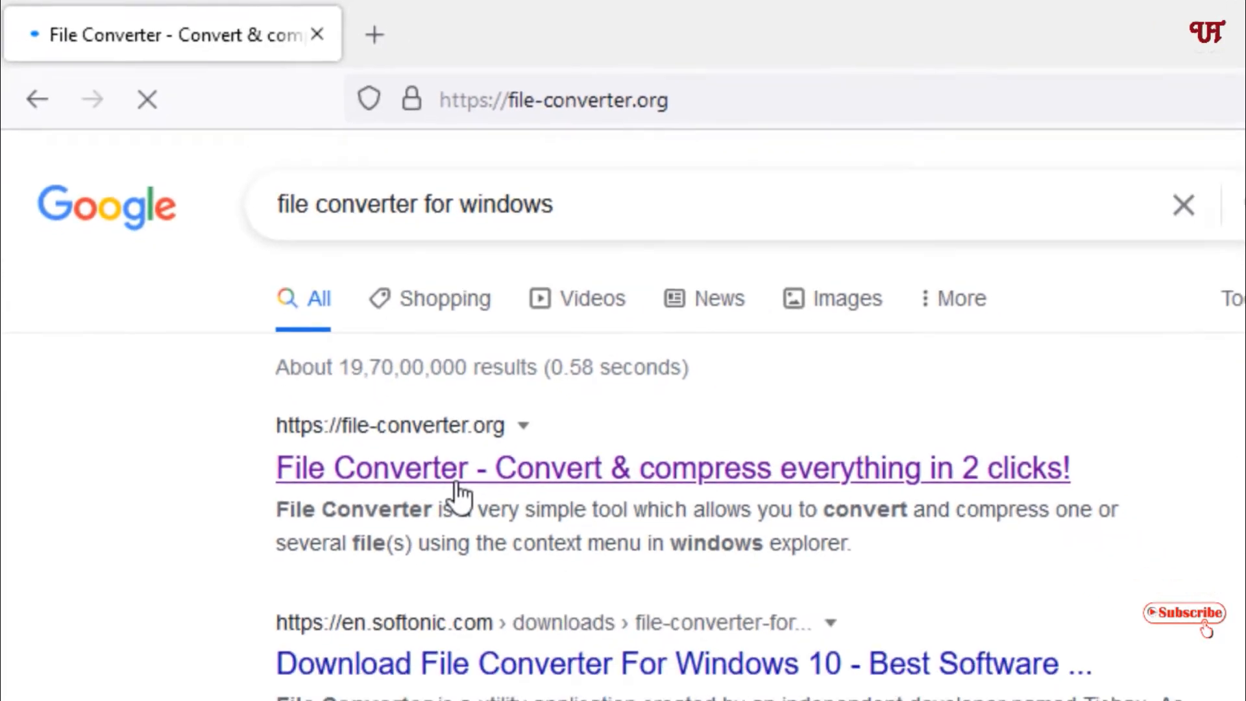
- Open the file-converter.org result to load the File Converter homepage
click(671, 467)
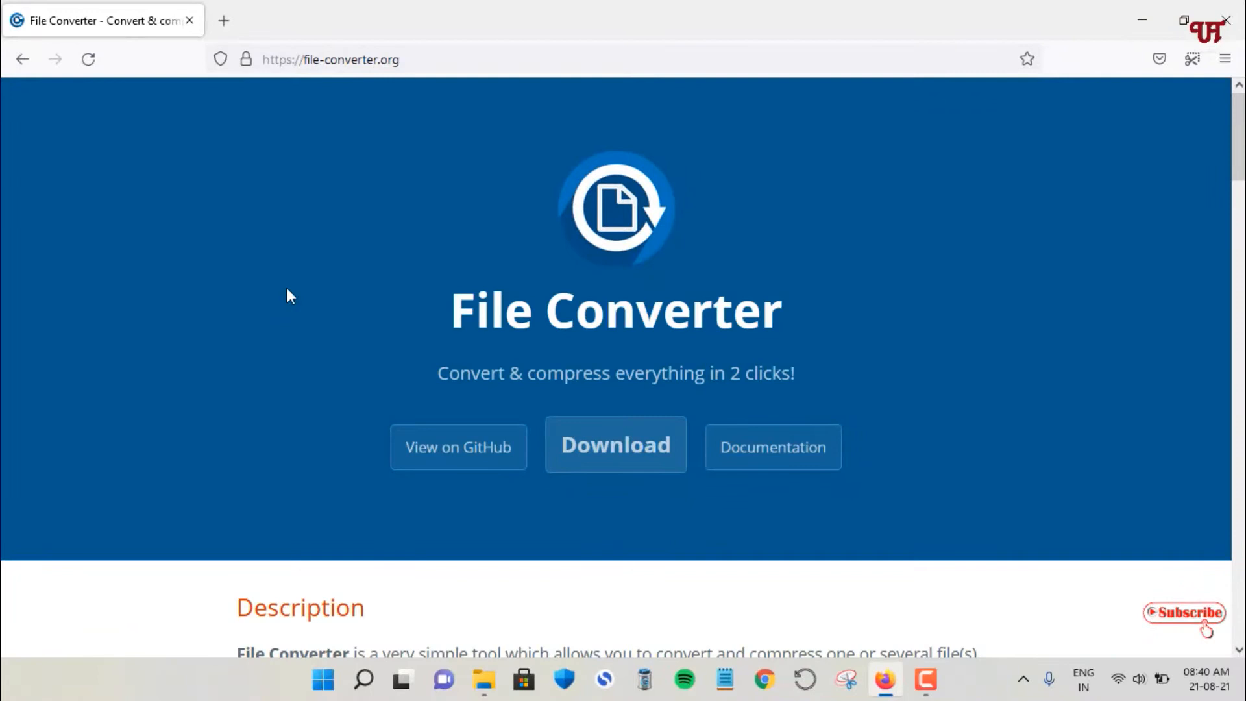
mouse_move(621, 473)
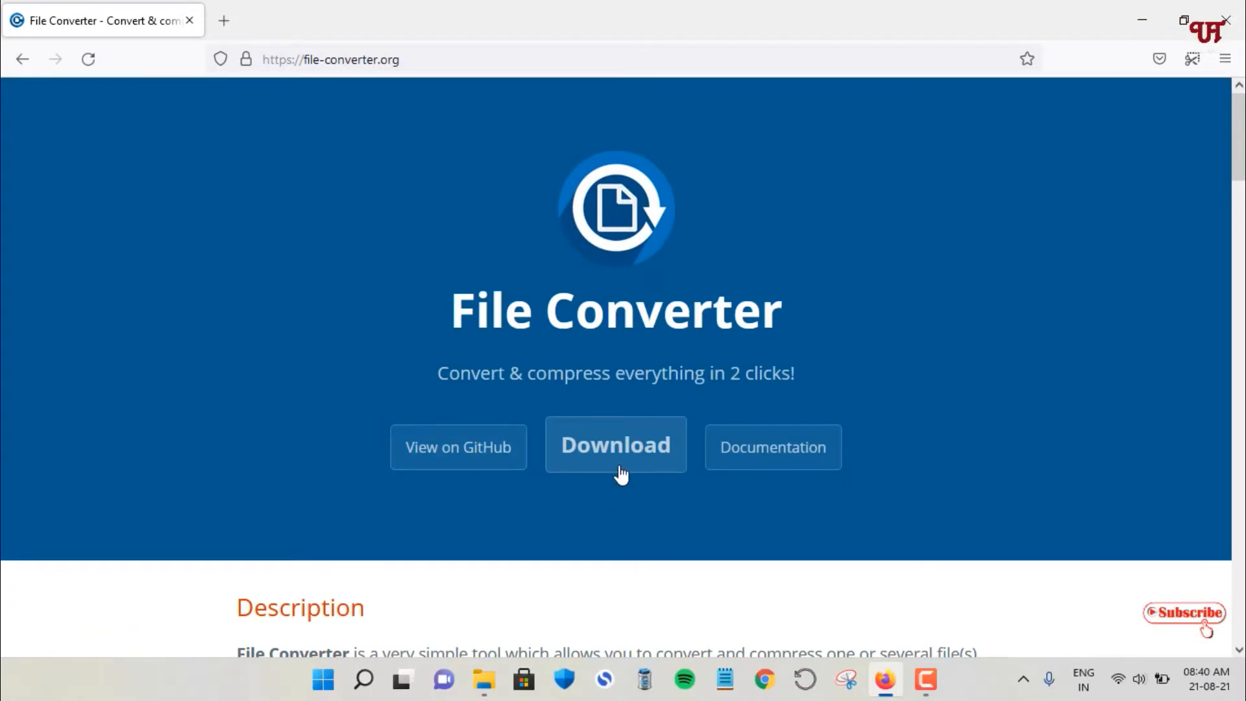
mouse_move(615, 444)
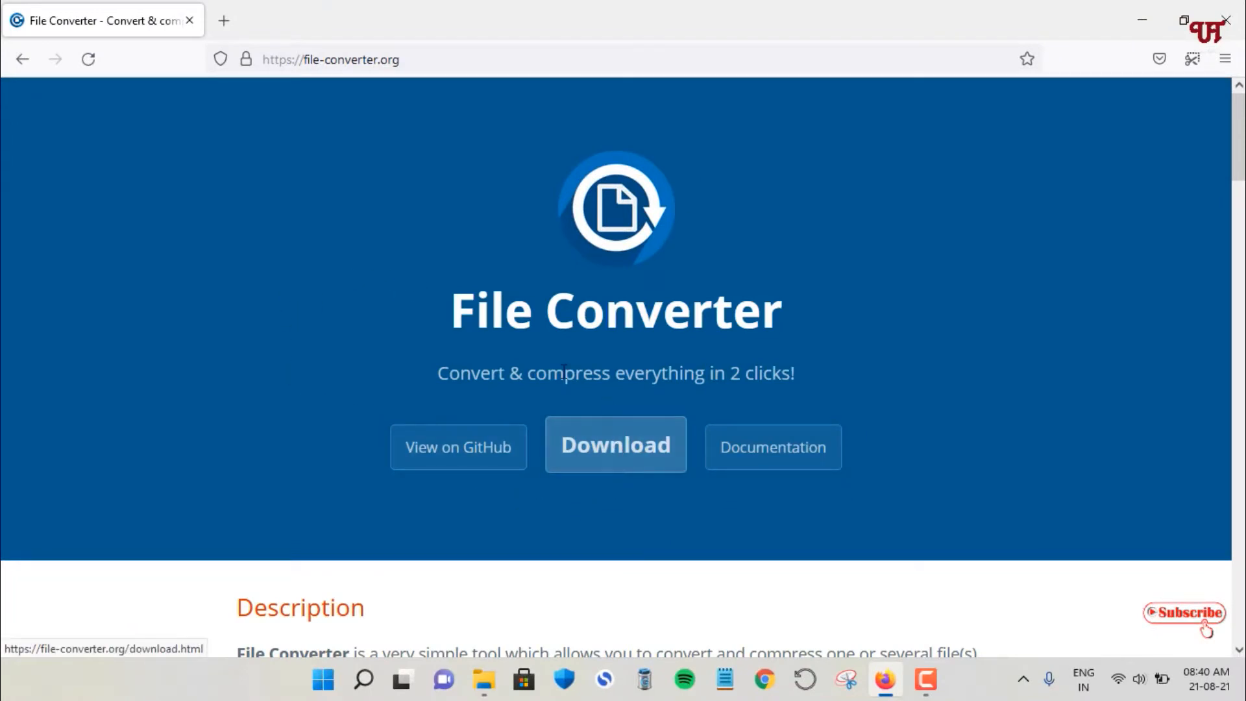
mouse_move(296, 419)
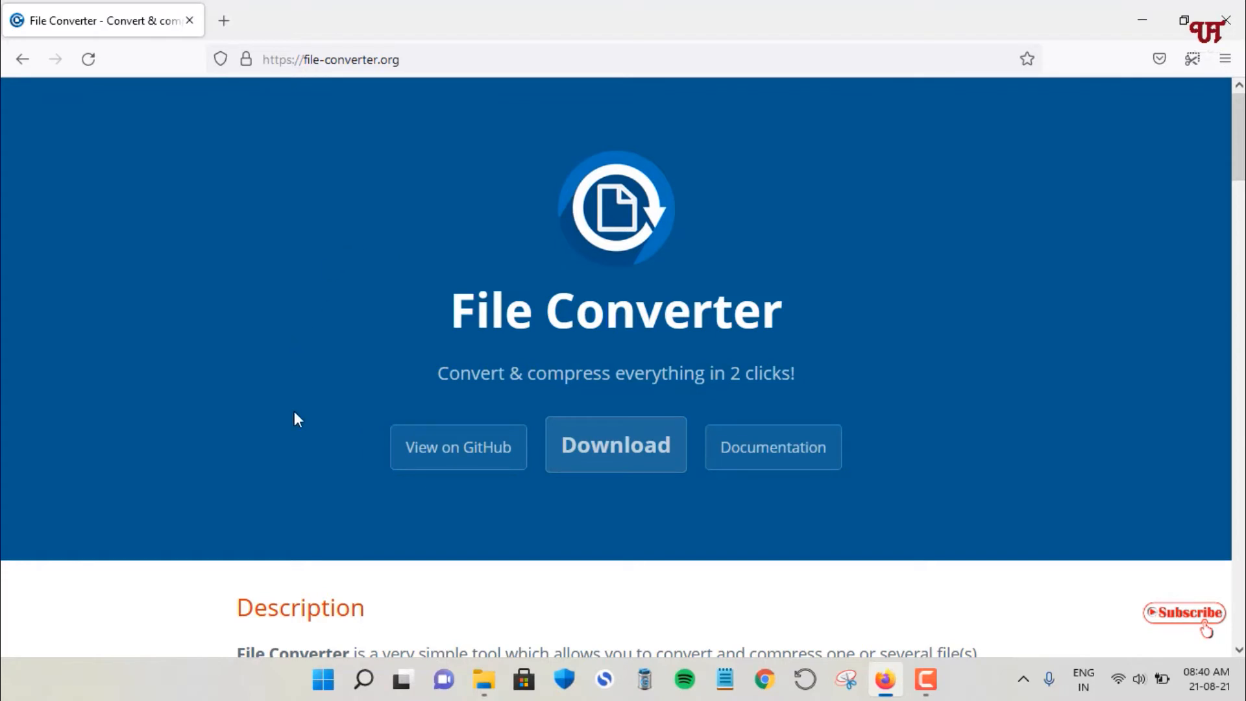
mouse_move(459, 446)
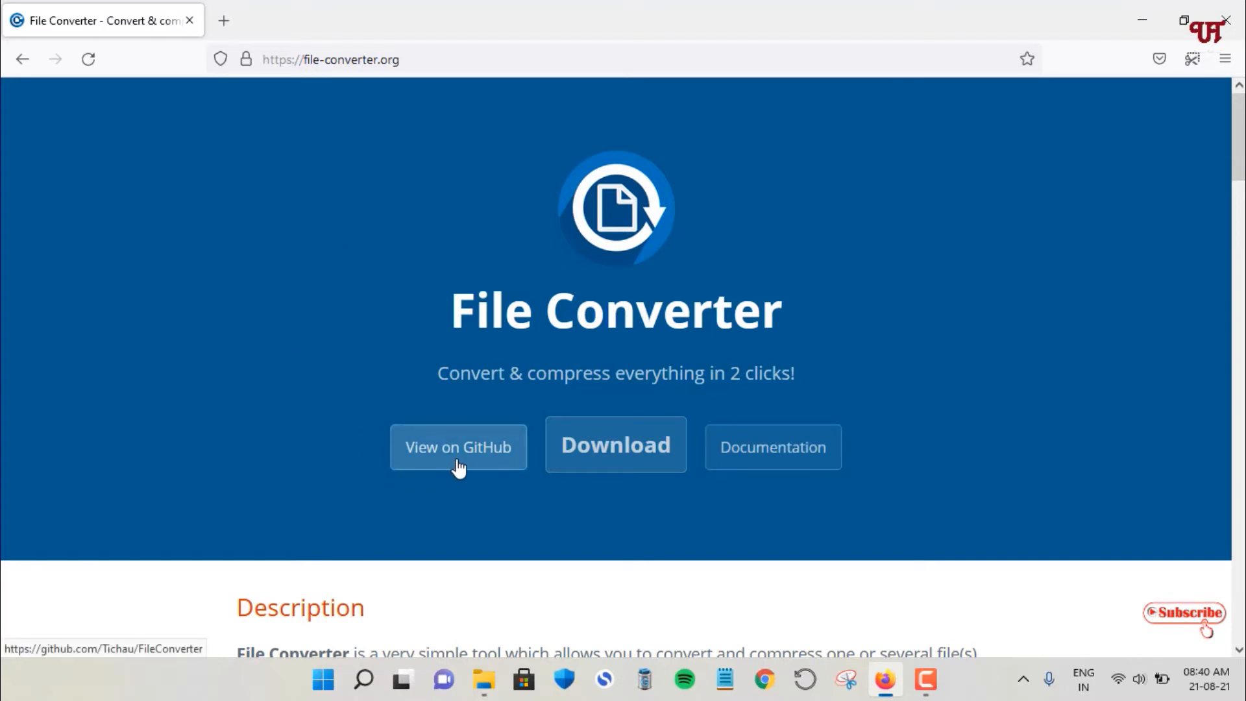
- Open the Tichau/FileConverter GitHub repository and scroll the README to the development requirements
click(458, 446)
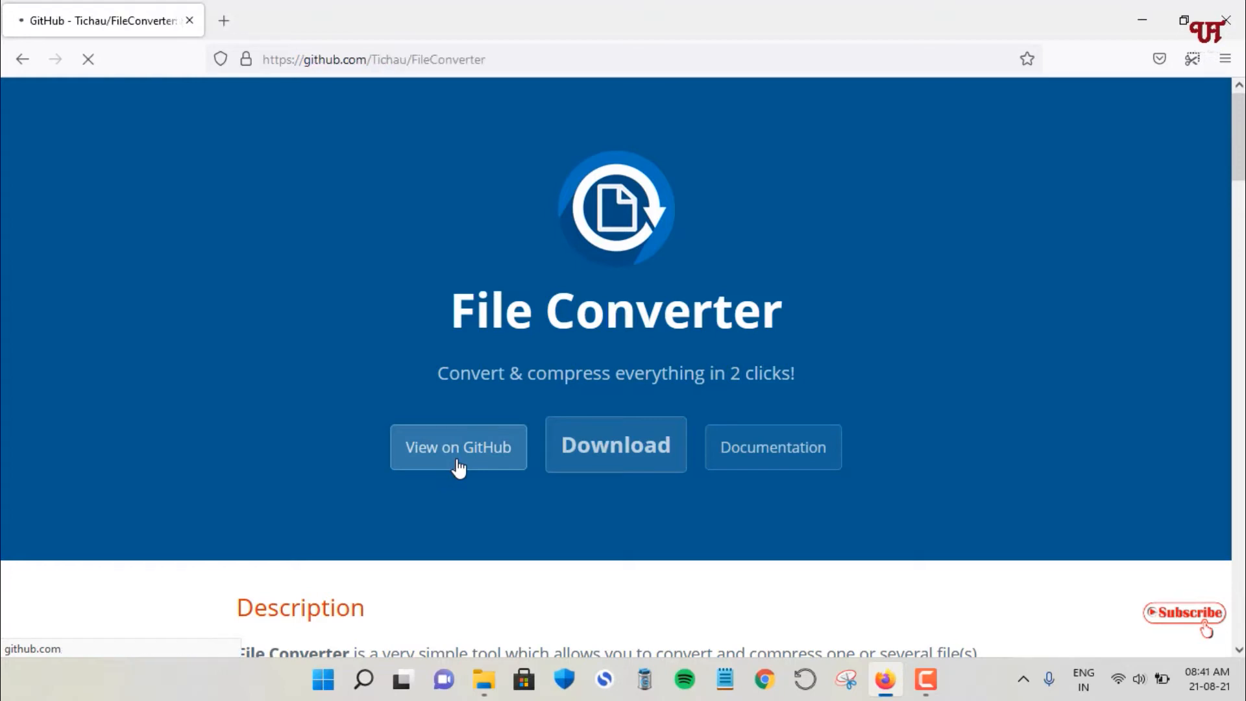
click(458, 447)
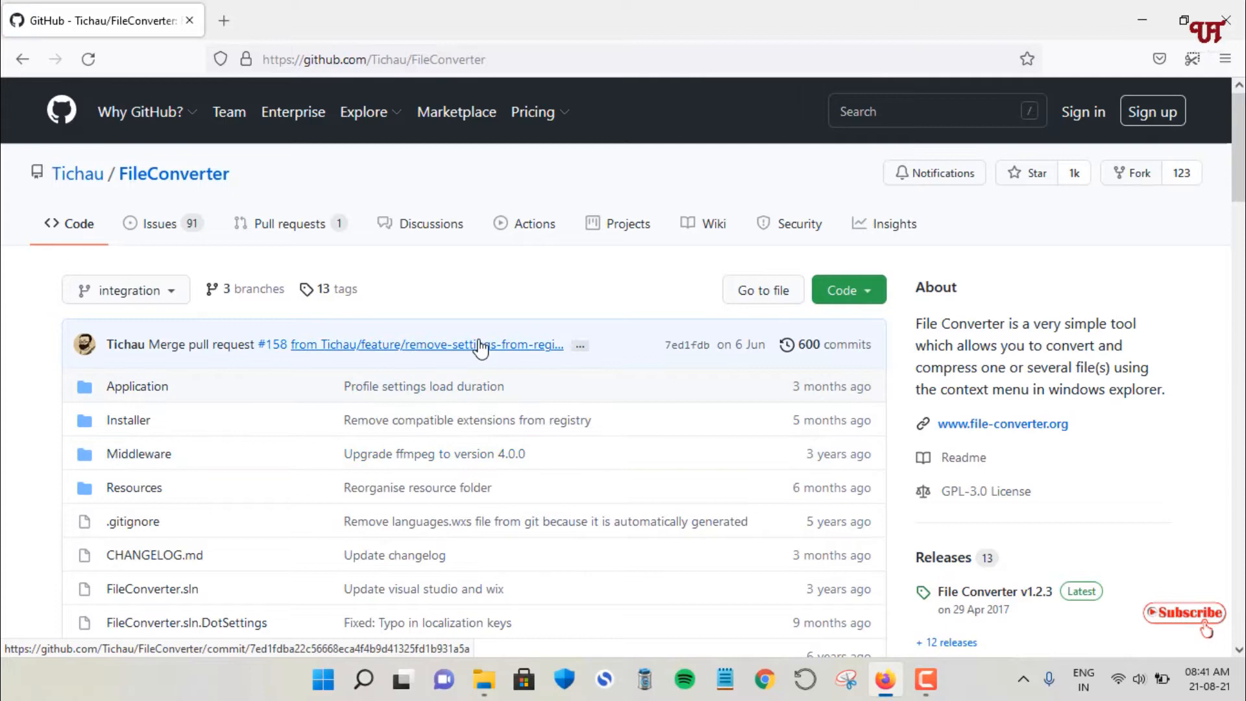
scroll(down, 3)
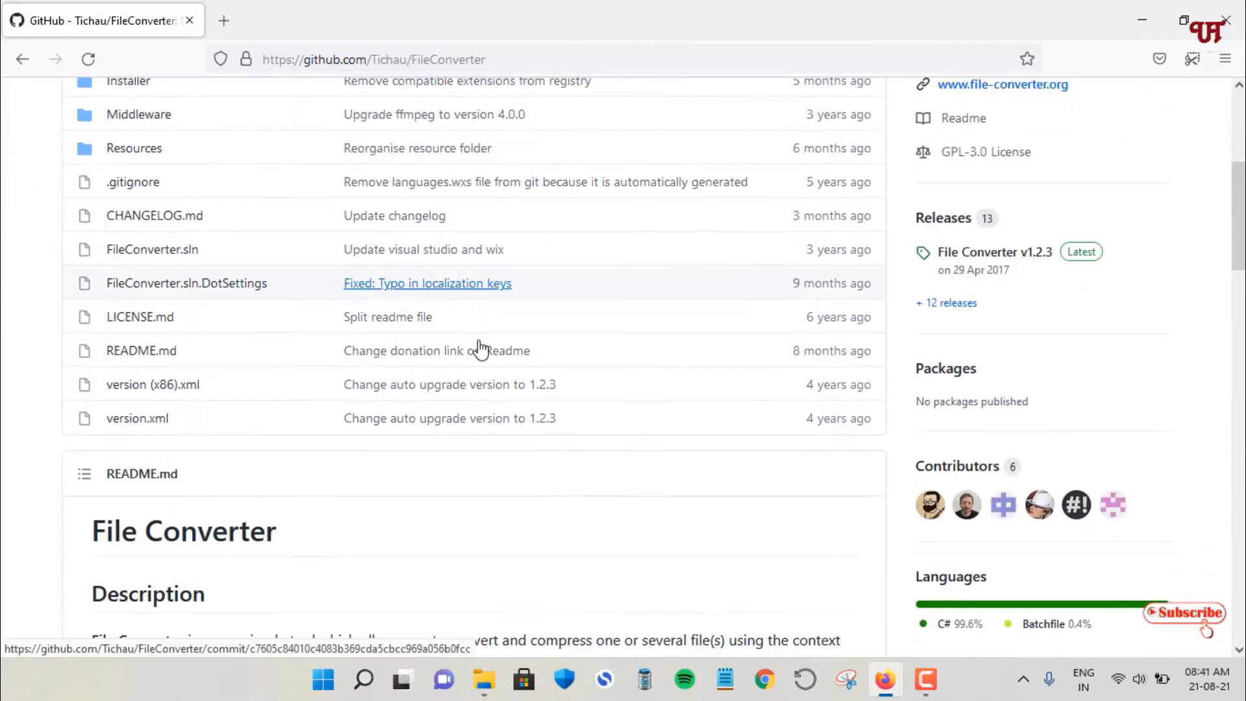
scroll(down, 3)
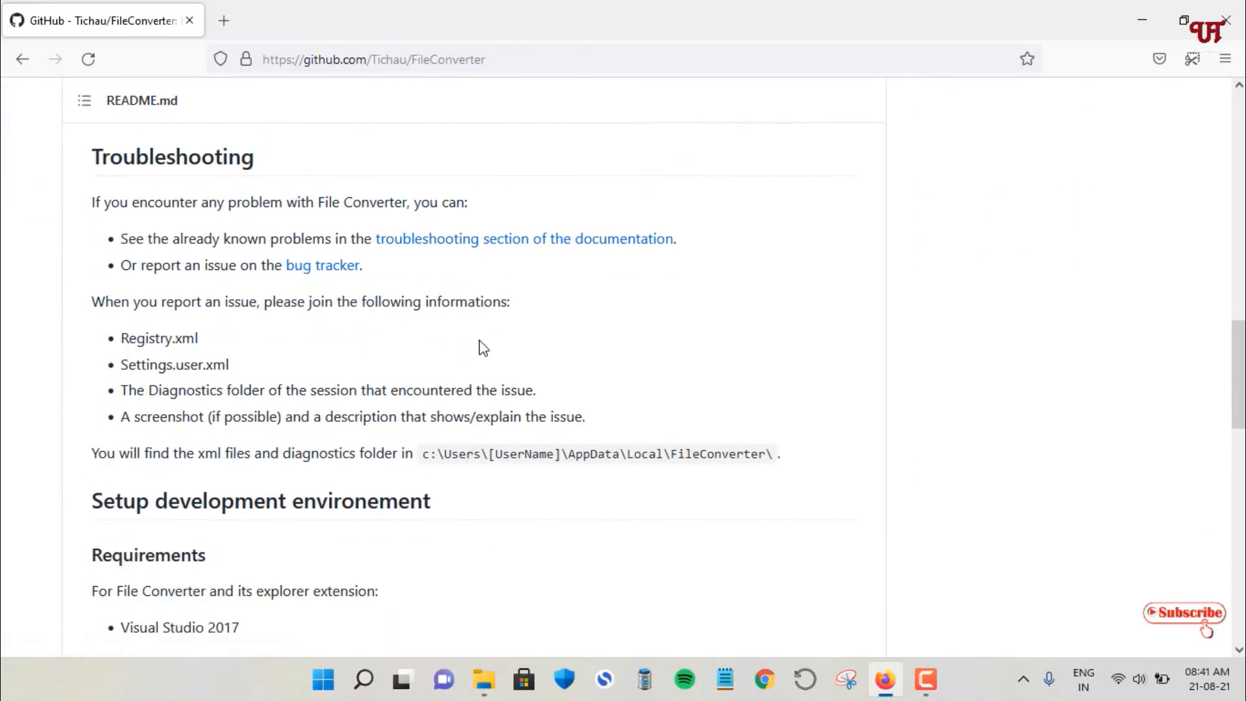
scroll(down, 3)
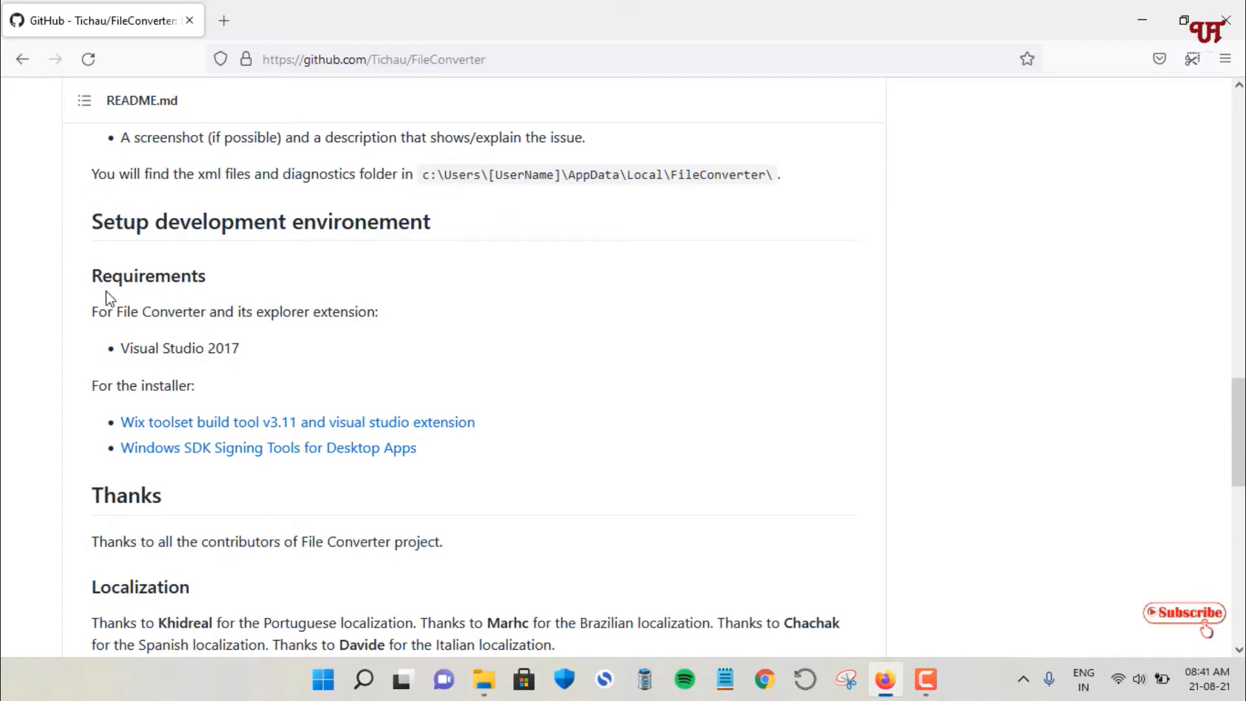
mouse_move(290, 335)
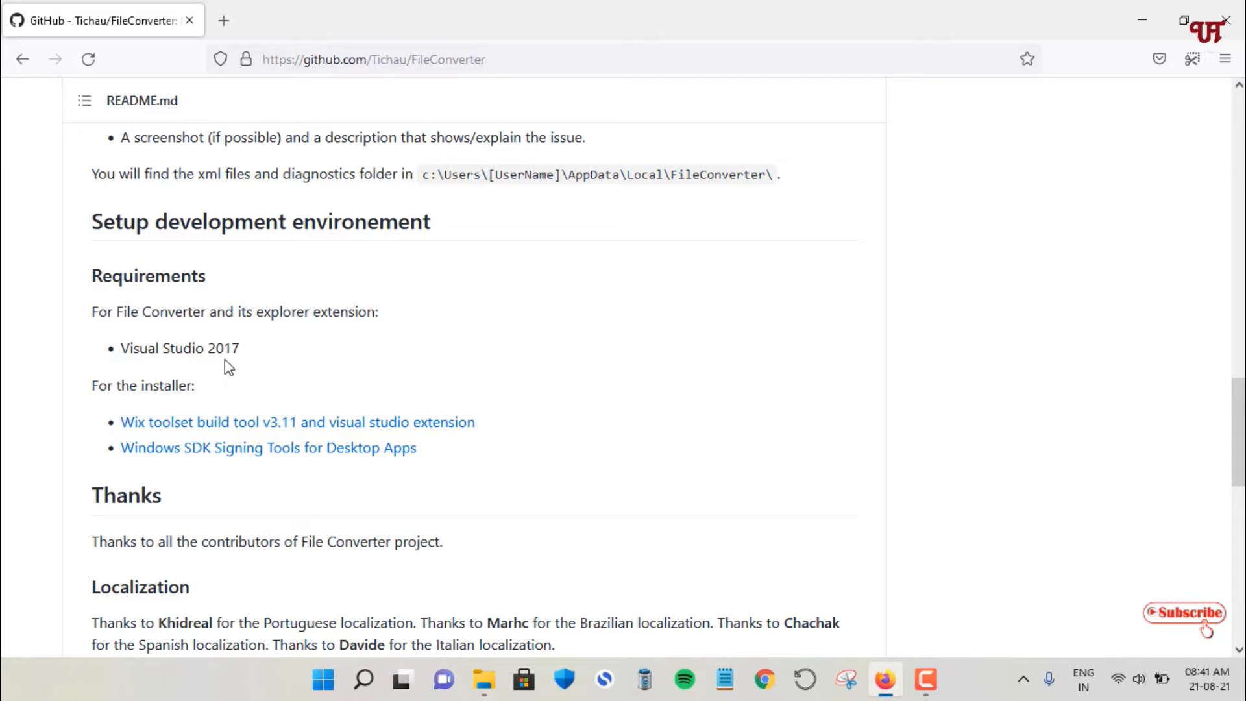
mouse_move(300, 364)
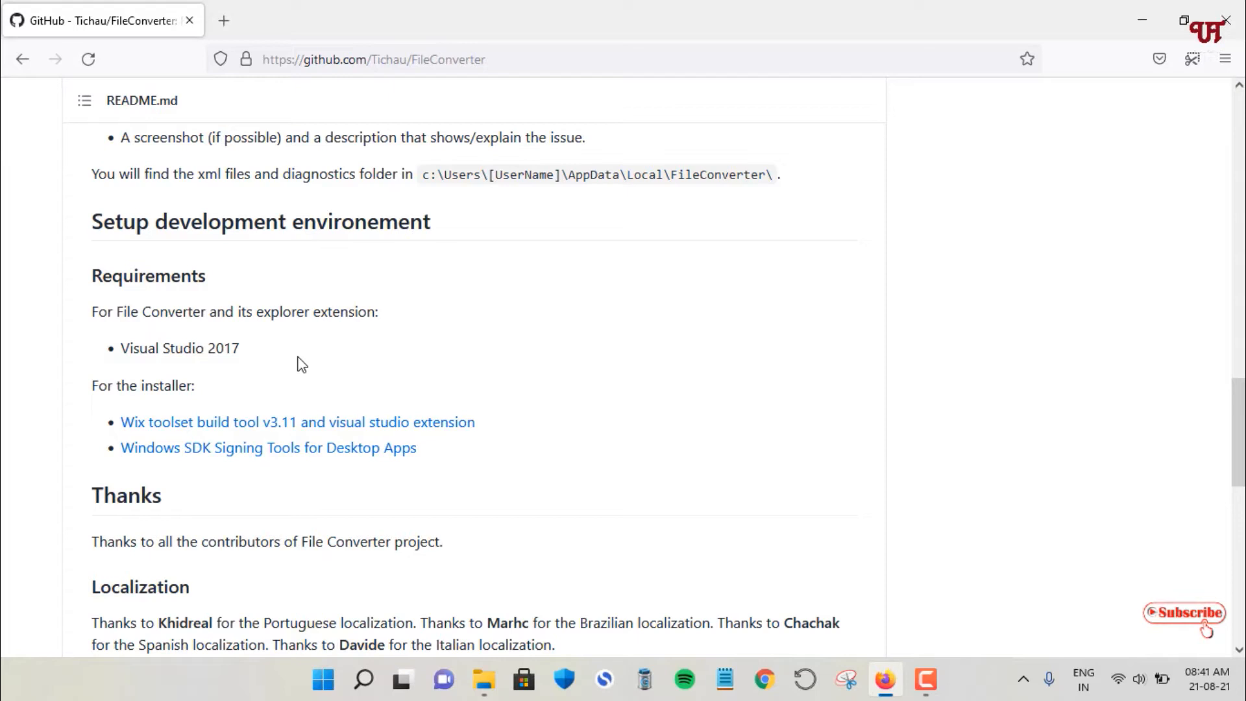
mouse_move(126, 359)
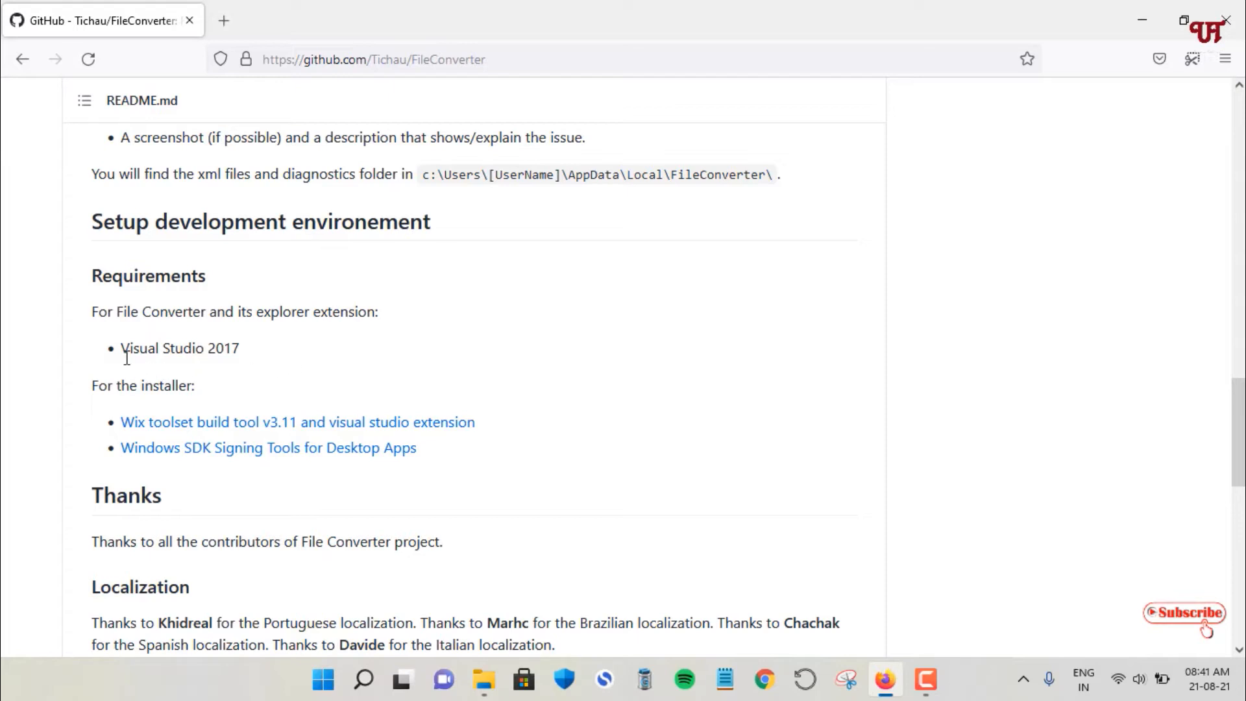
mouse_move(241, 367)
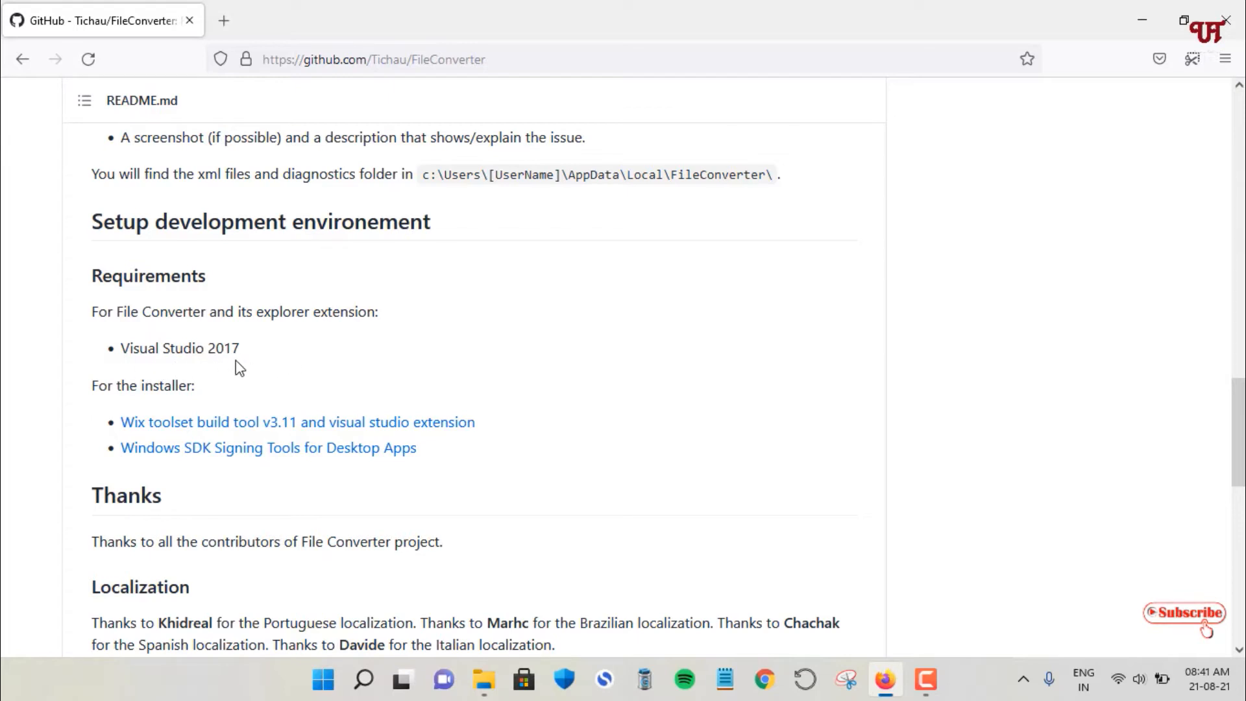
mouse_move(292, 380)
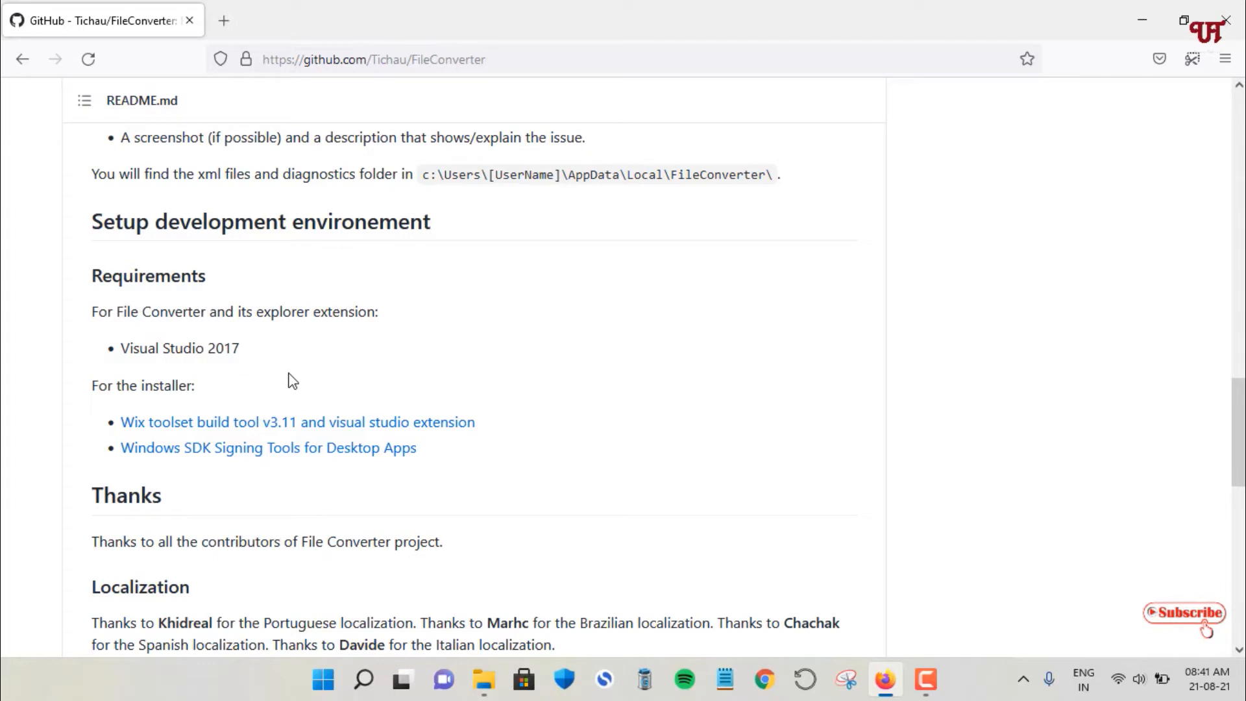
mouse_move(184, 370)
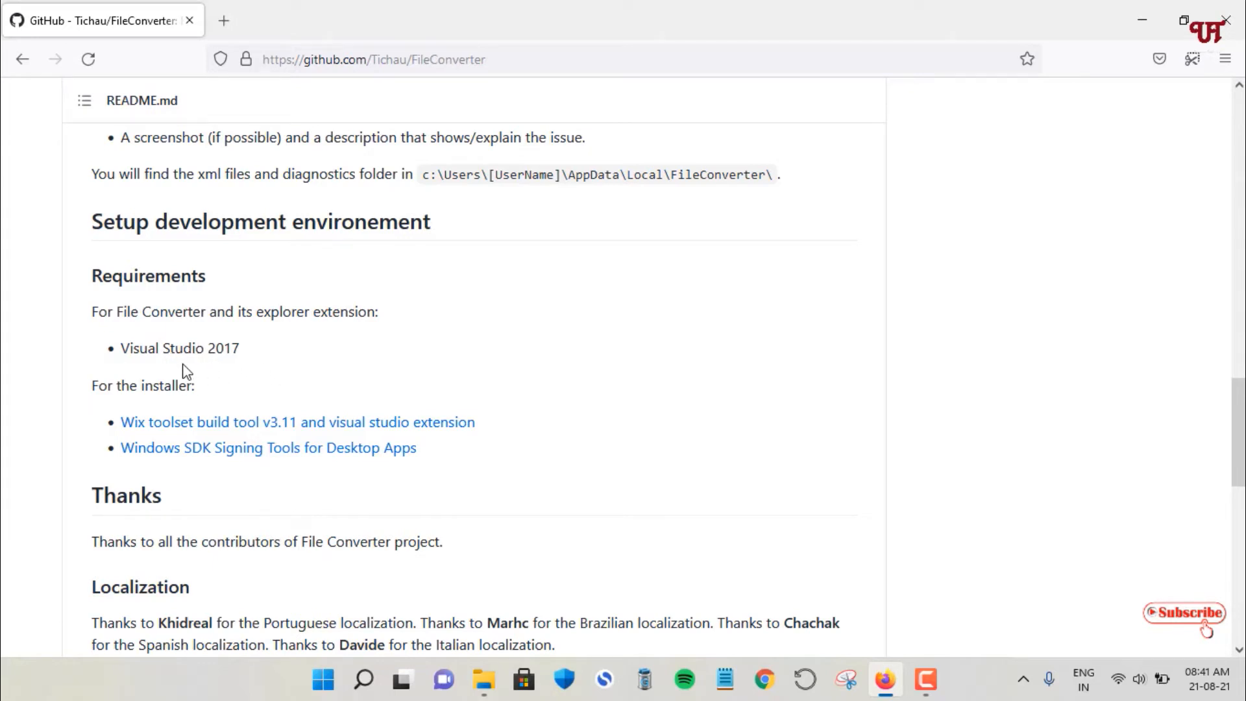
mouse_move(129, 357)
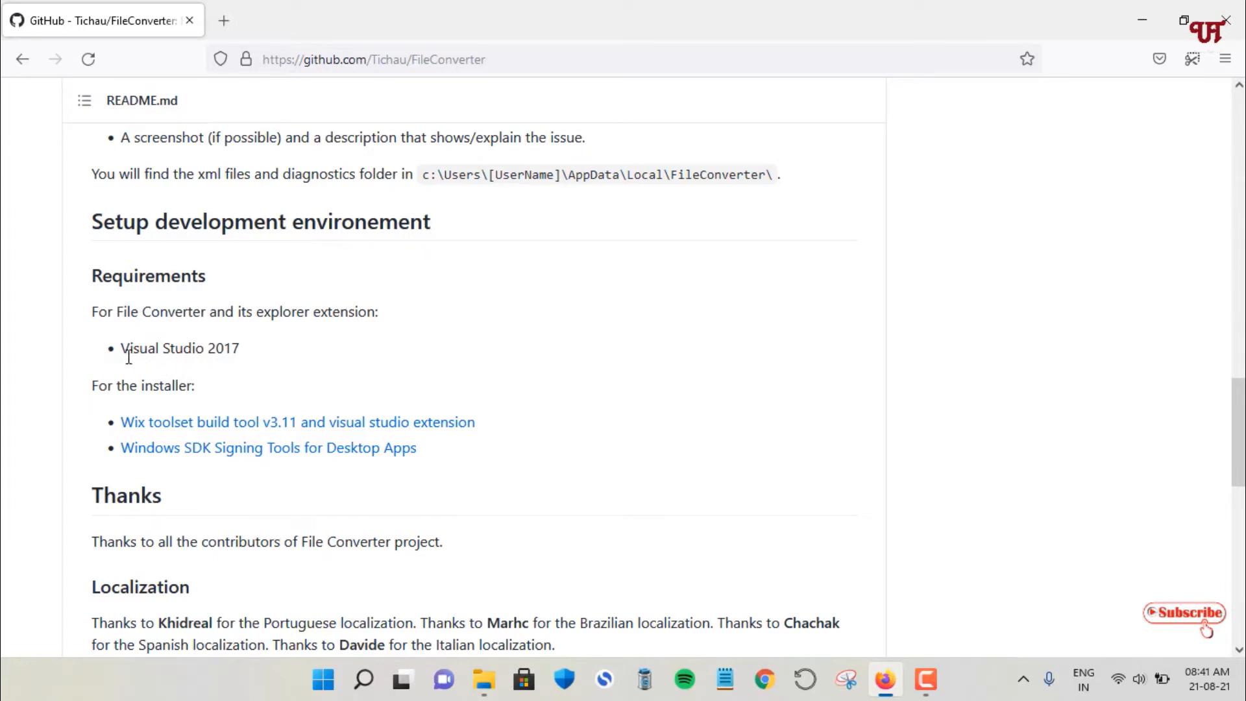
mouse_move(229, 366)
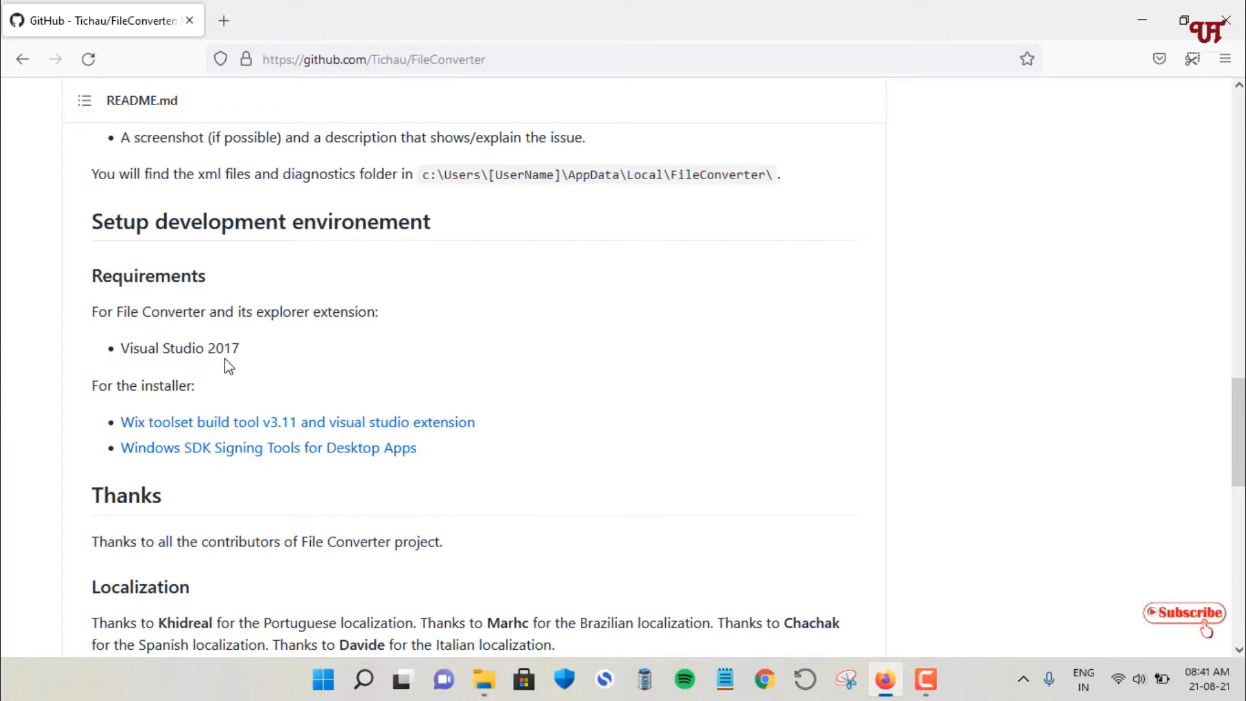
mouse_move(225, 360)
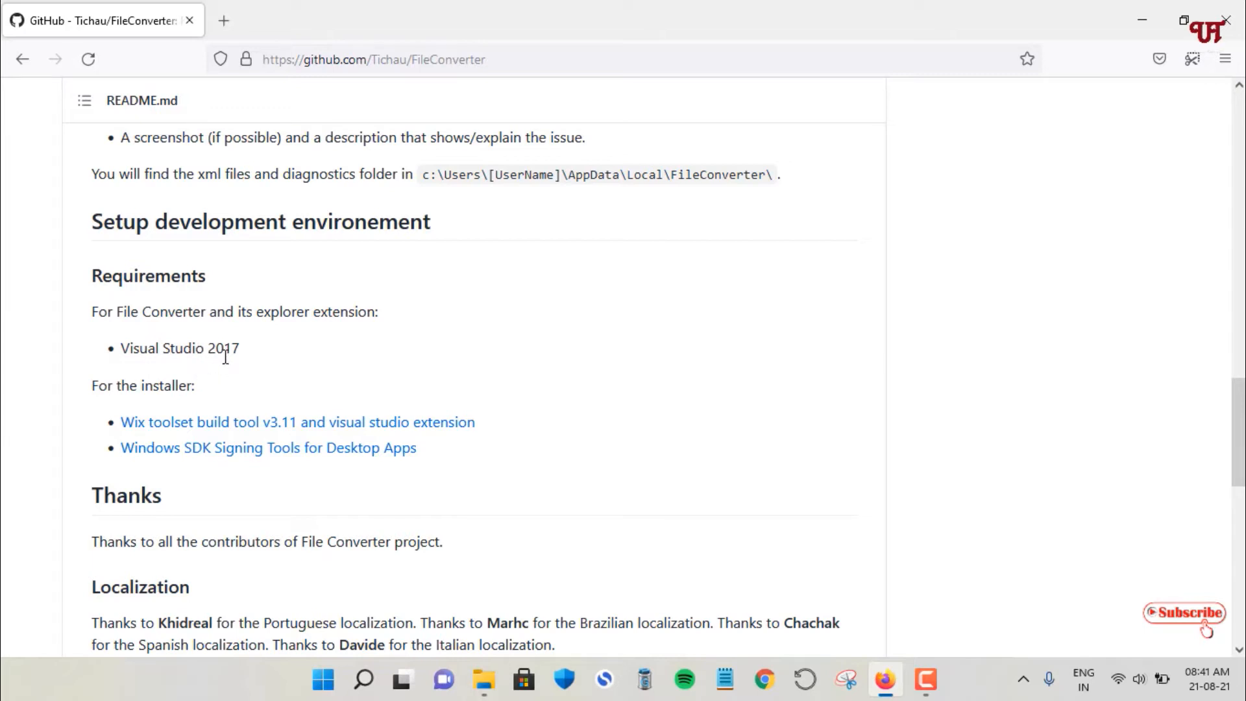
mouse_move(137, 359)
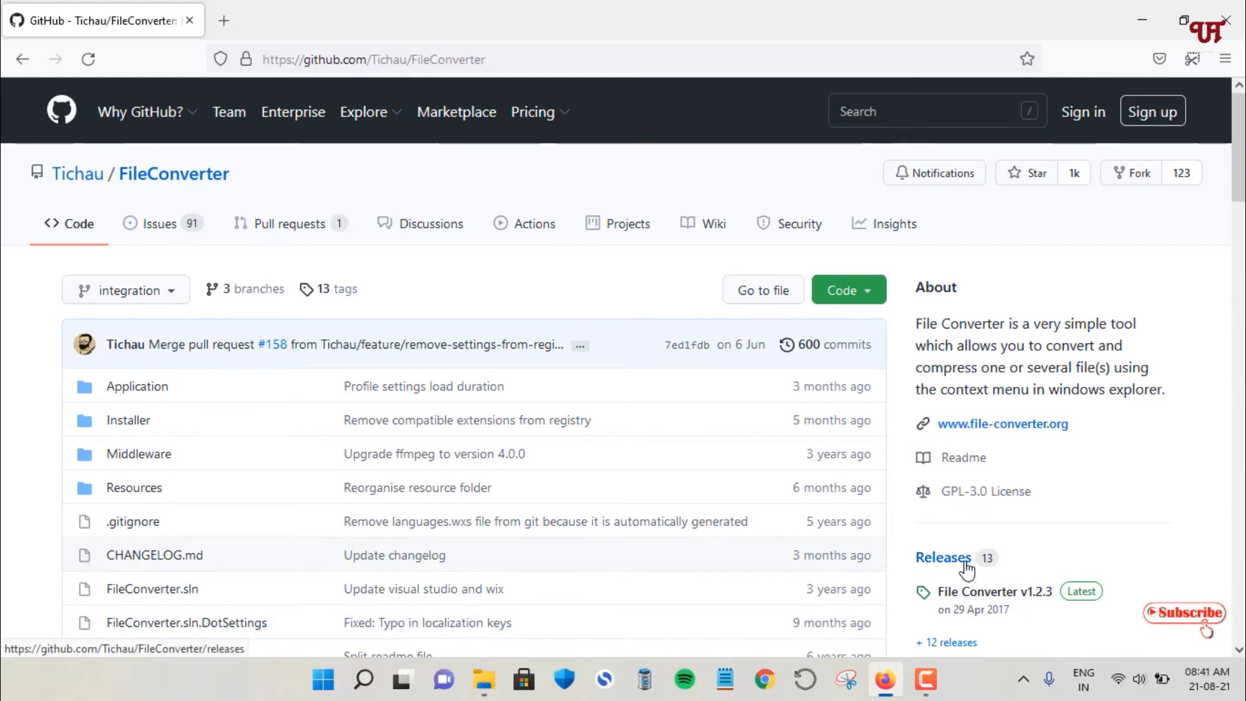
- Go to the Releases page and show the v1.2.3 release's asset list
click(943, 557)
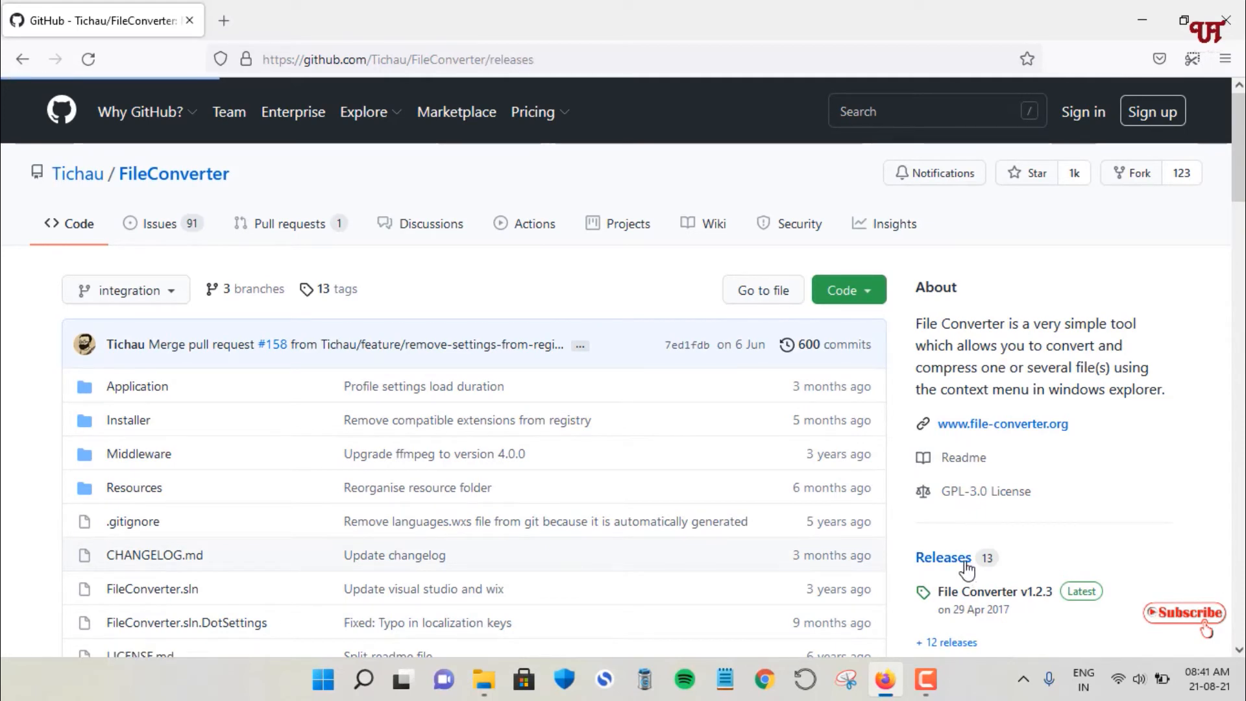
click(944, 557)
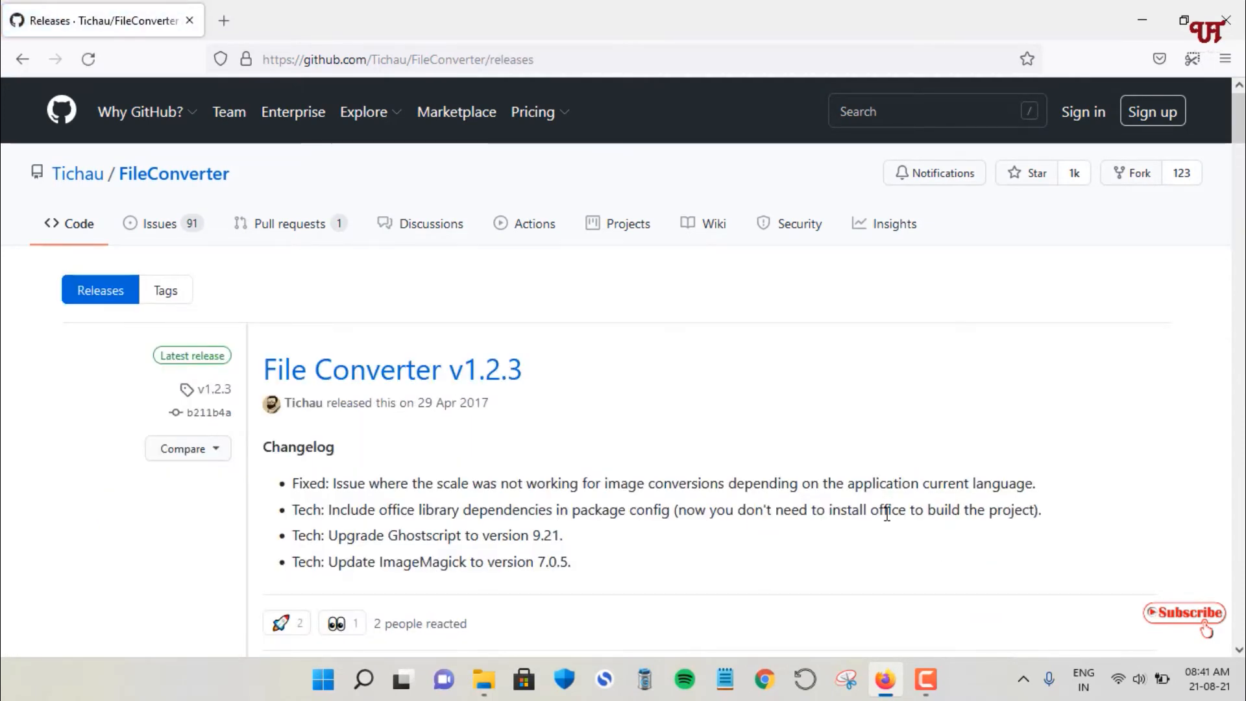
scroll(down, 3)
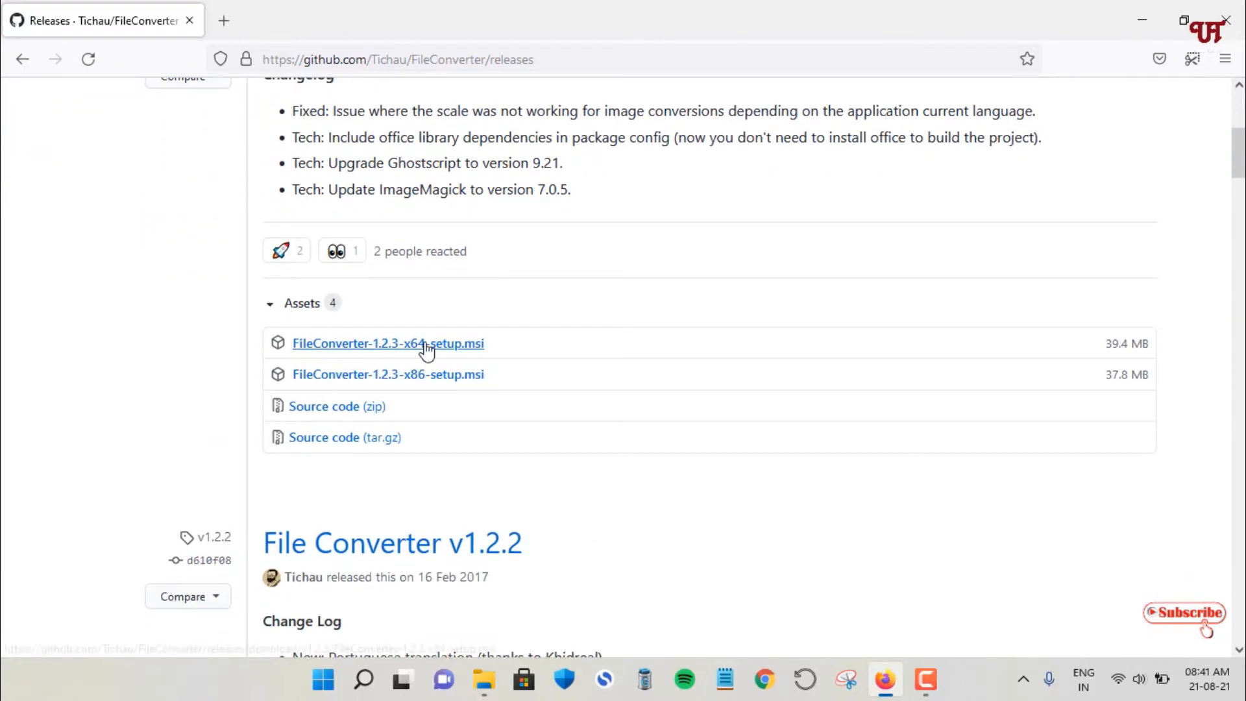
mouse_move(366, 364)
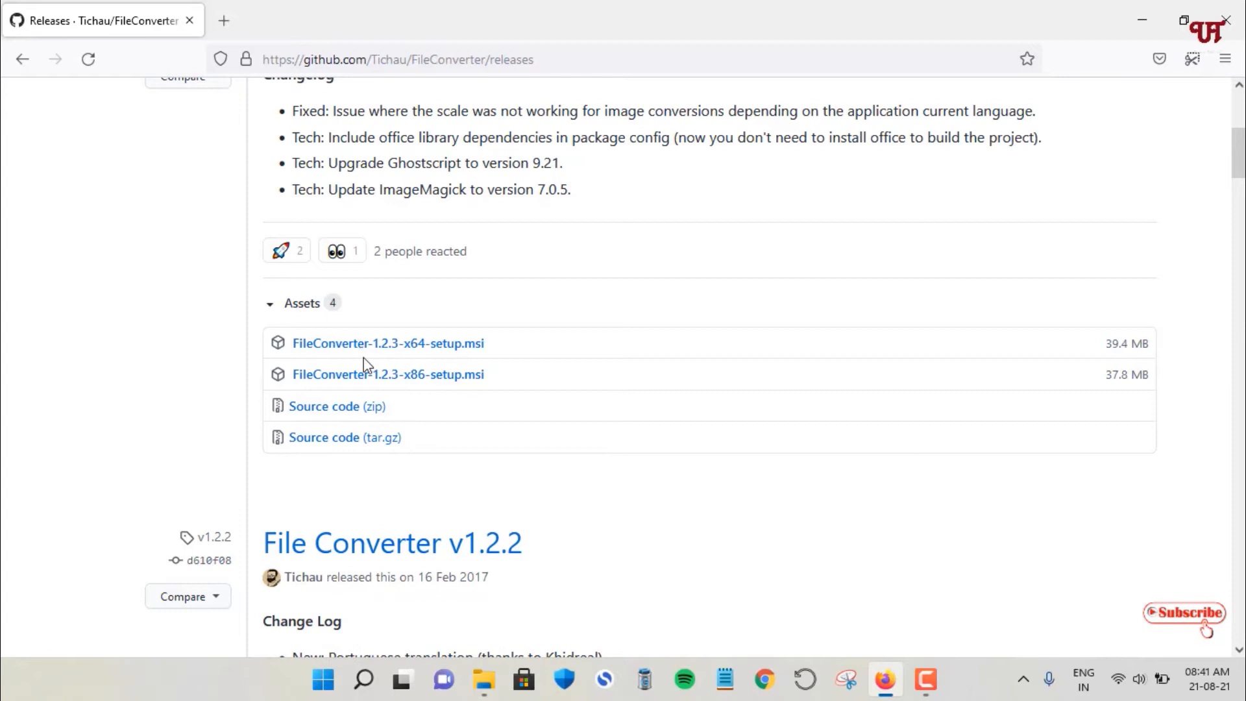
click(302, 302)
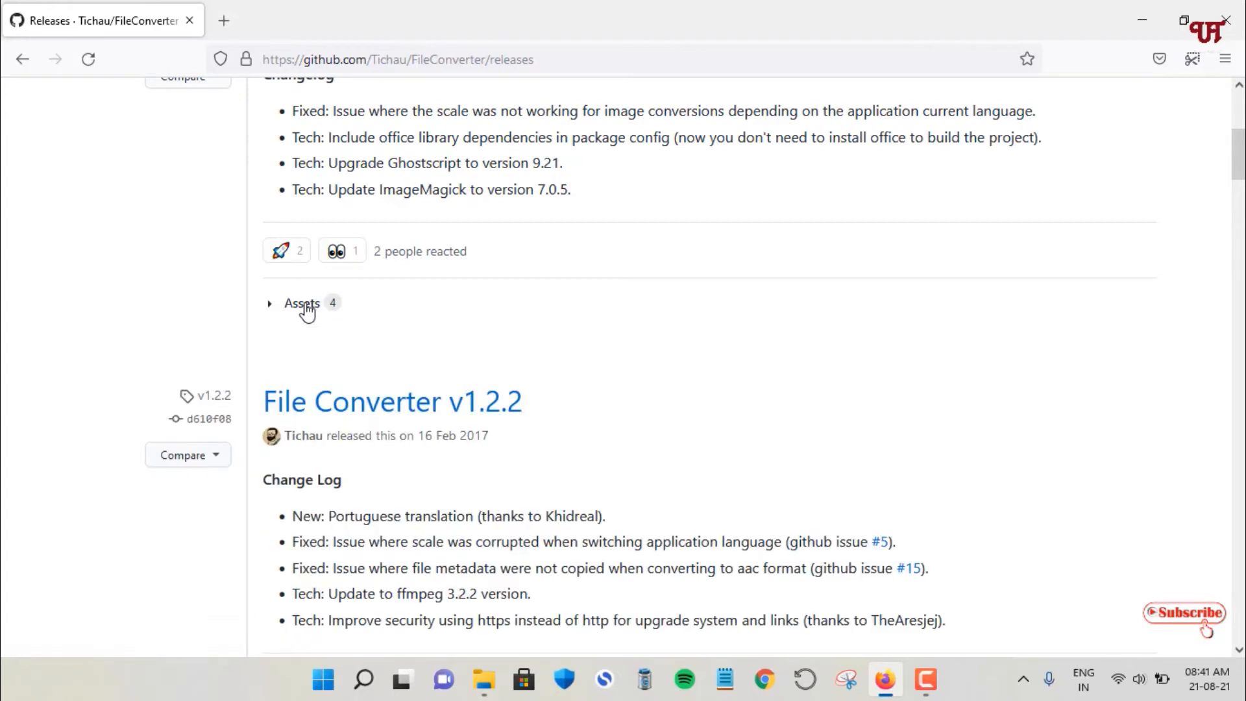
click(300, 303)
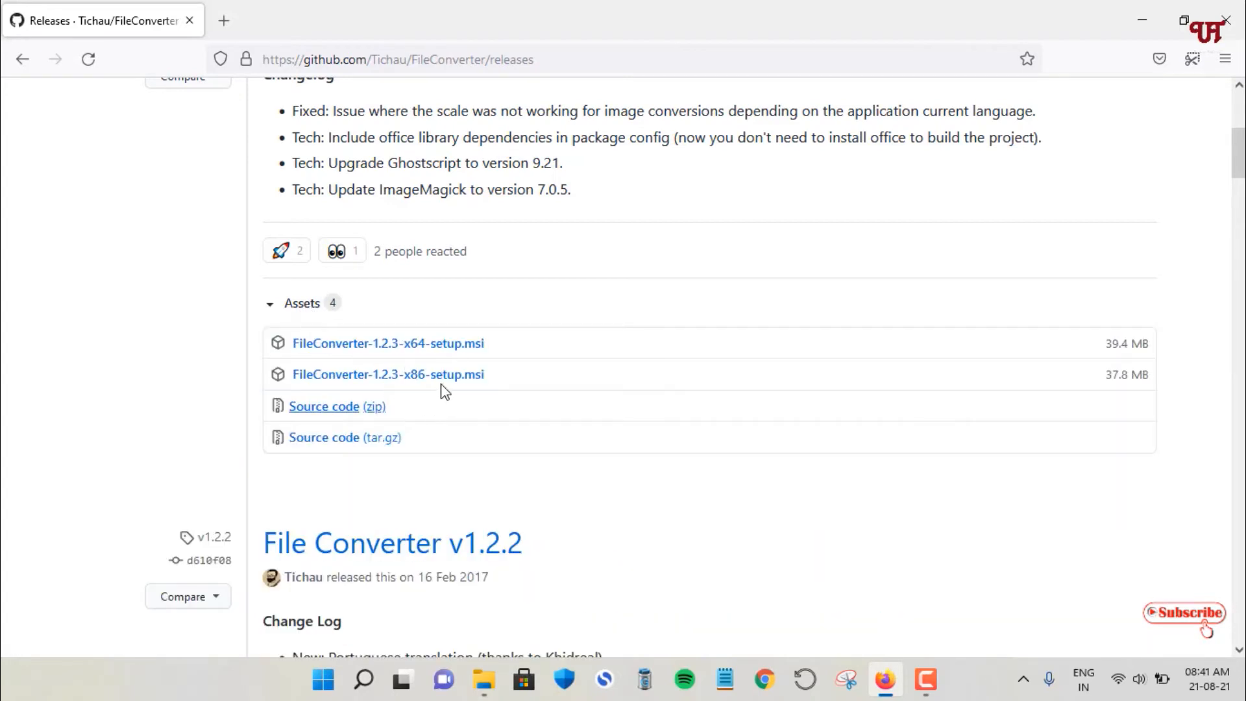
mouse_move(421, 360)
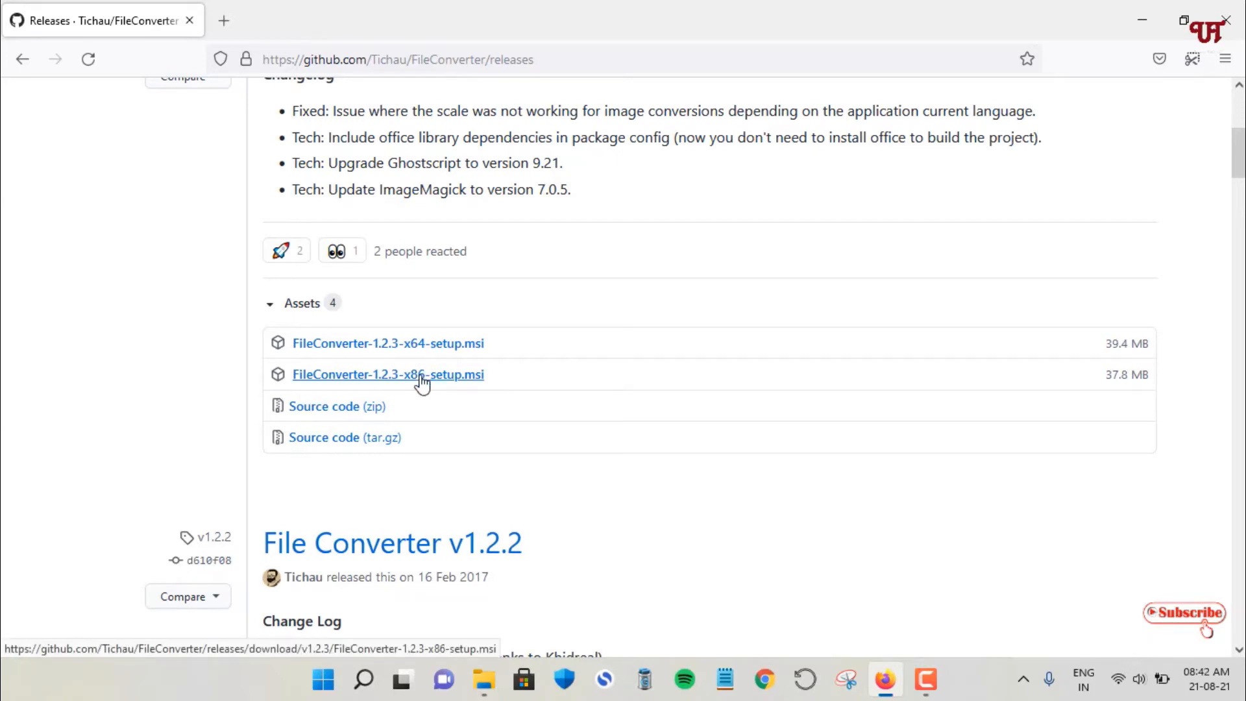
mouse_move(430, 358)
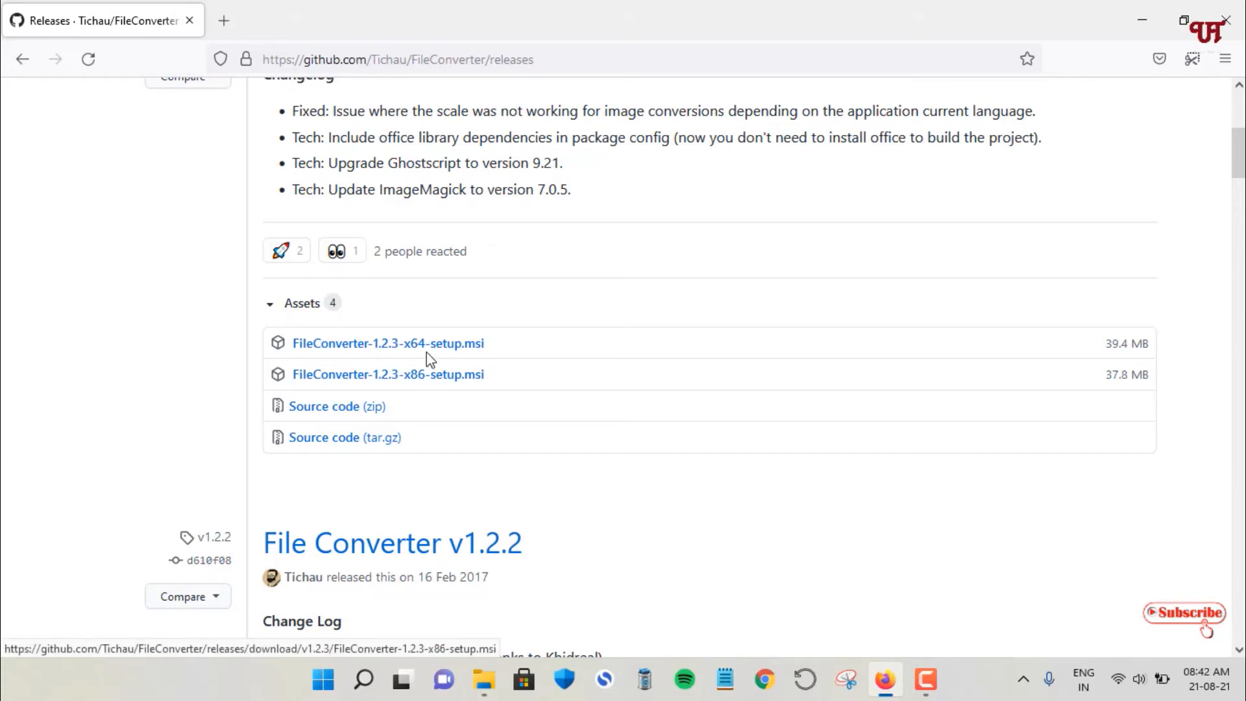
mouse_move(427, 382)
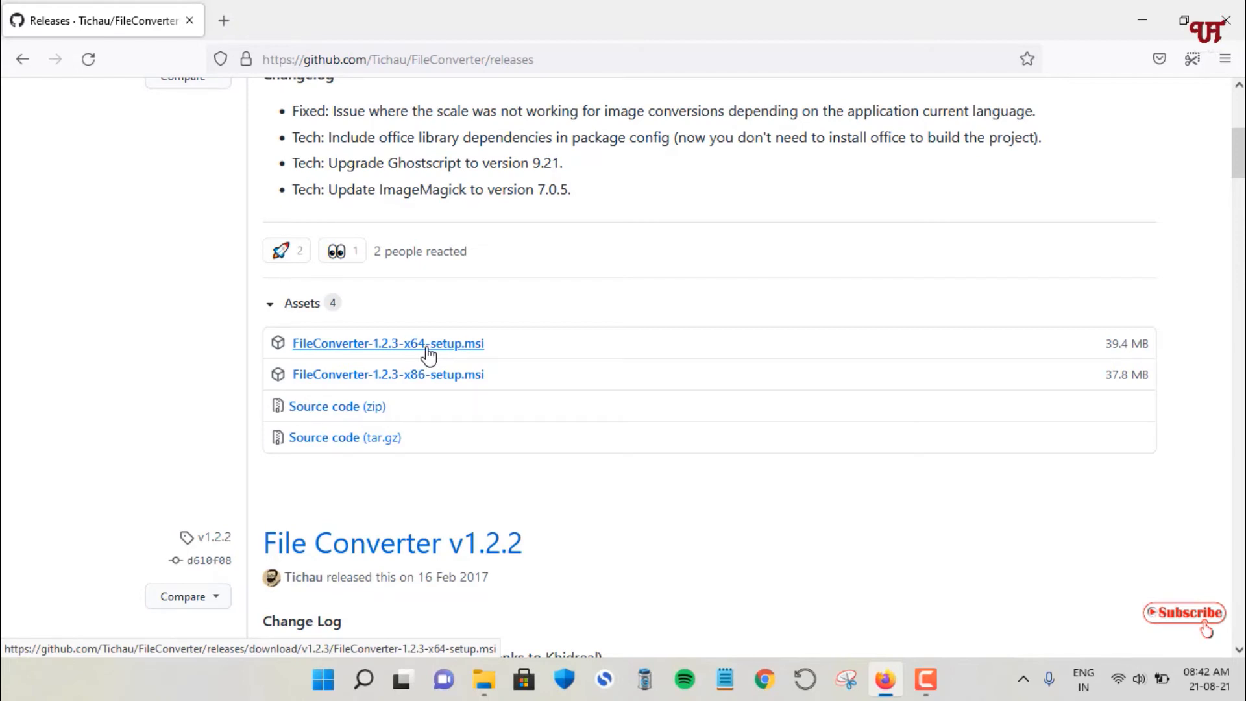
- Download FileConverter-1.2.3-x64-setup.msi and save it to the computer
click(388, 342)
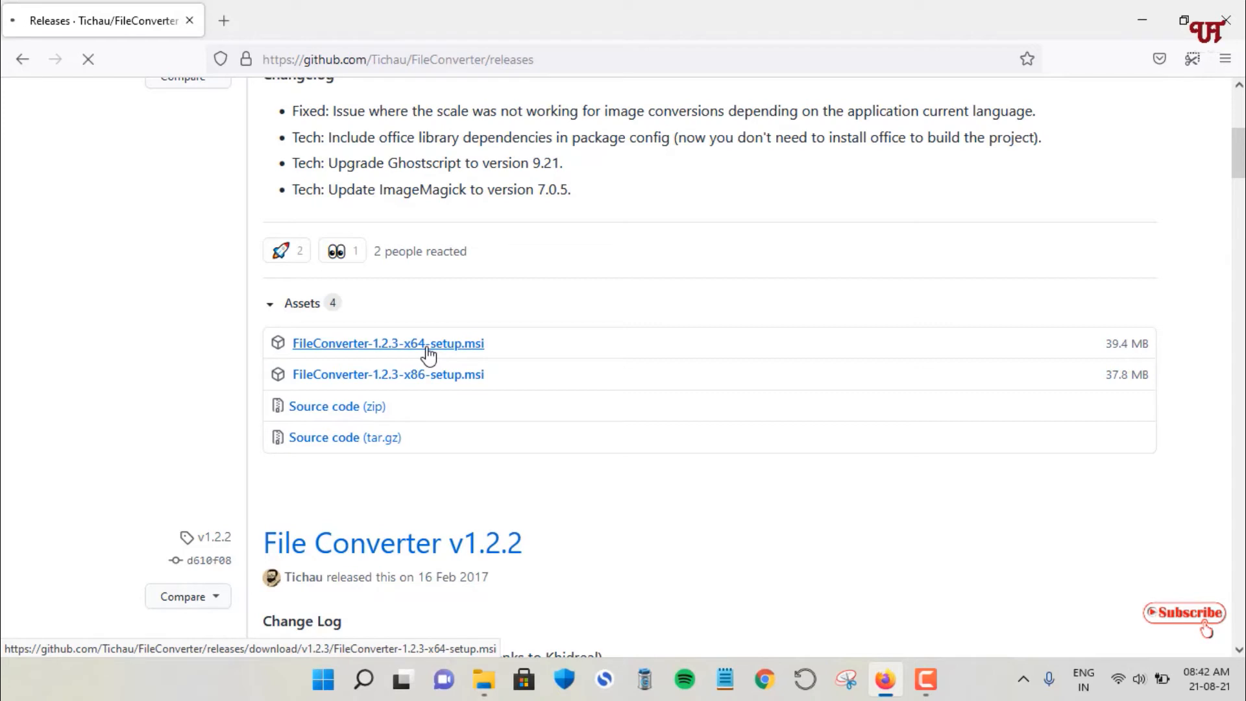
click(388, 342)
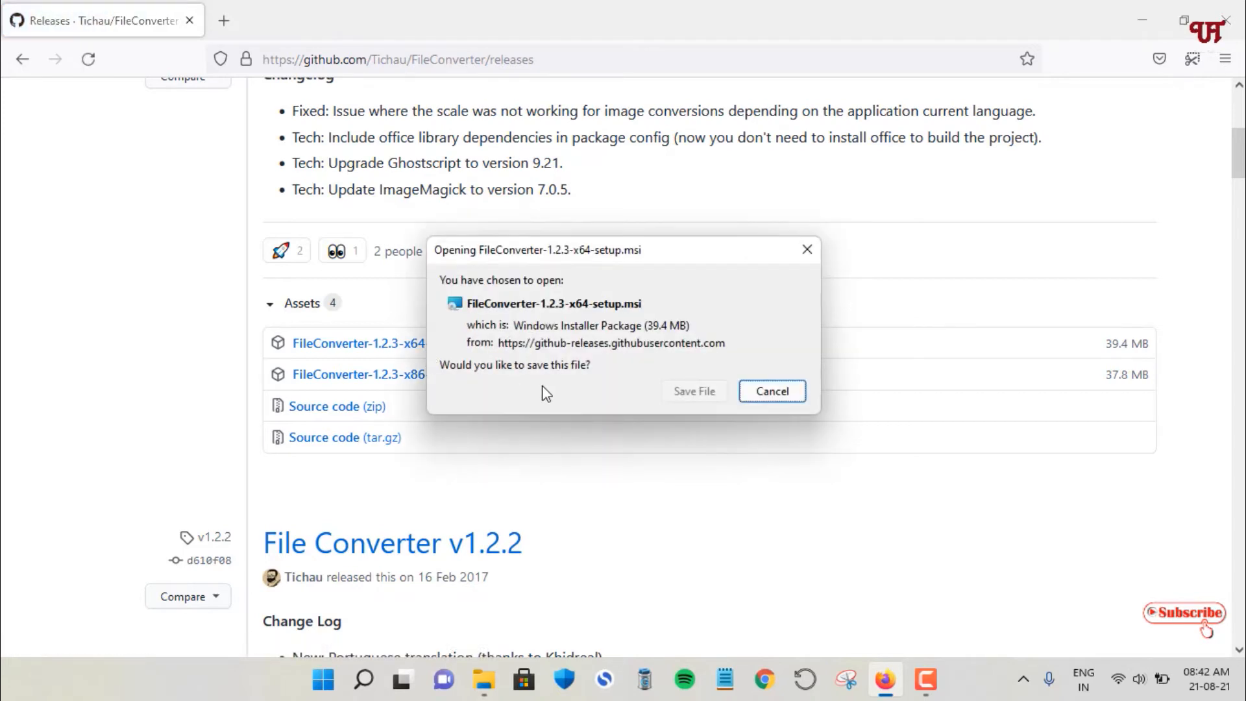
click(770, 390)
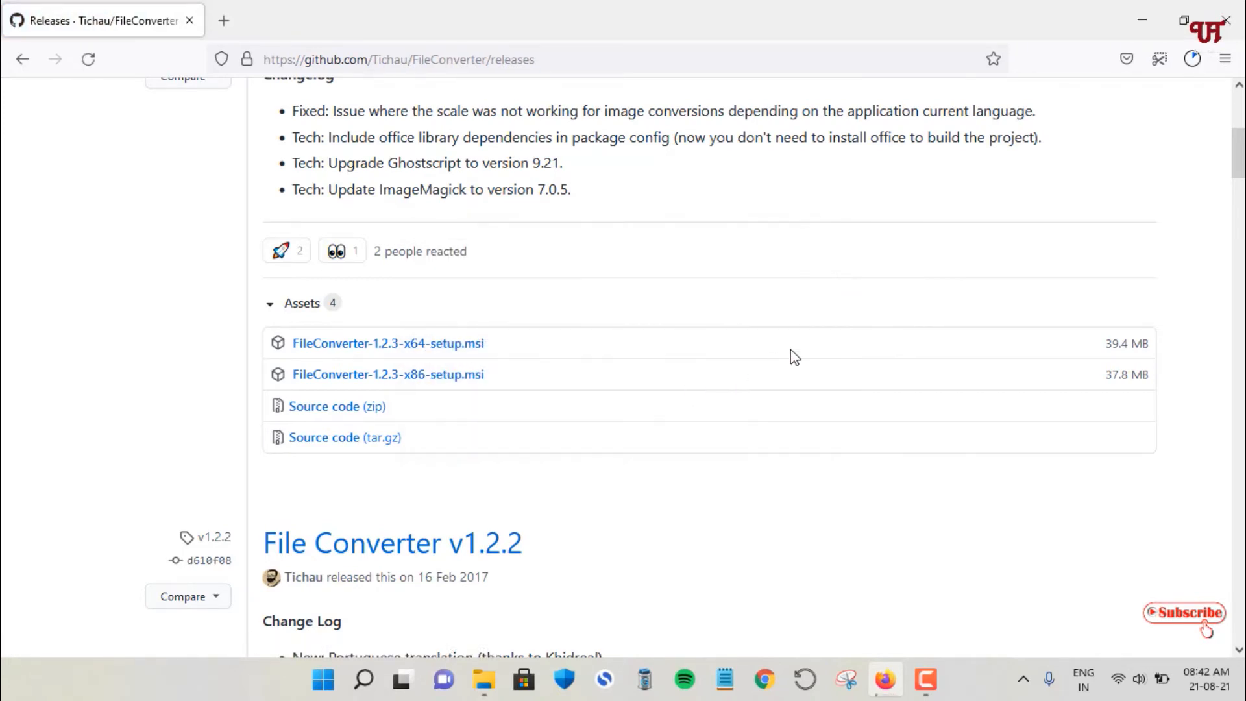
click(388, 343)
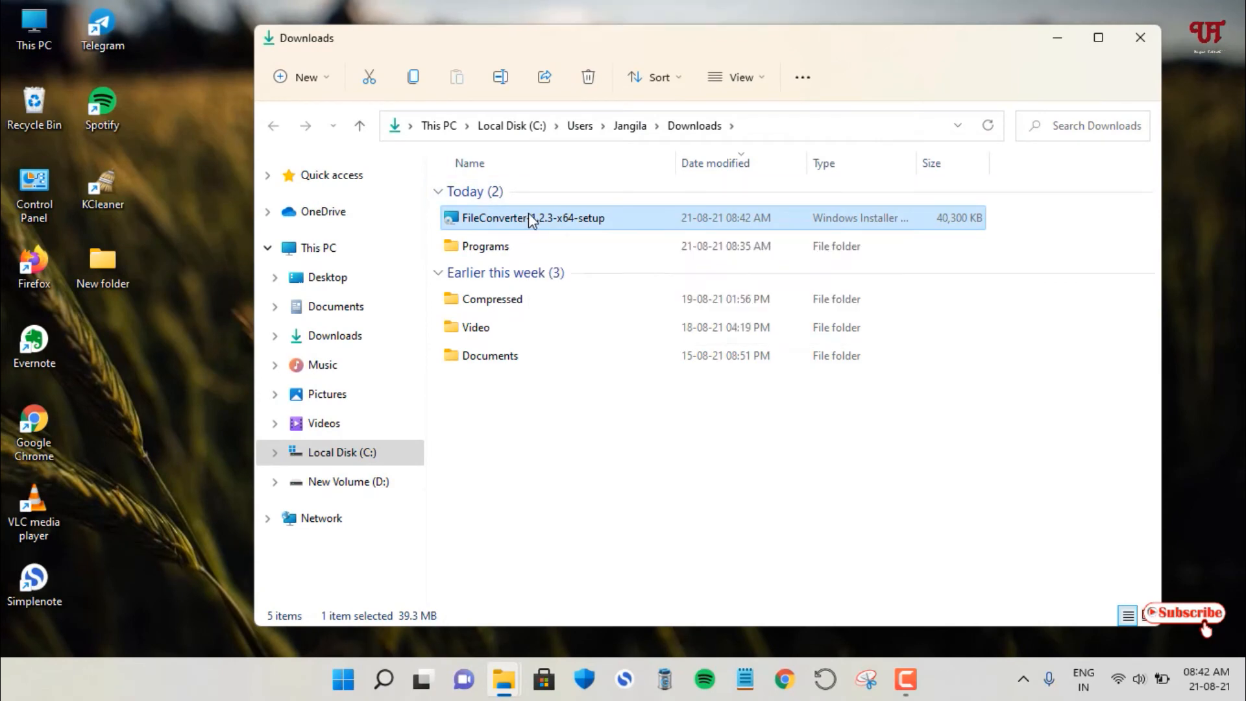
- Run the FileConverter 1.2.3 x64 setup .msi from Downloads
double_click(532, 218)
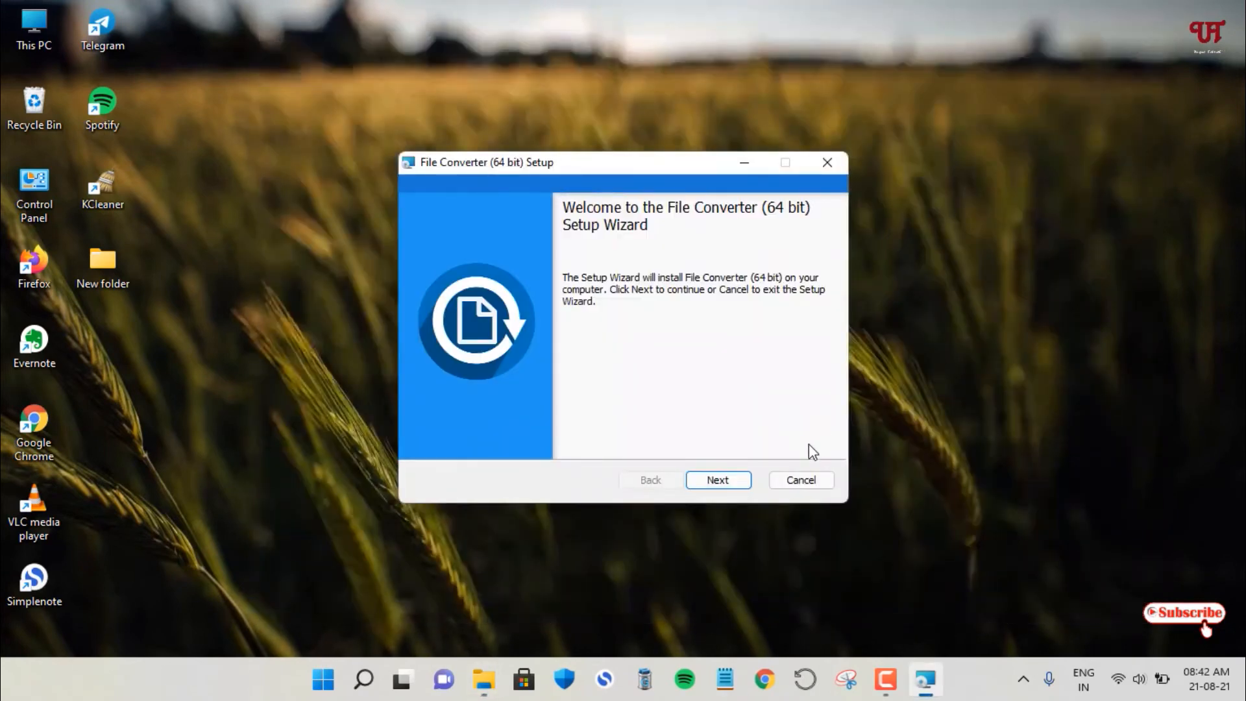
- Install File Converter (64 bit) to the default C:\Program Files\File Converter\ folder and finish the wizard
click(716, 479)
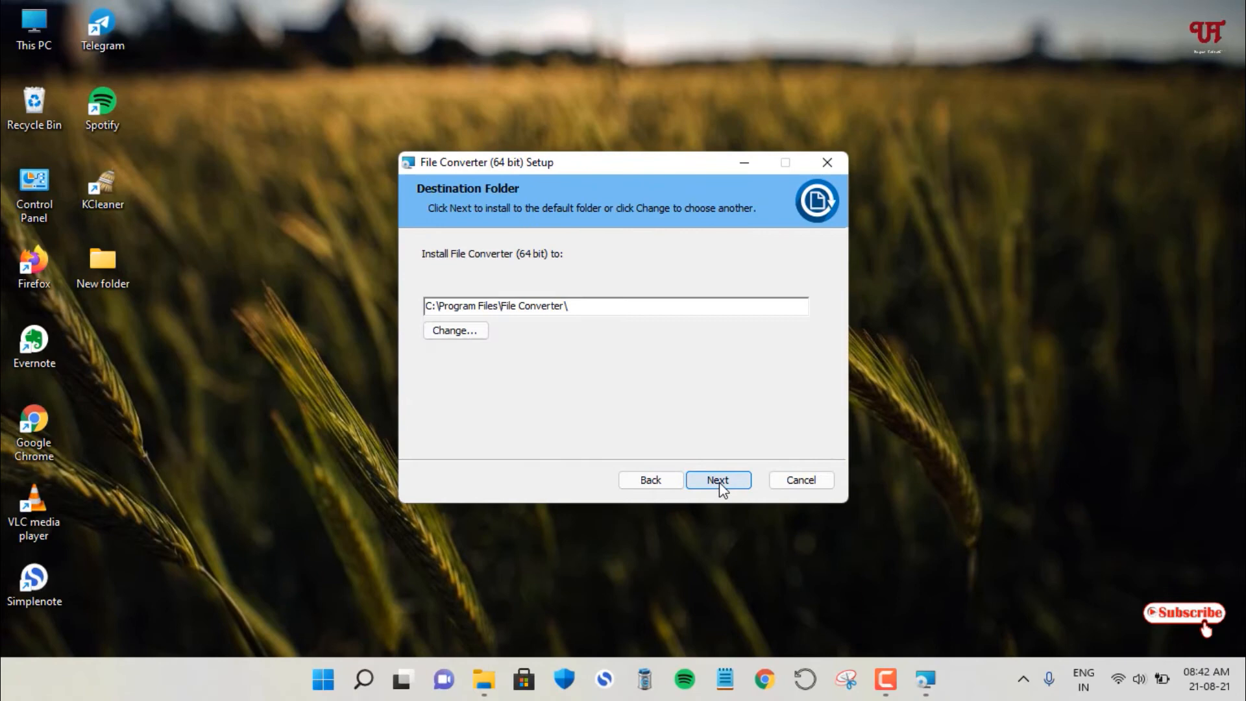
click(717, 479)
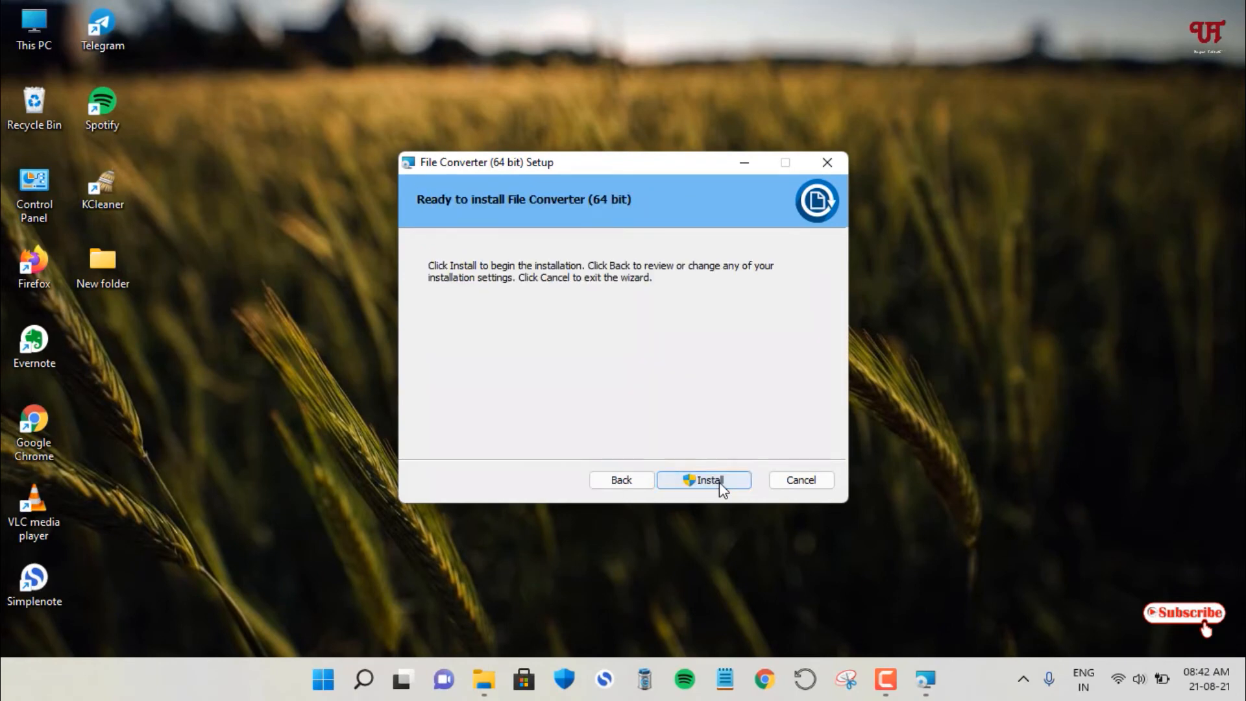
click(703, 479)
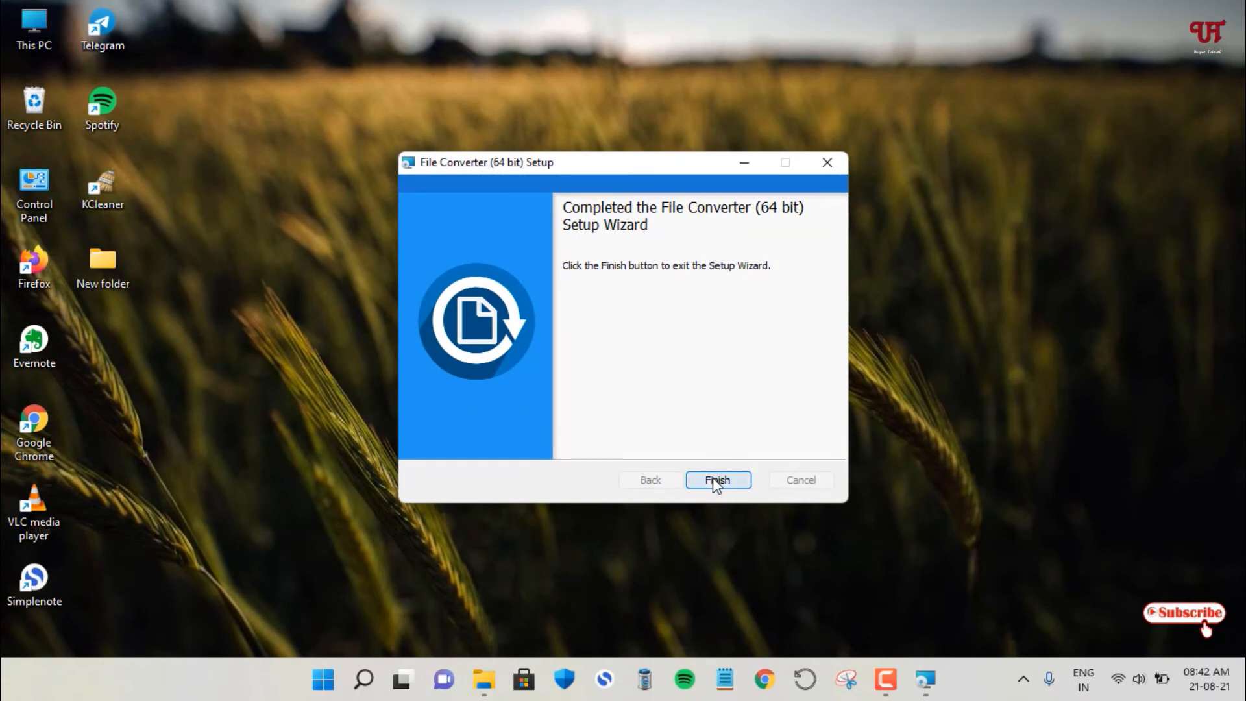
click(716, 479)
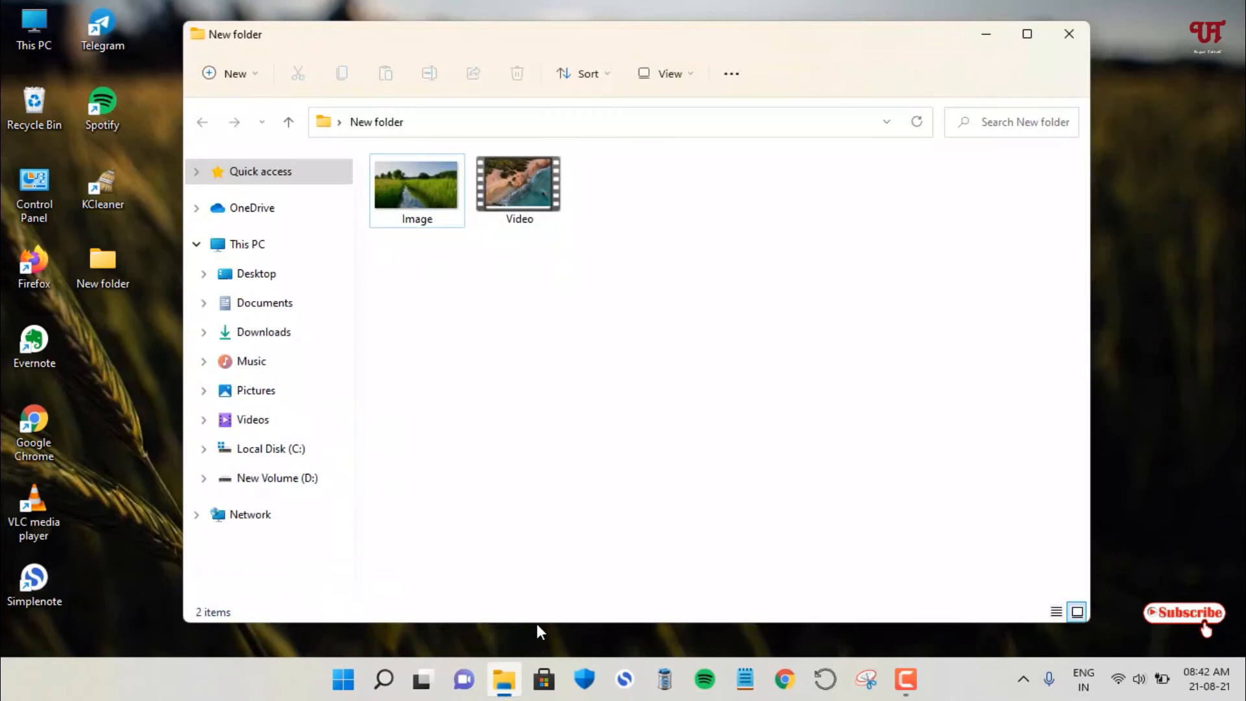
mouse_move(417, 187)
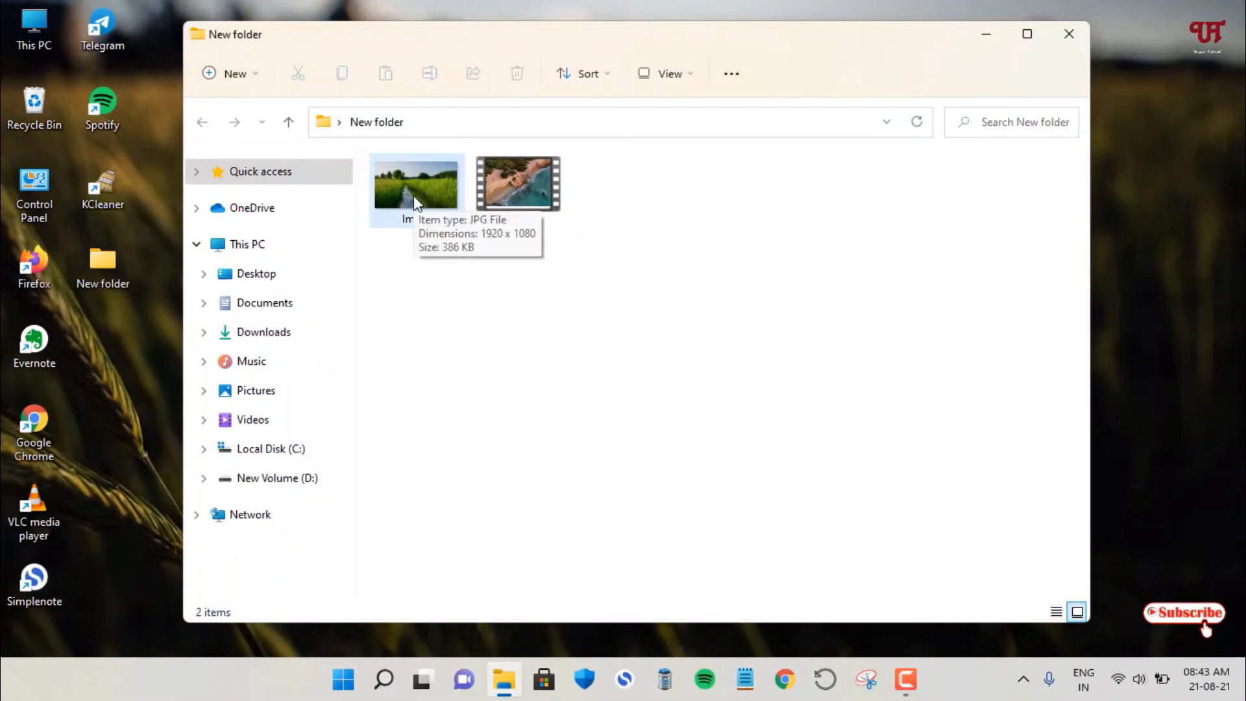
mouse_move(519, 191)
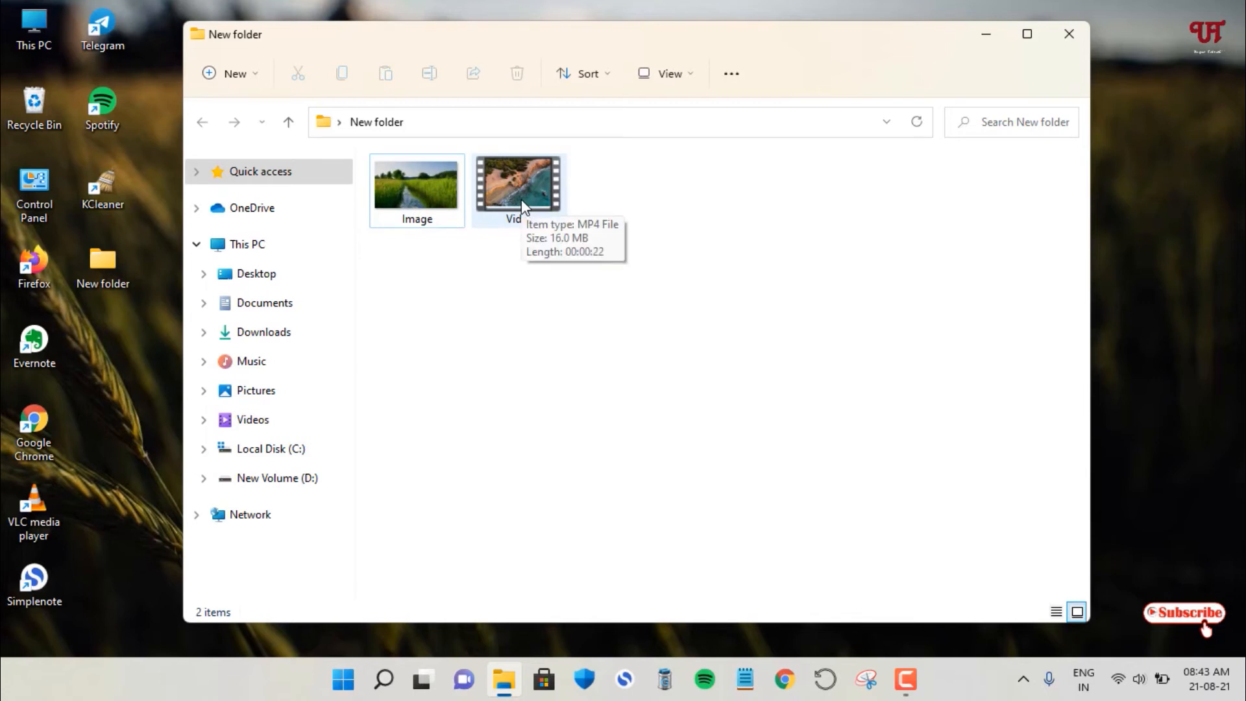
- Show the Image file's full classic context menu, now including the File Converter entry
click(417, 188)
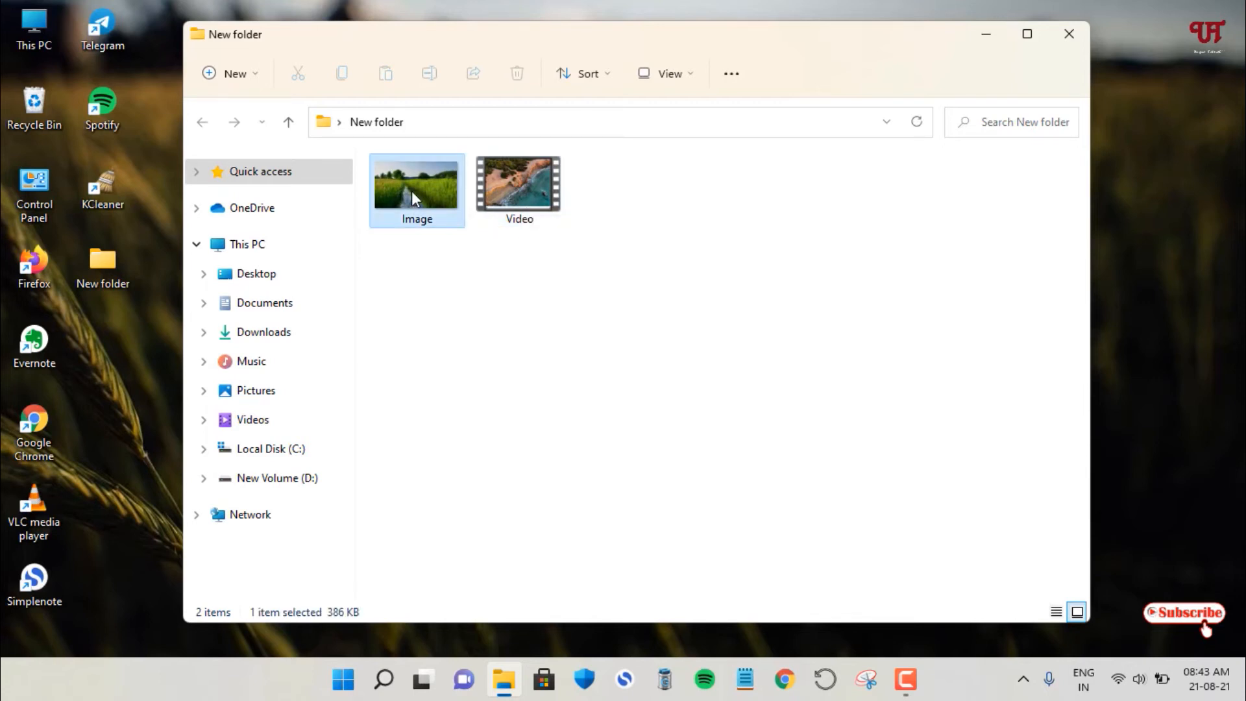
right_click(417, 190)
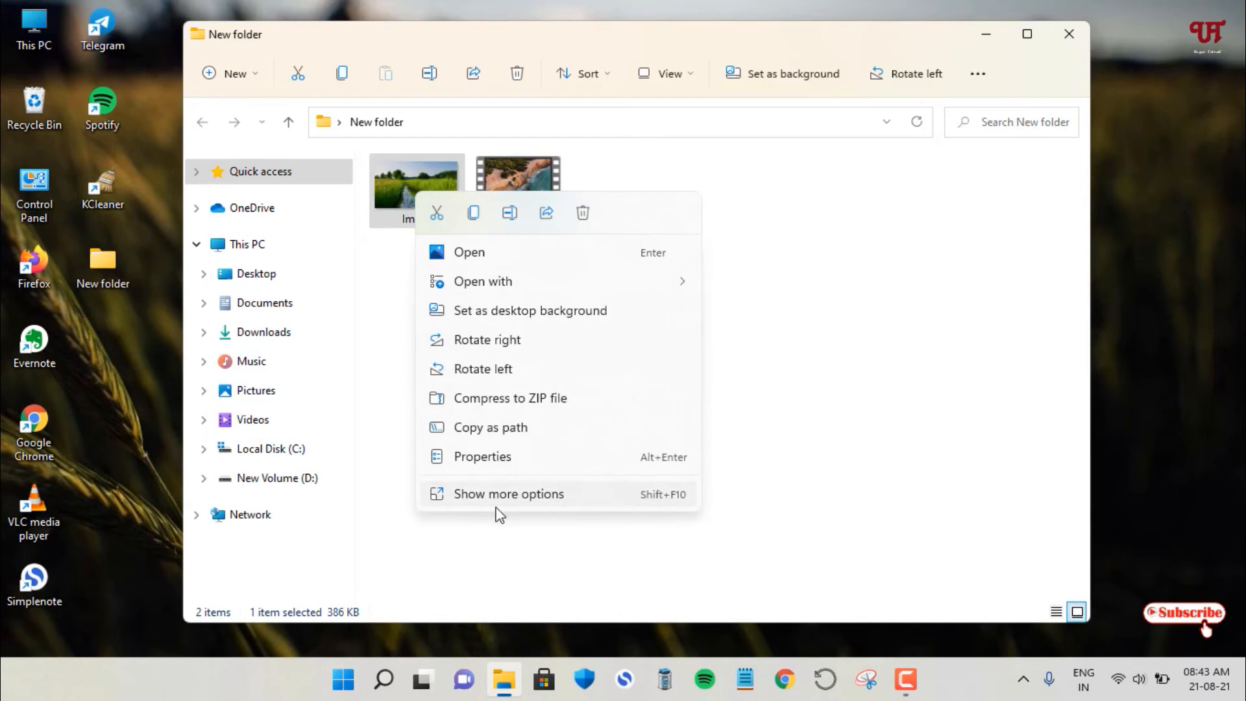
mouse_move(517, 518)
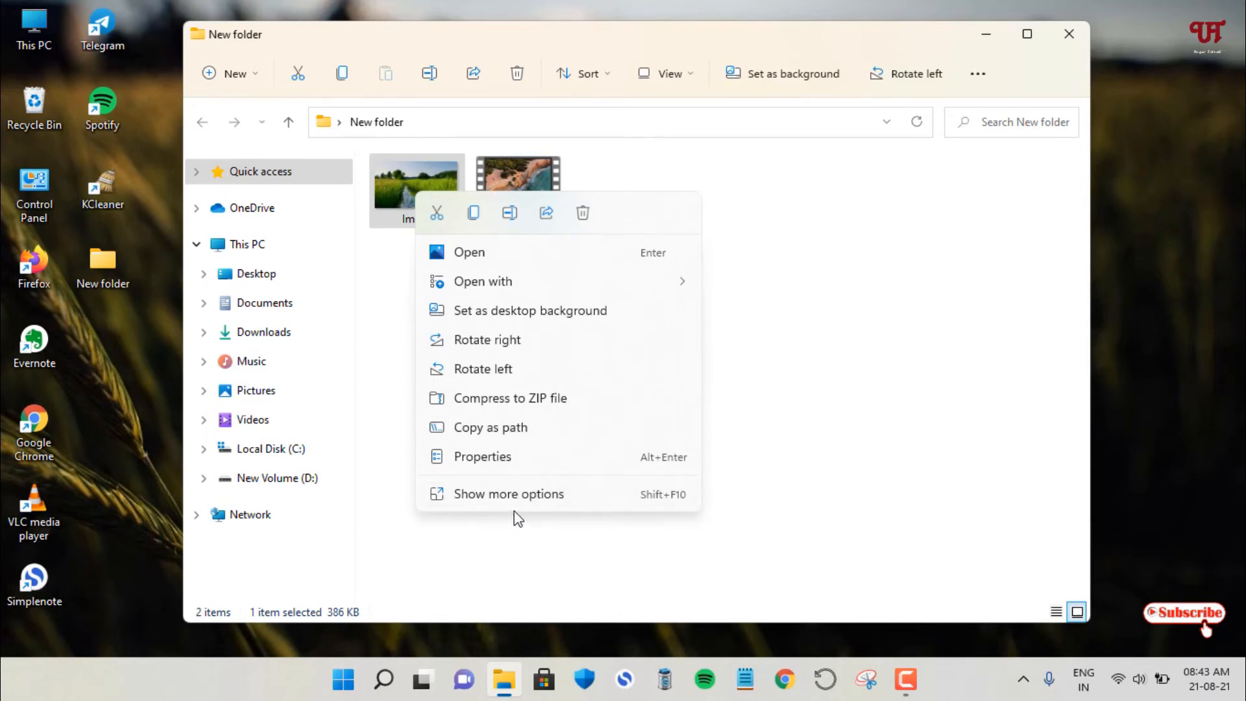
mouse_move(493, 493)
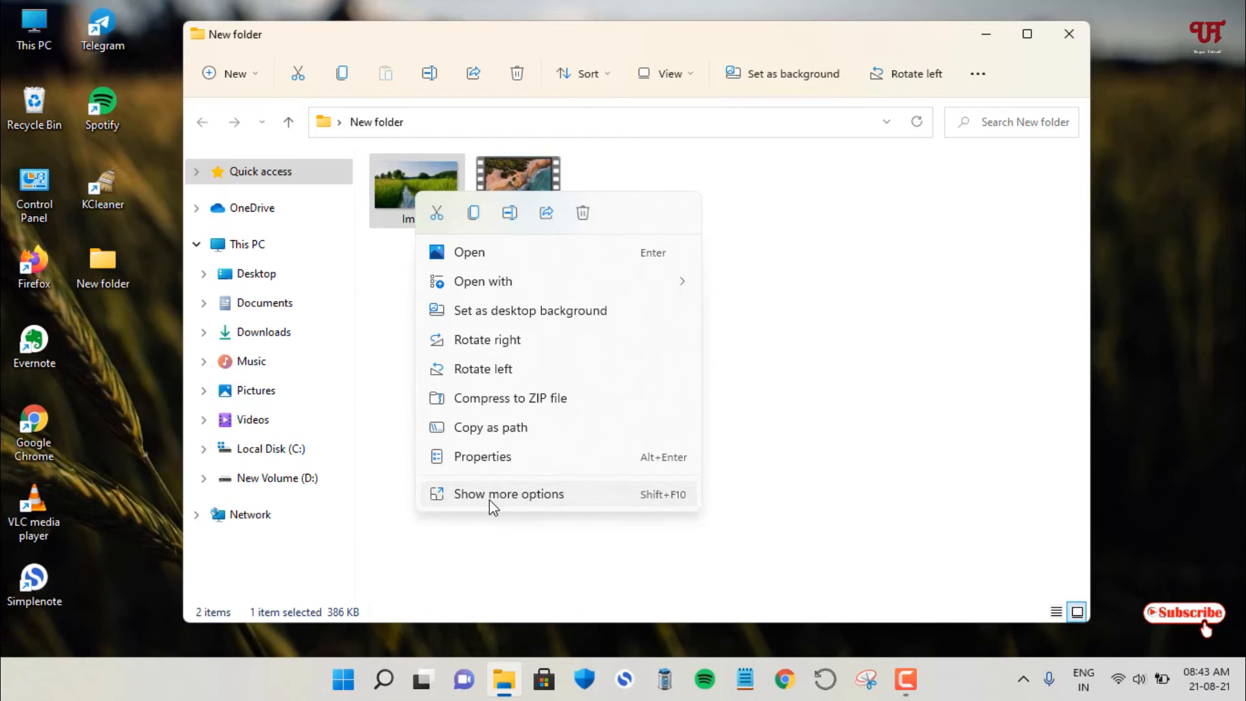
click(507, 493)
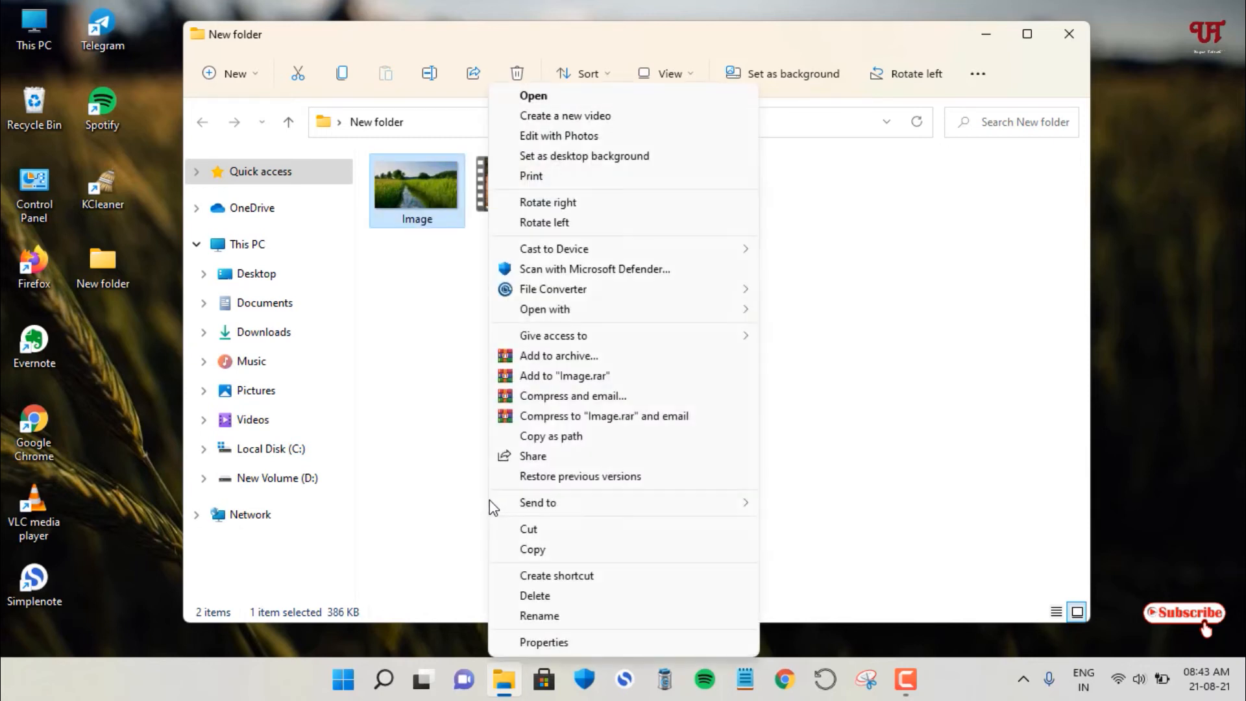
mouse_move(553, 288)
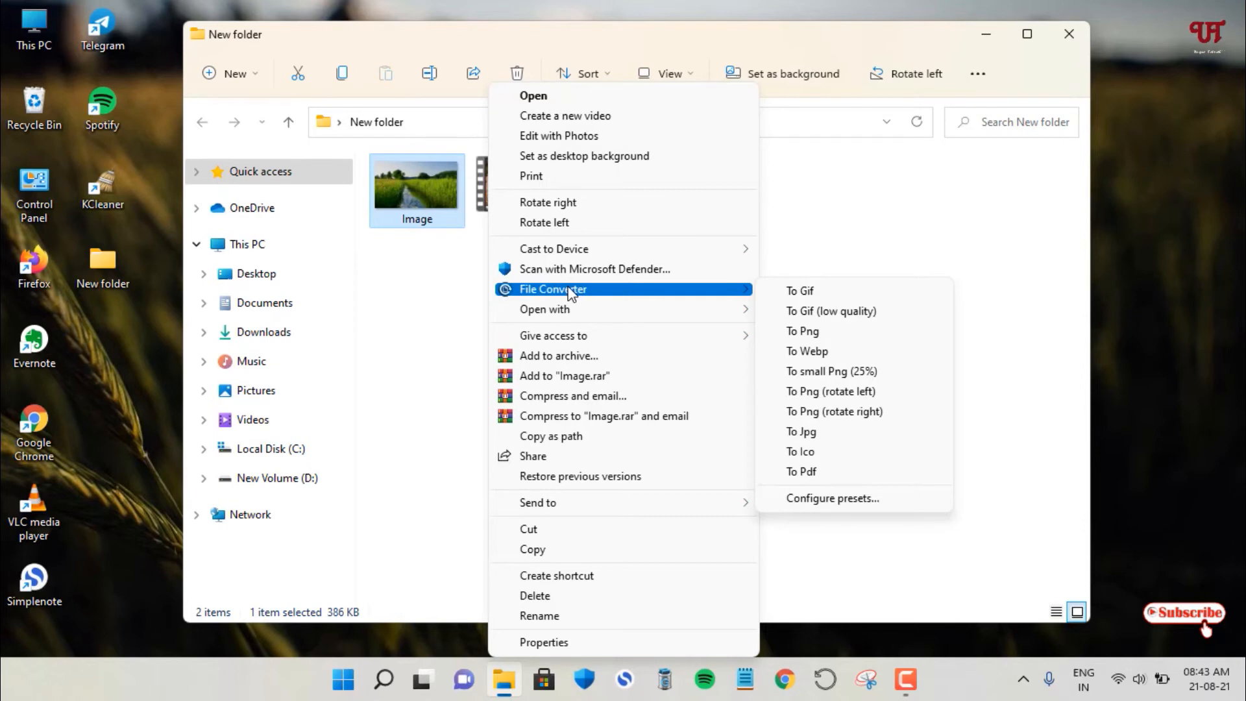
mouse_move(546, 305)
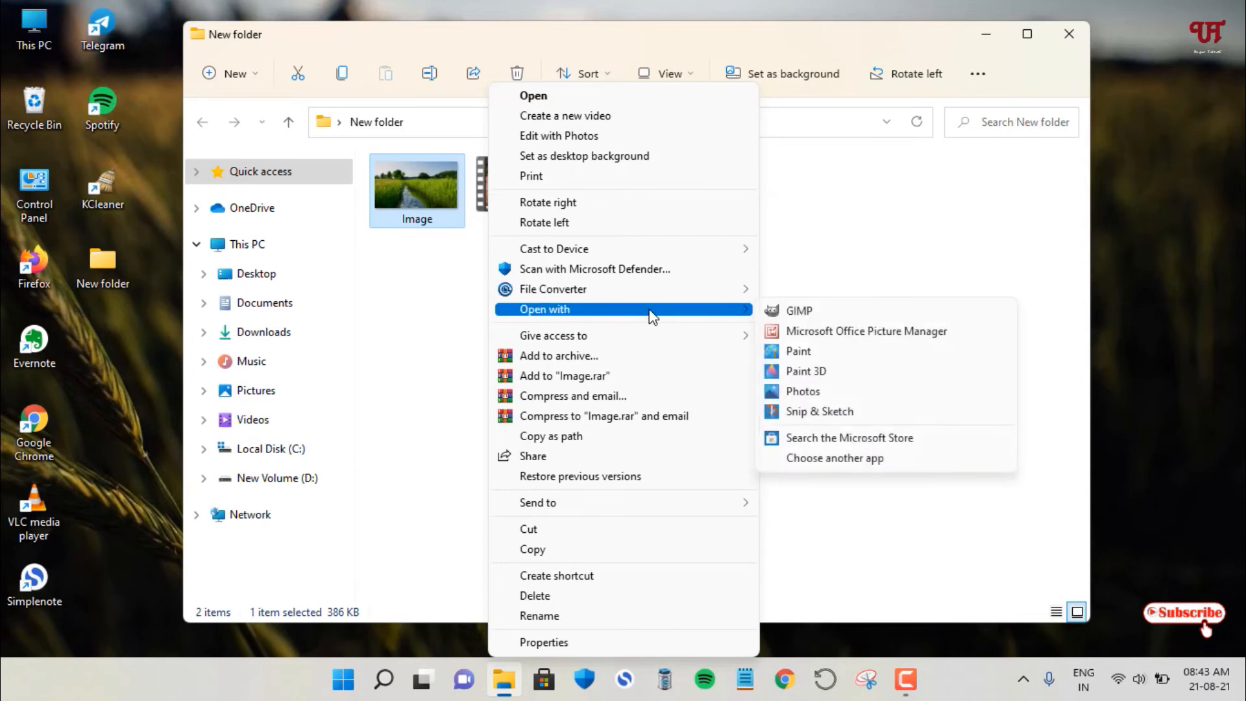
mouse_move(553, 288)
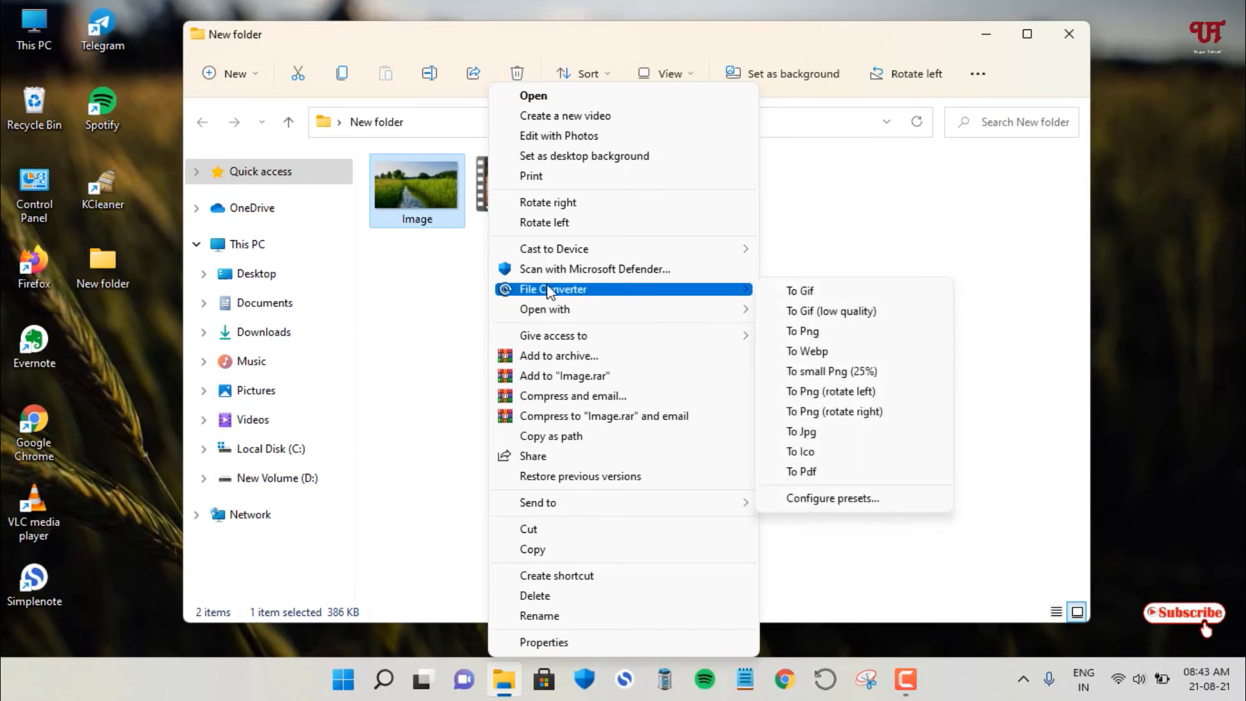
mouse_move(775, 304)
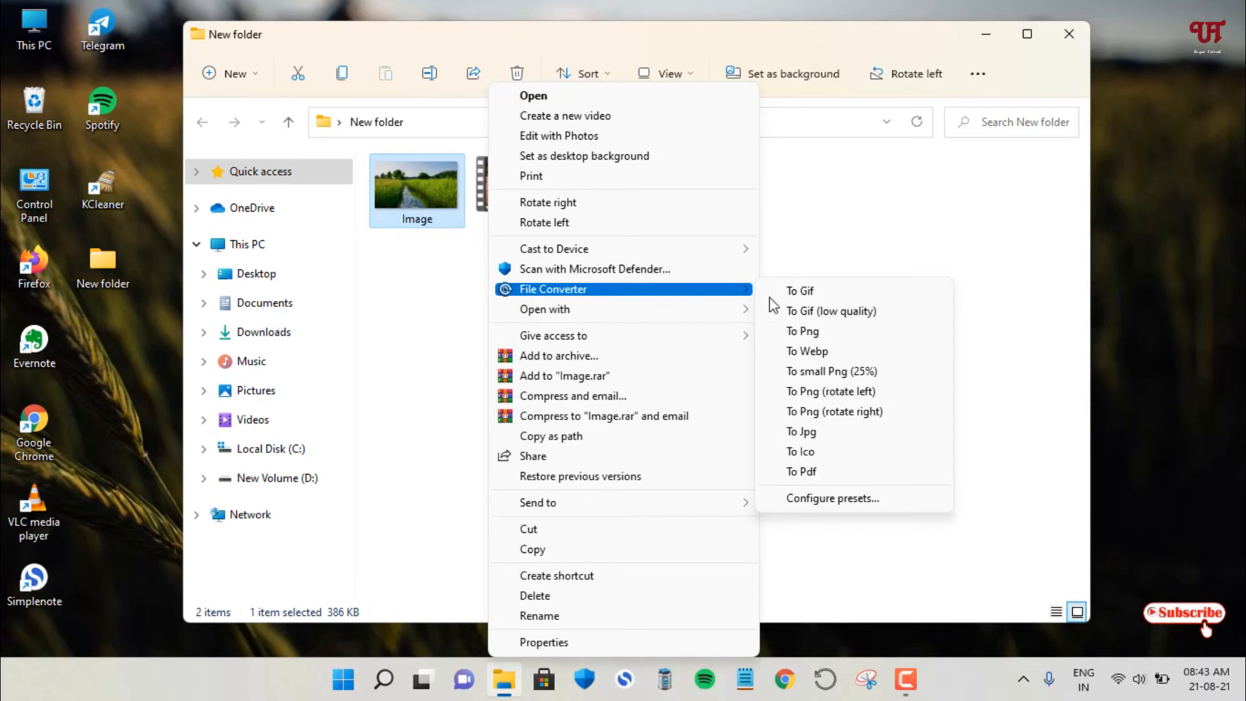
mouse_move(831, 371)
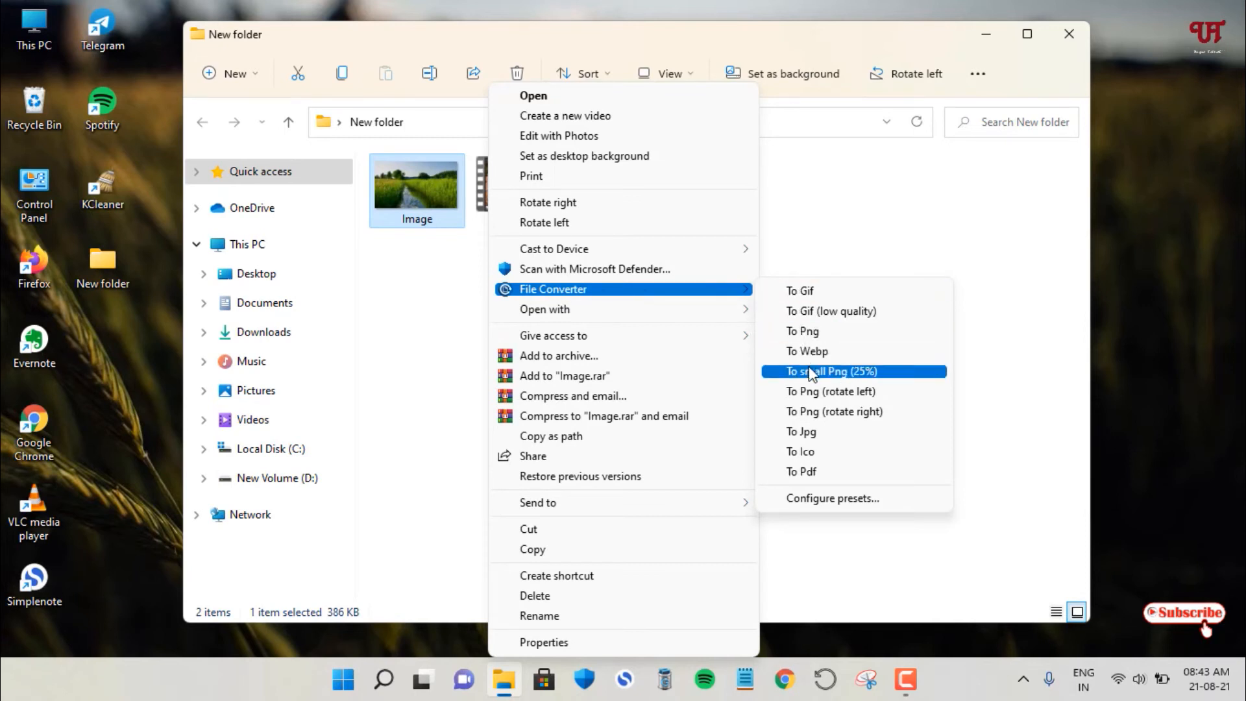
mouse_move(834, 411)
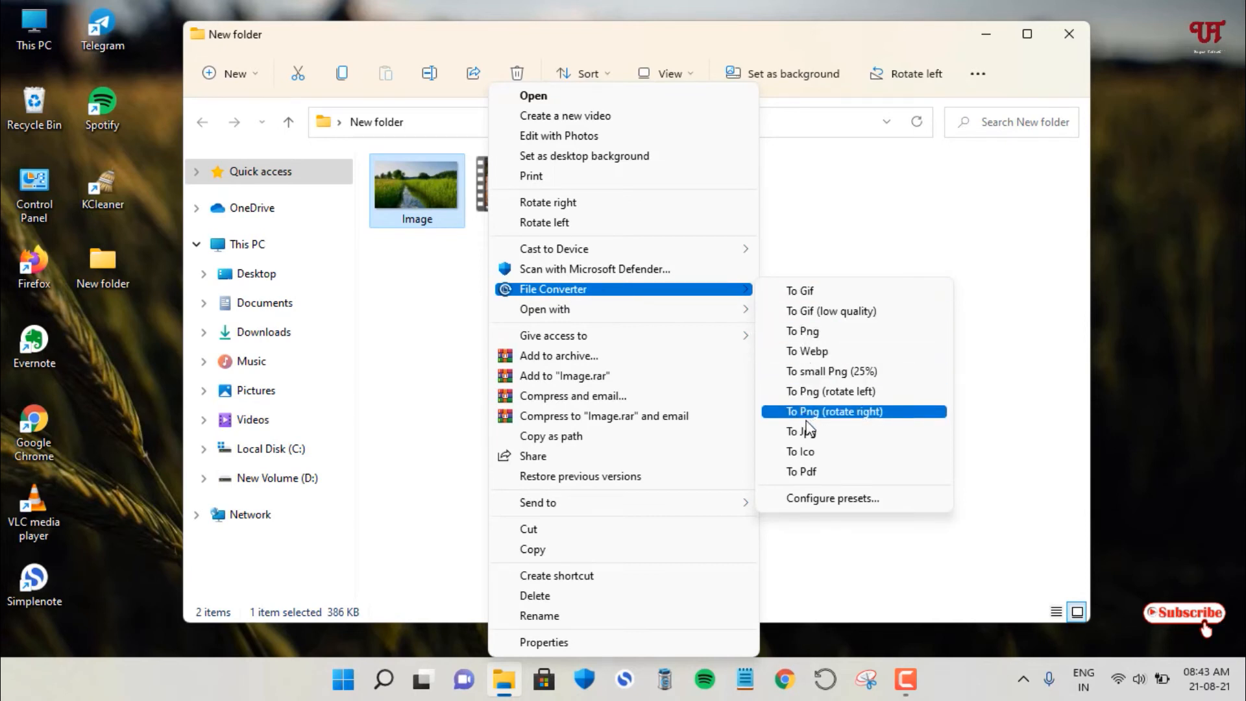
mouse_move(792, 362)
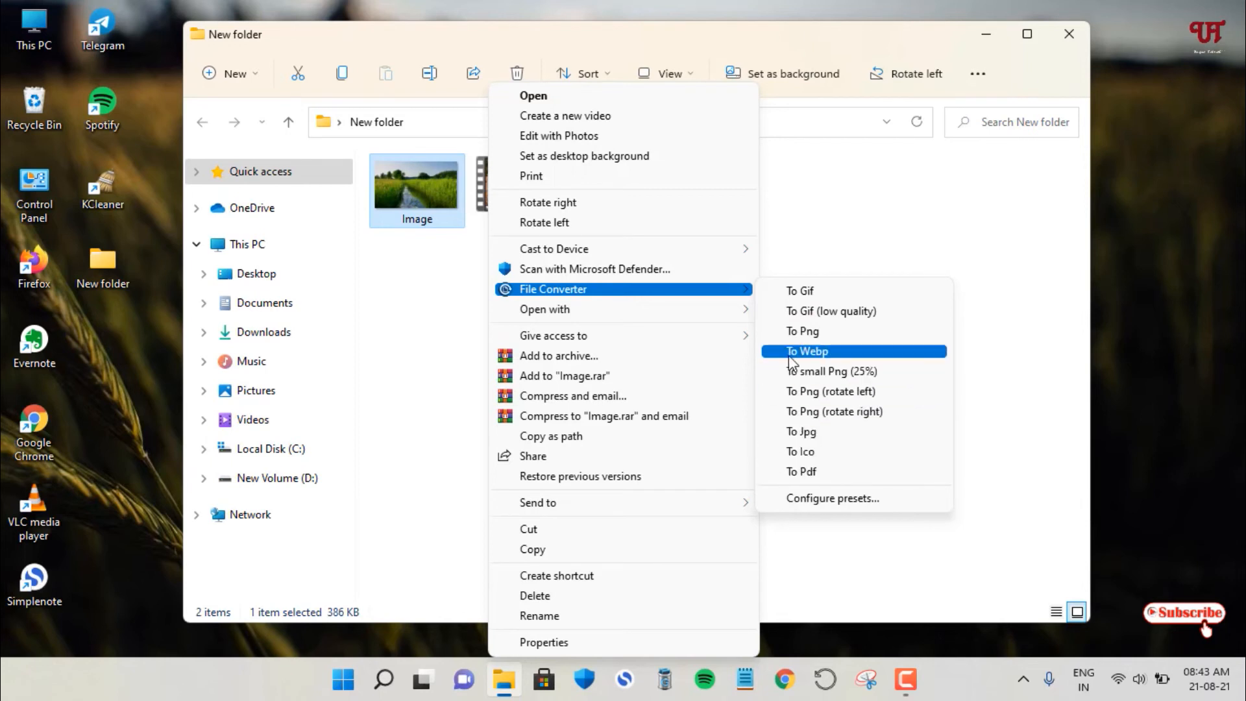
mouse_move(802, 291)
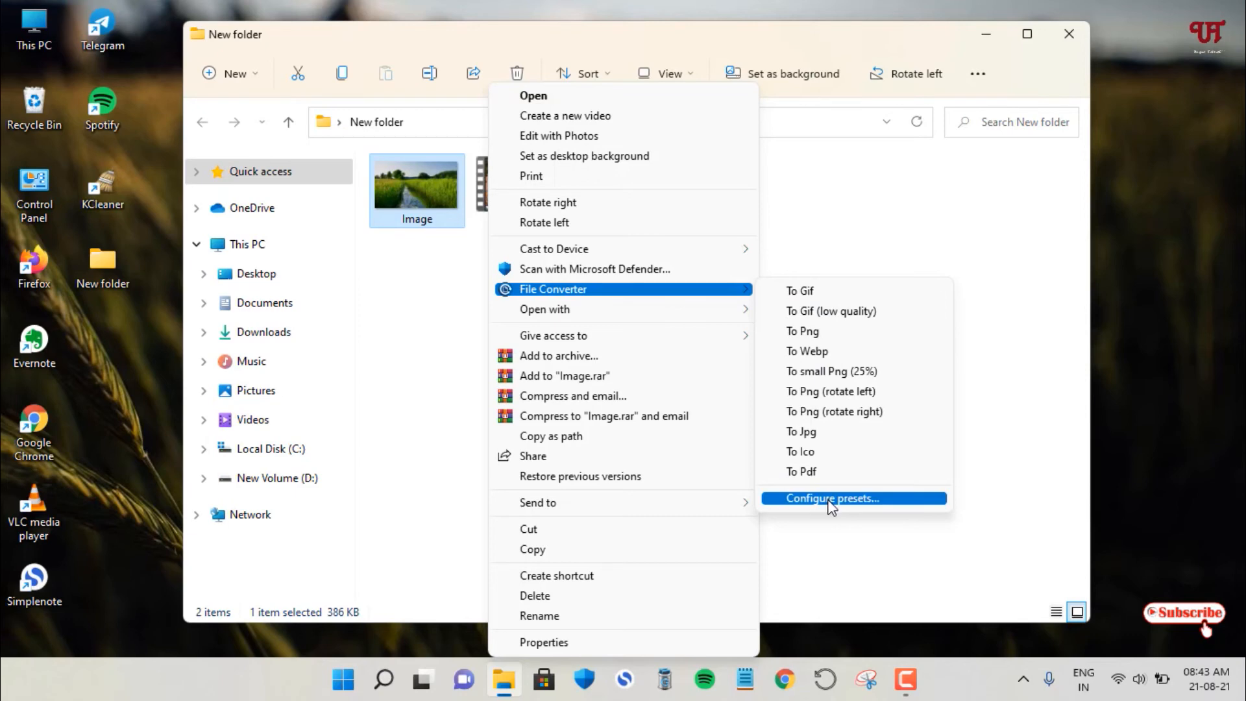
click(830, 498)
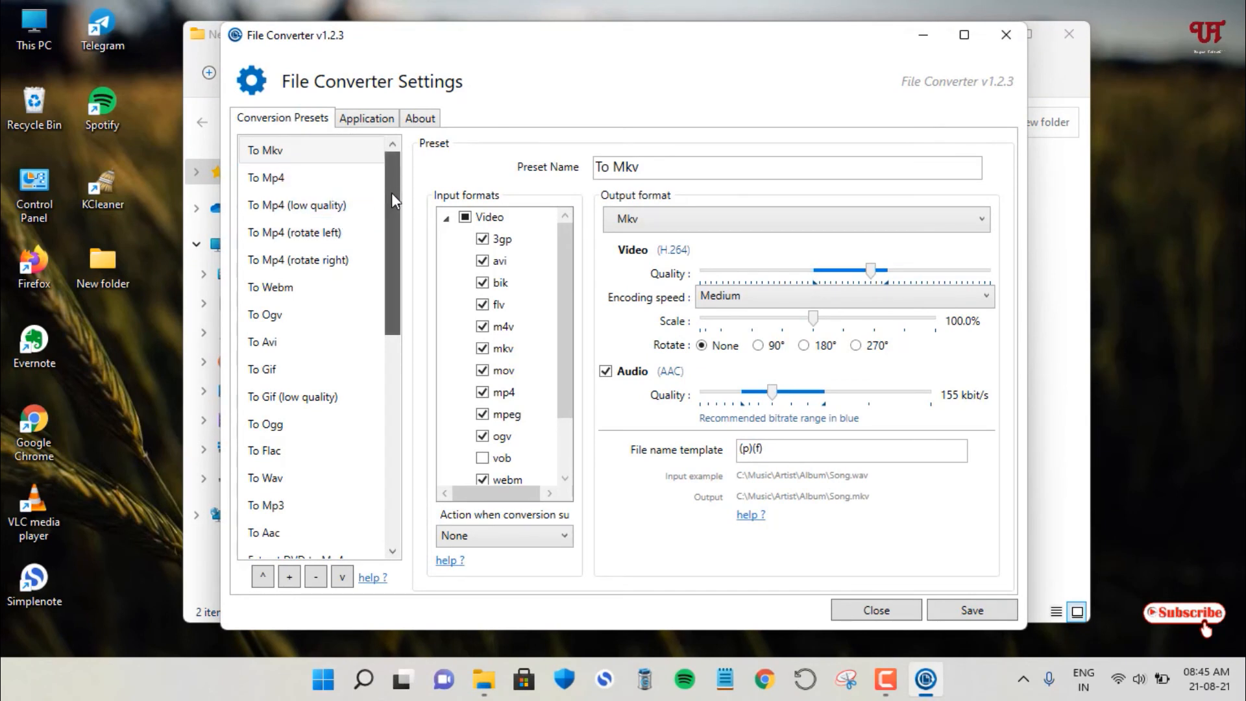
scroll(down, 3)
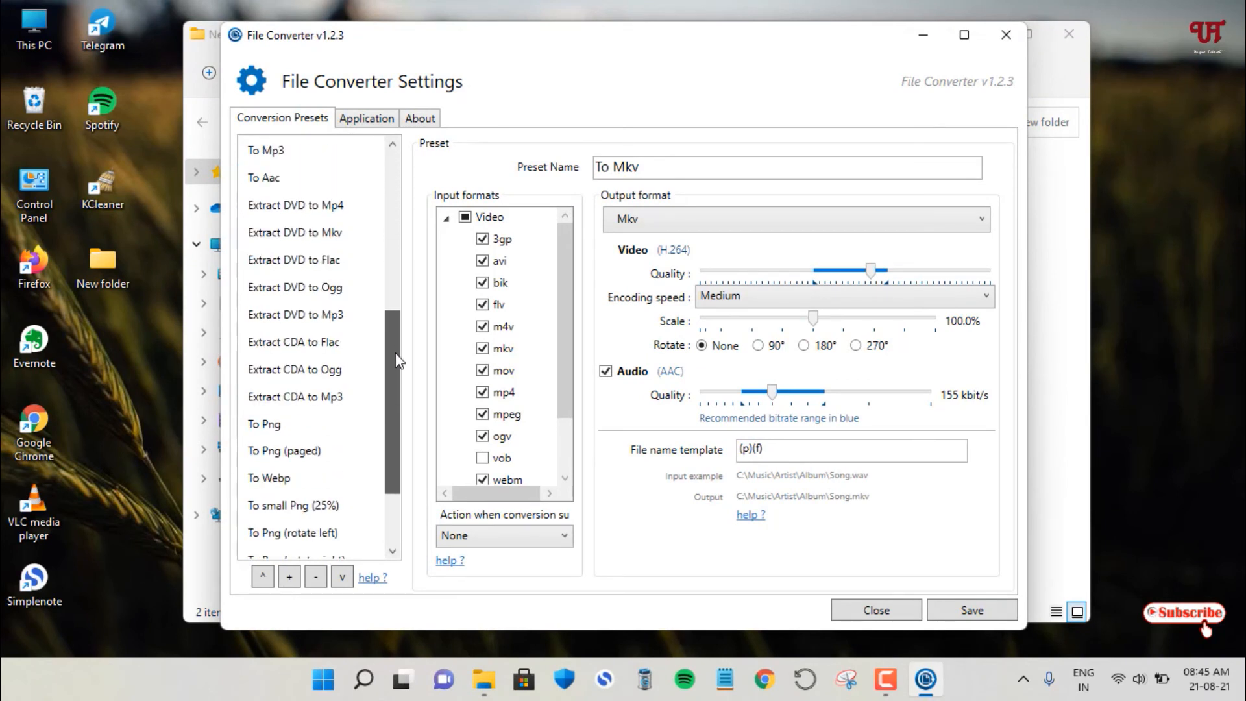
scroll(down, 3)
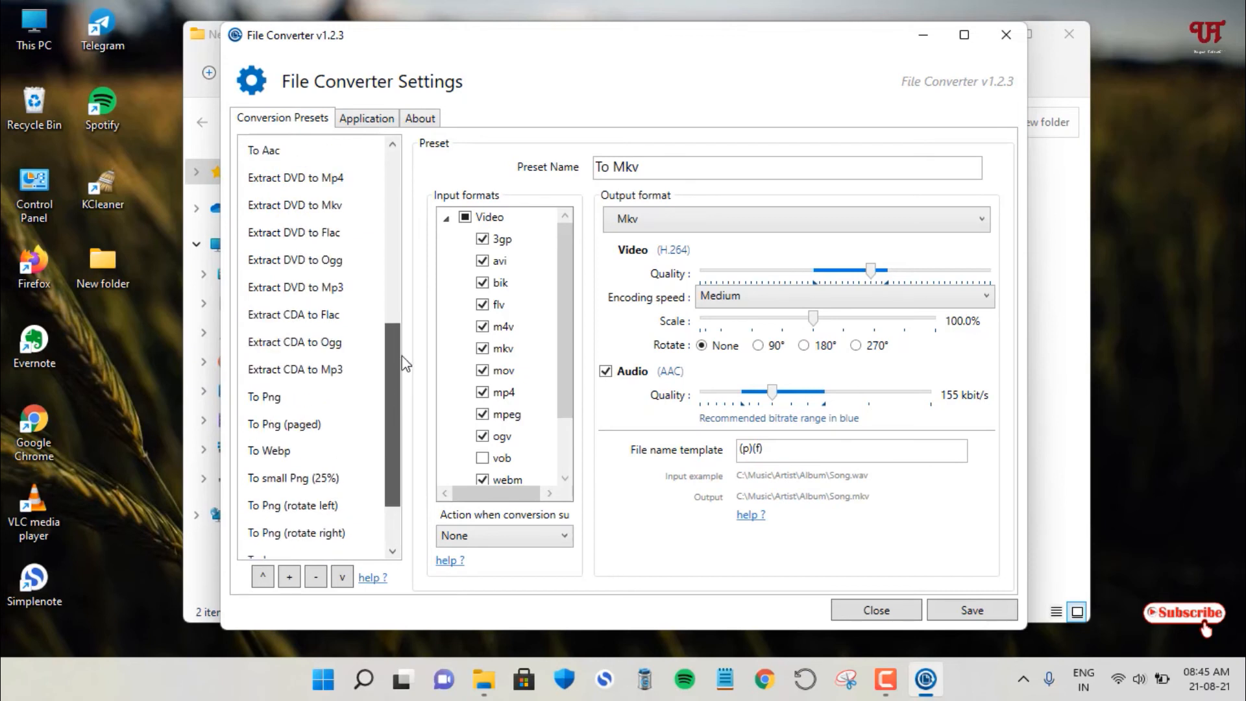
scroll(down, 3)
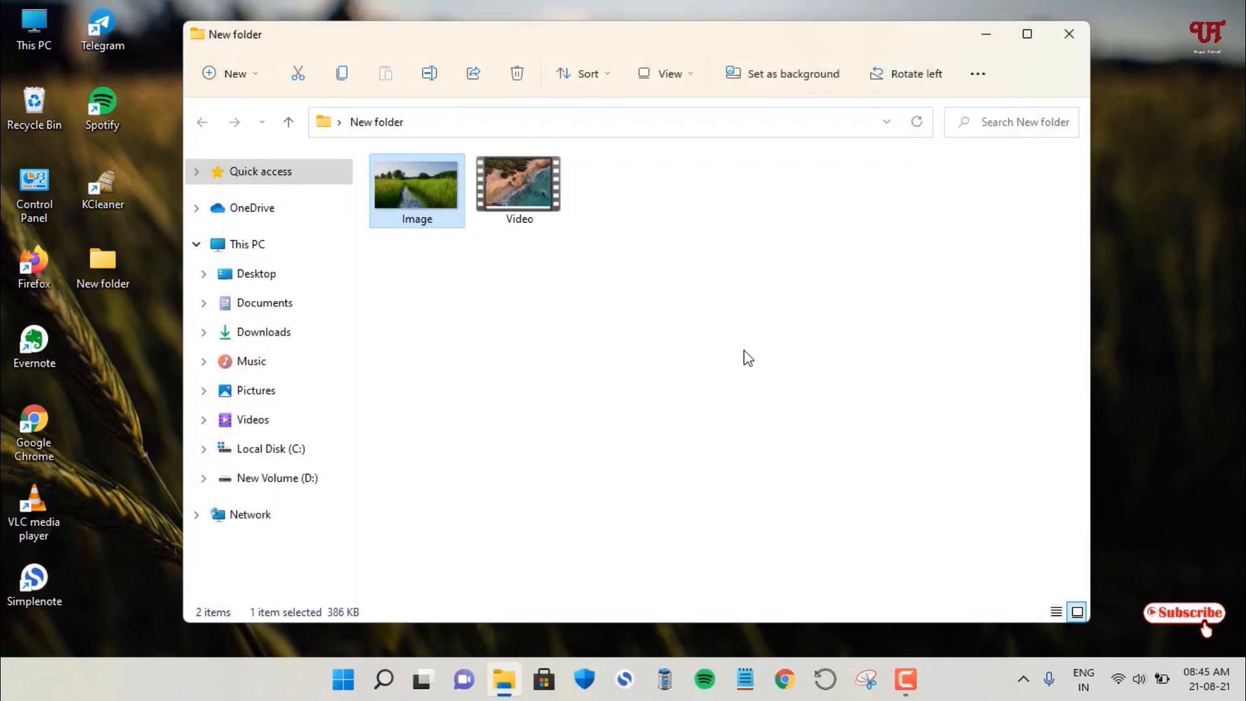
mouse_move(553, 199)
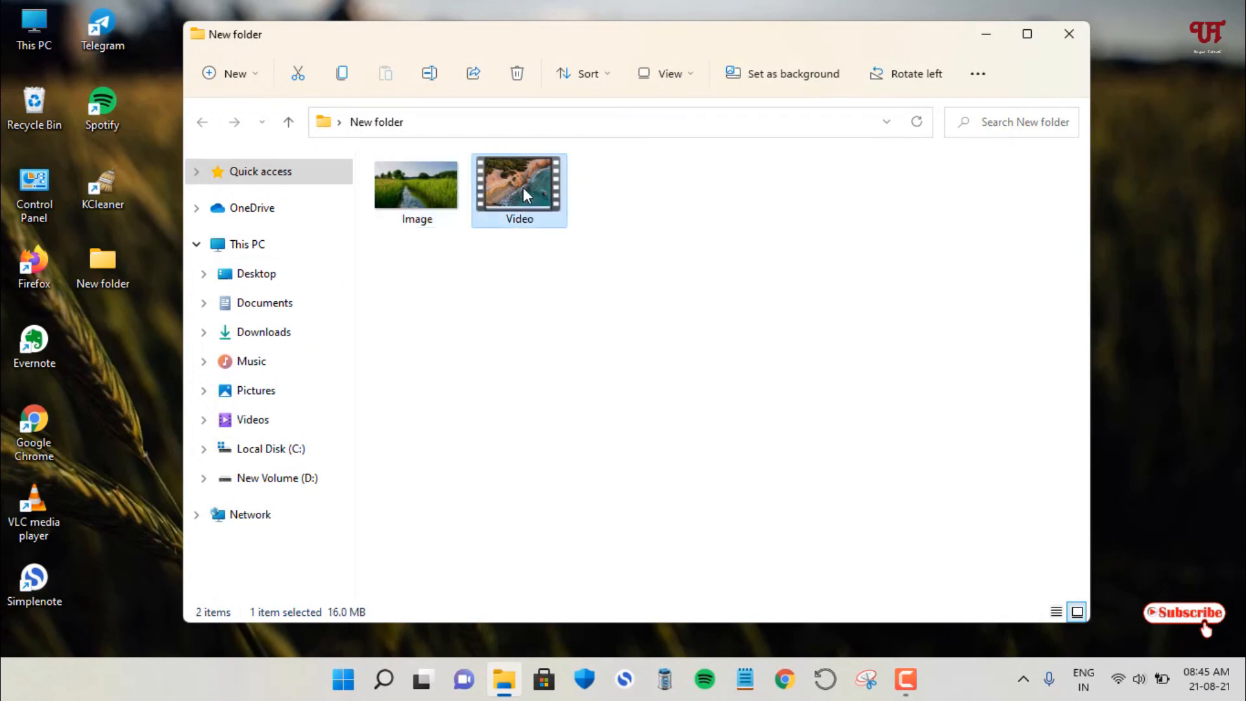
right_click(520, 190)
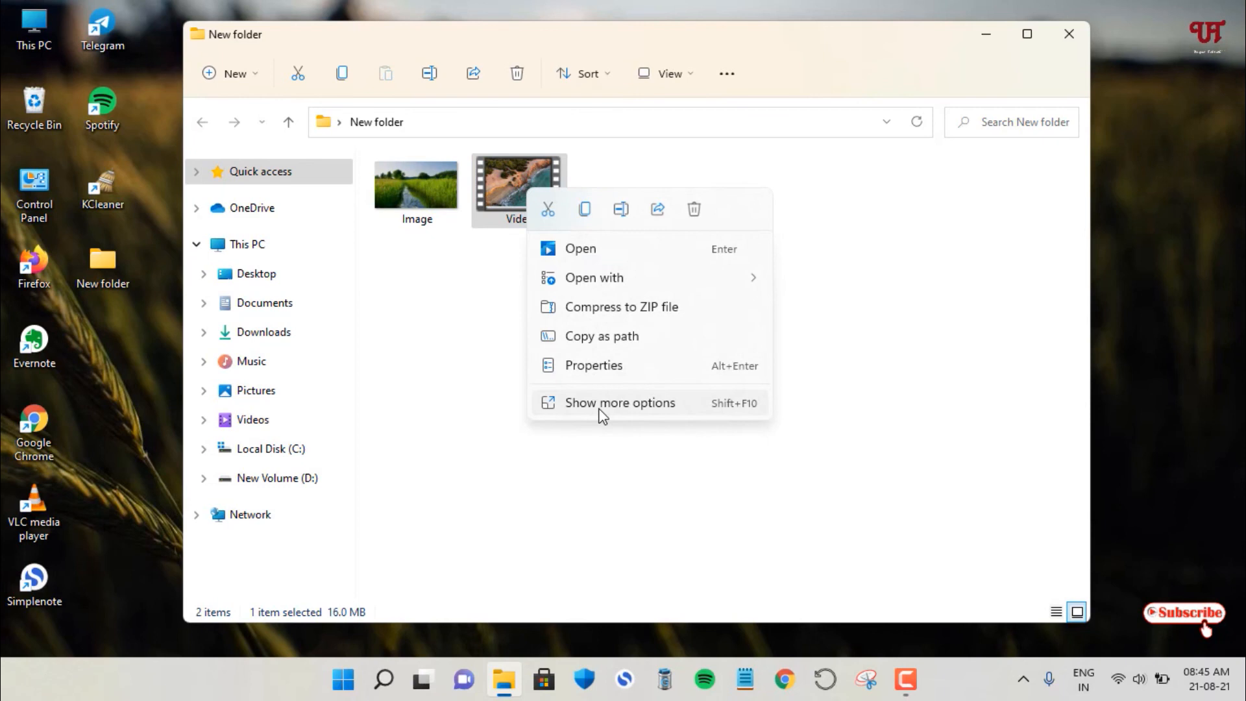
click(621, 403)
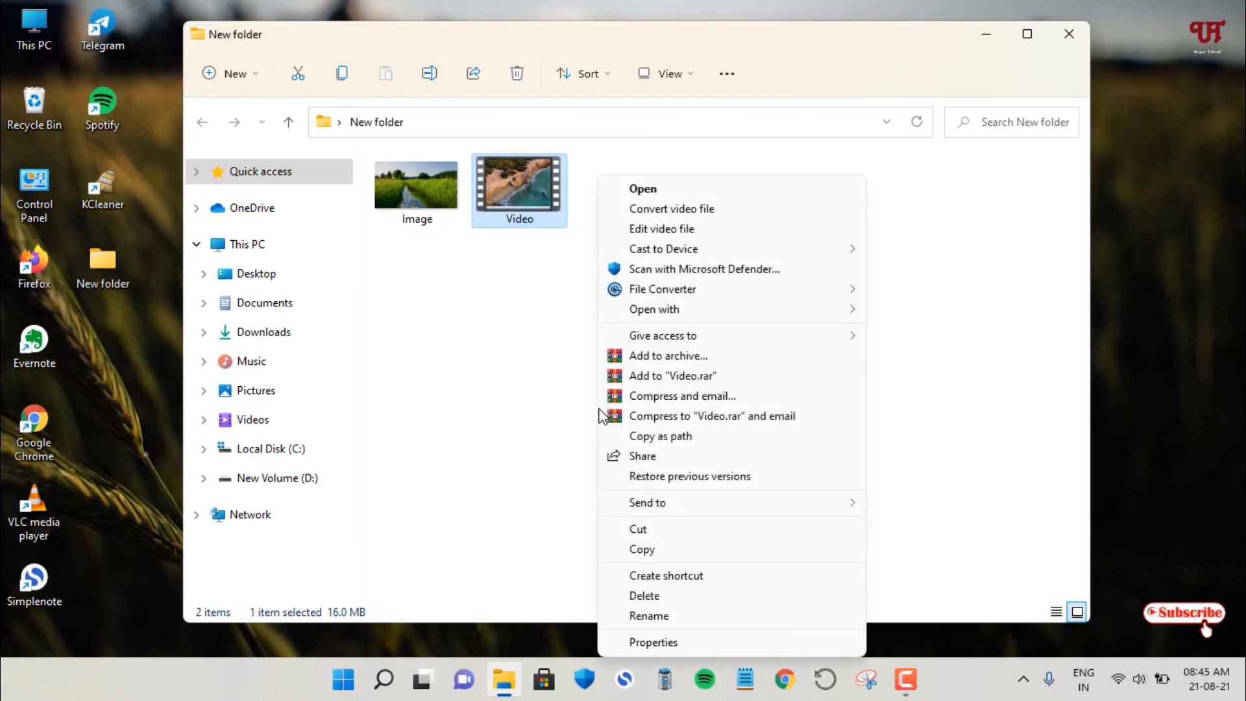
mouse_move(662, 288)
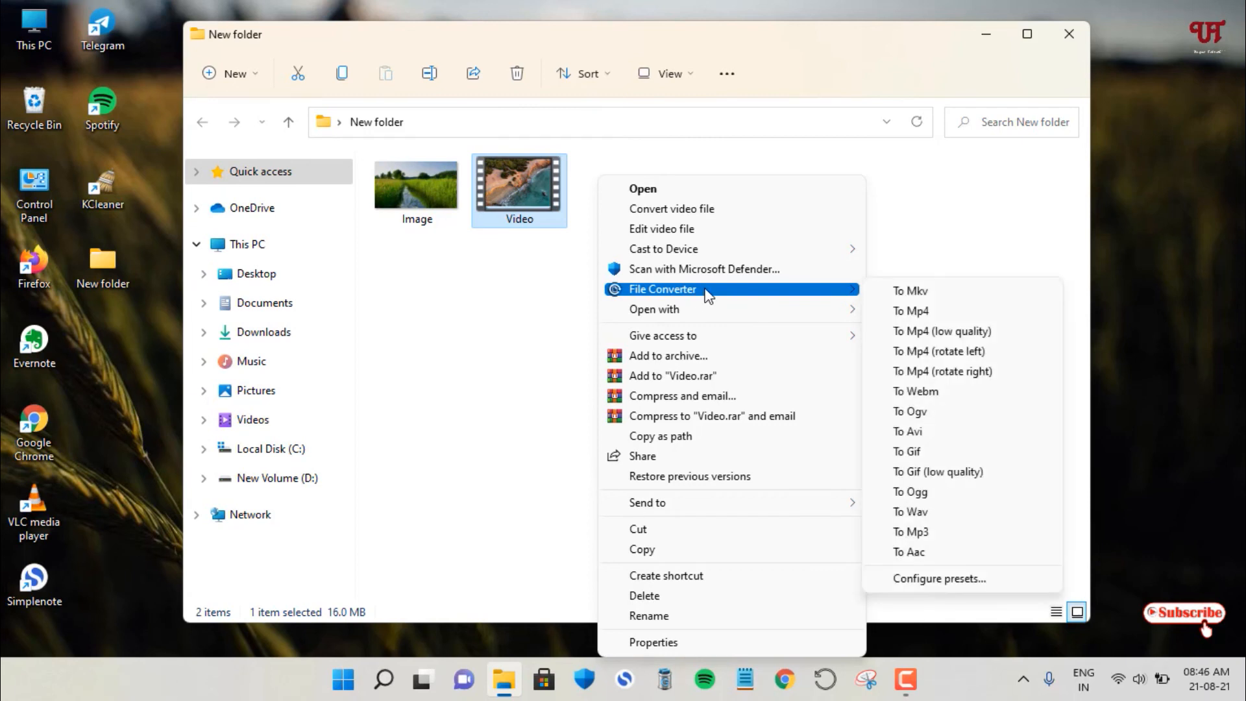
mouse_move(713, 296)
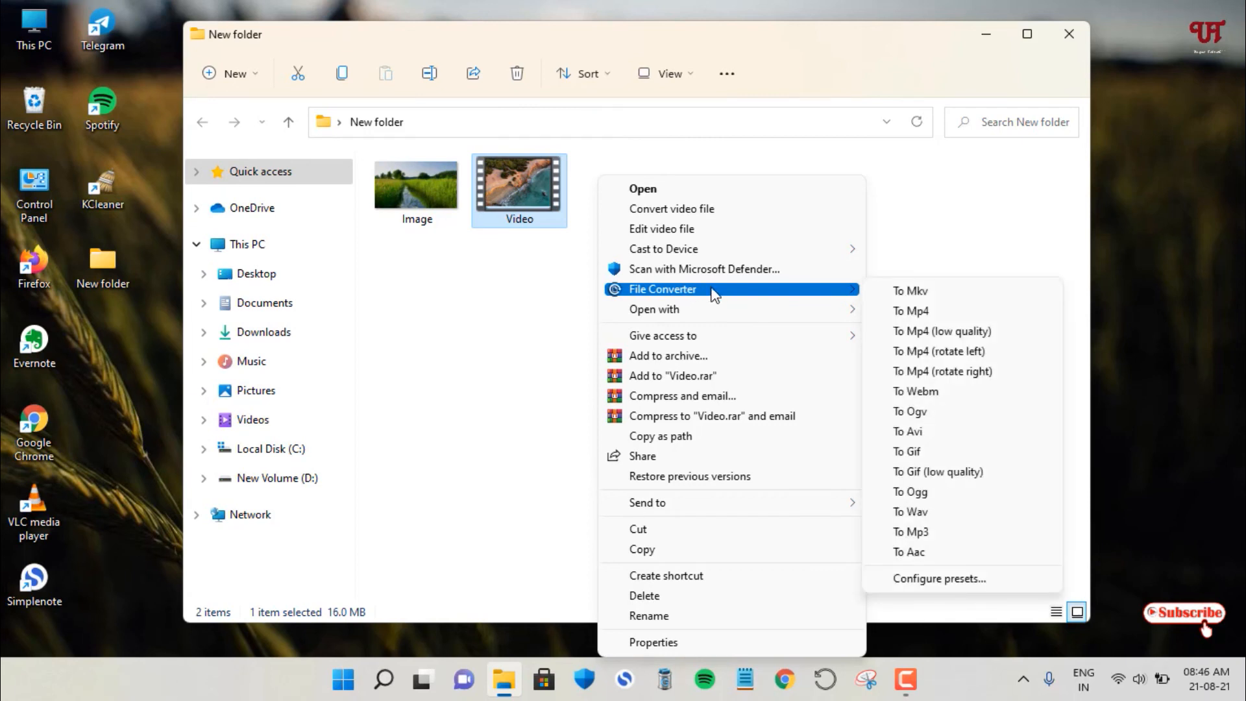
mouse_move(910, 412)
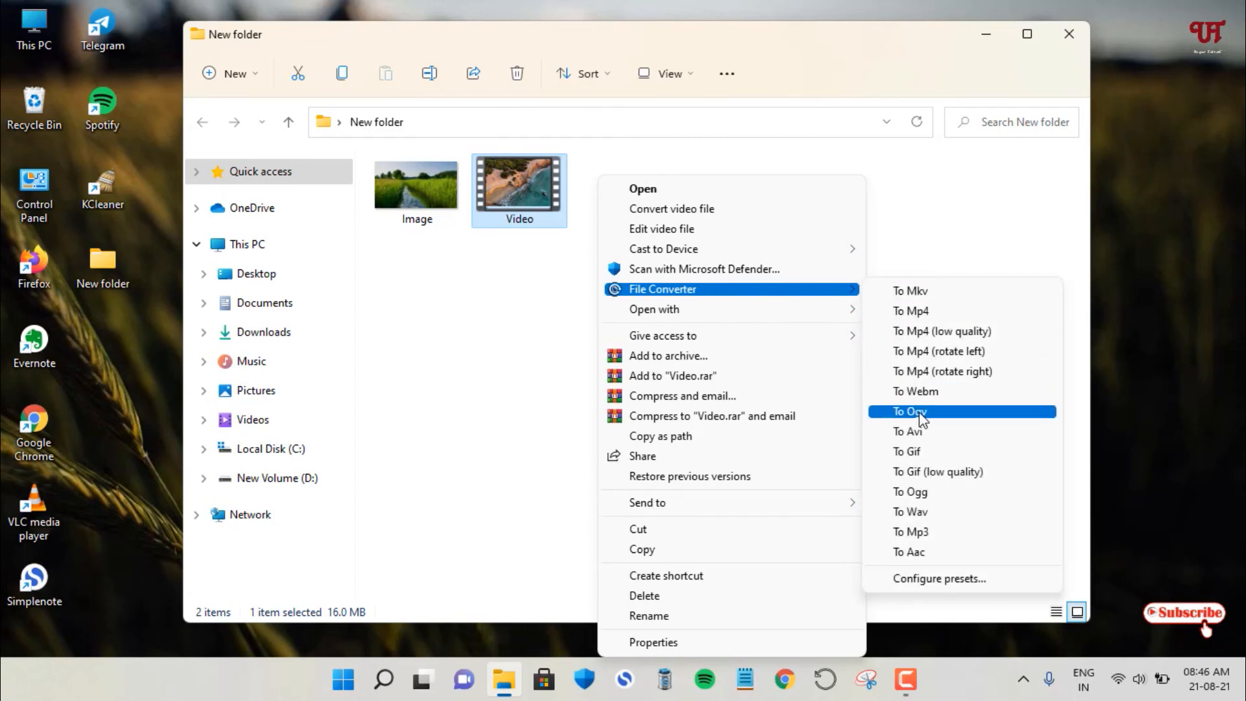
mouse_move(918, 452)
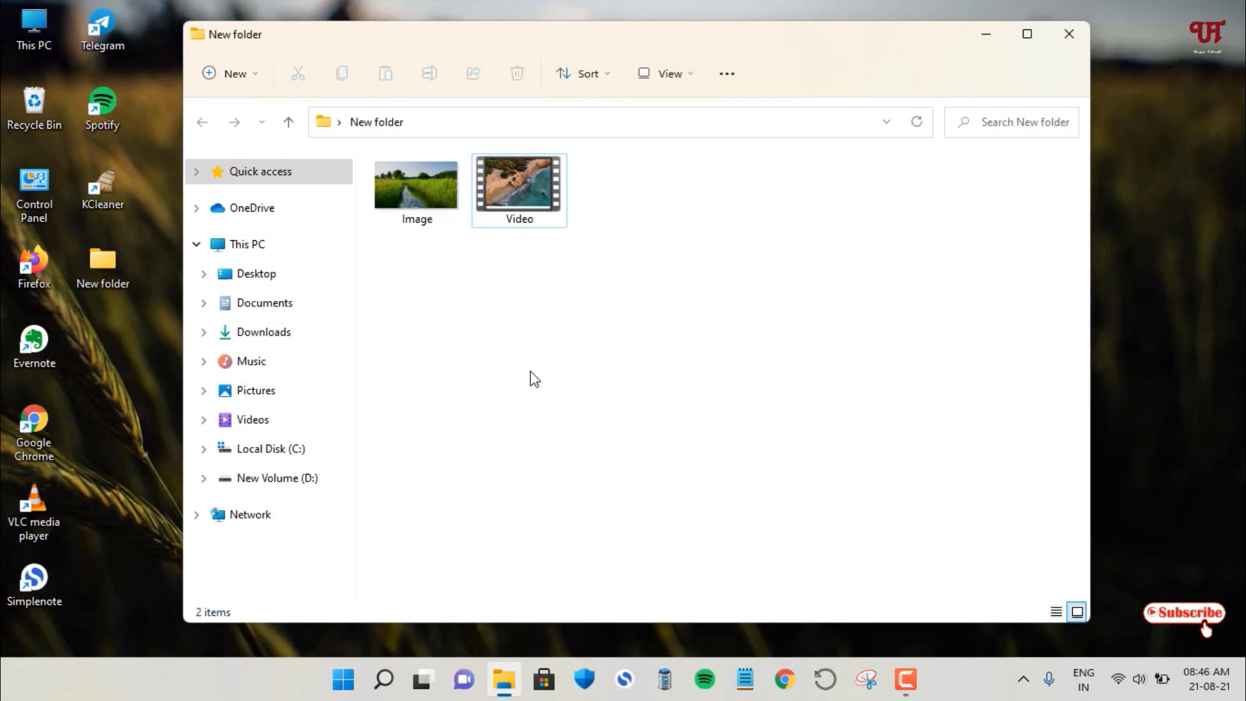
mouse_move(1006, 175)
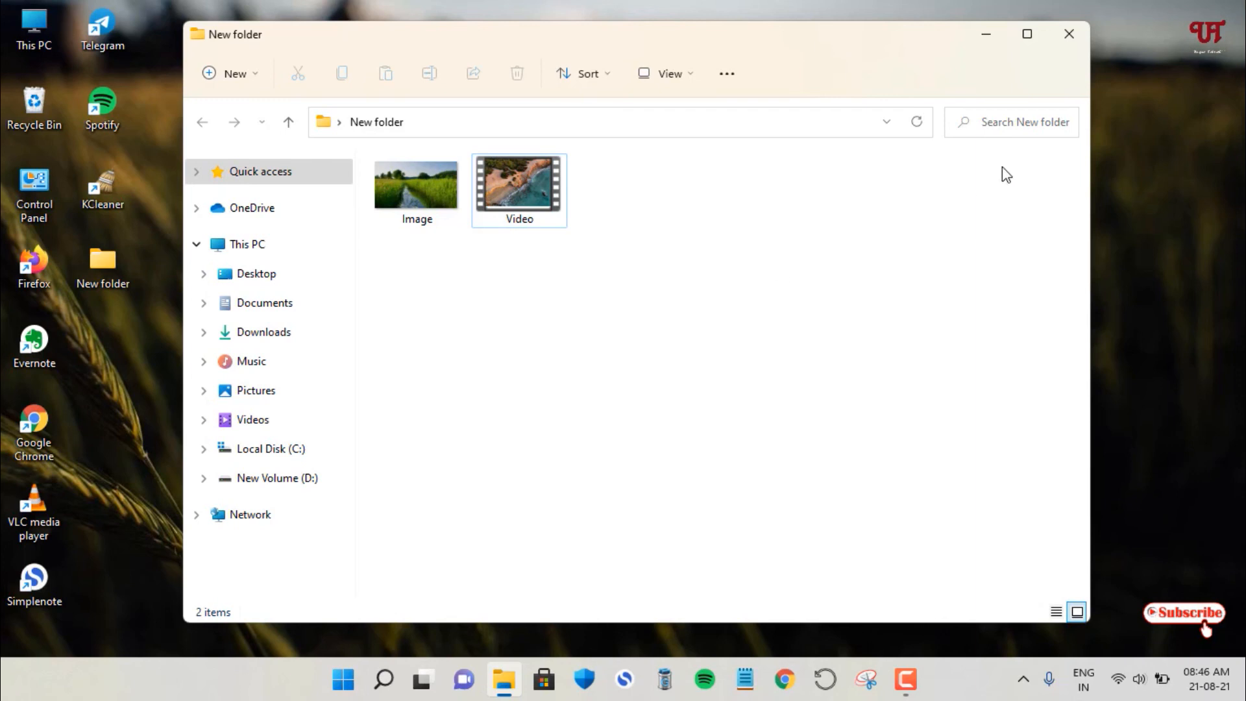
mouse_move(1081, 38)
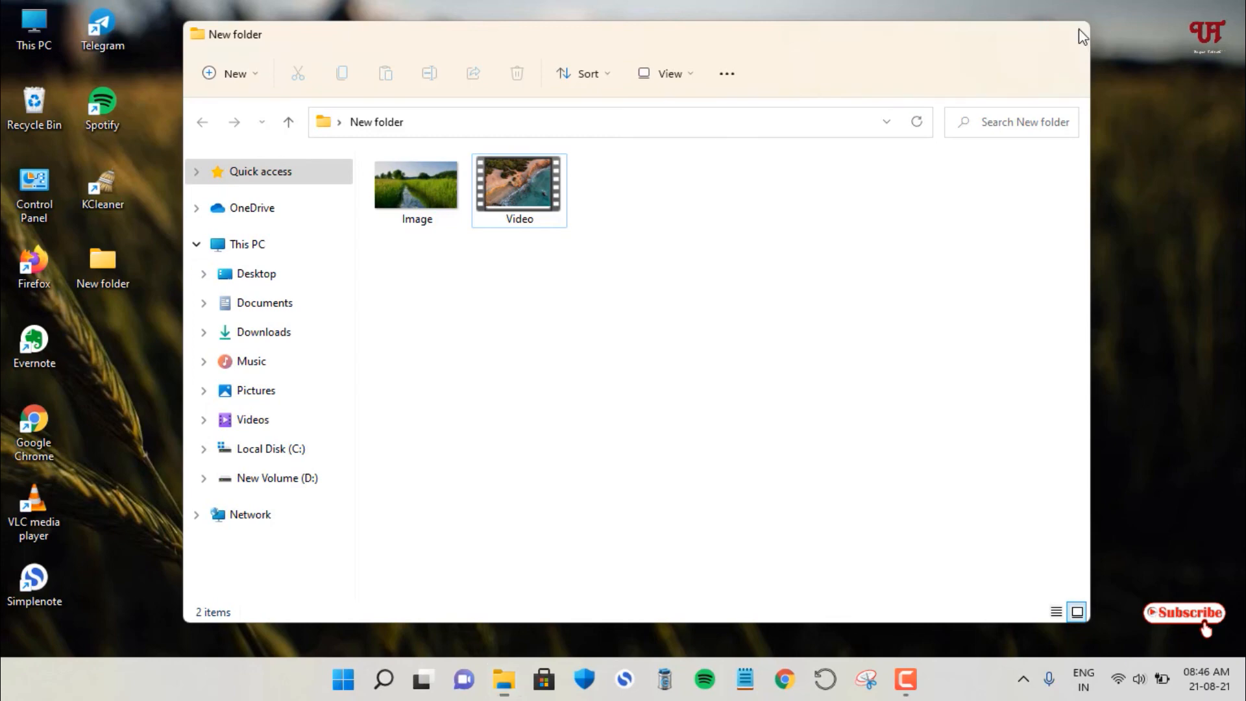
- Close the File Explorer window, leaving only the desktop
click(1081, 37)
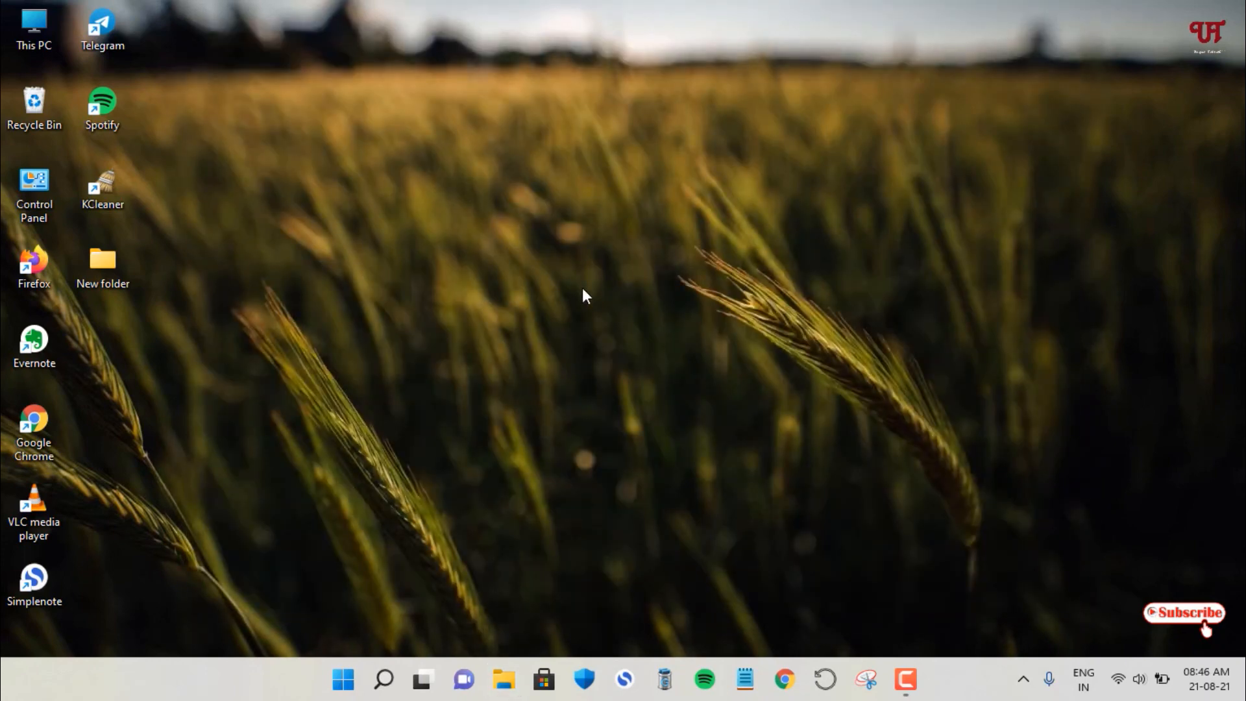
mouse_move(637, 337)
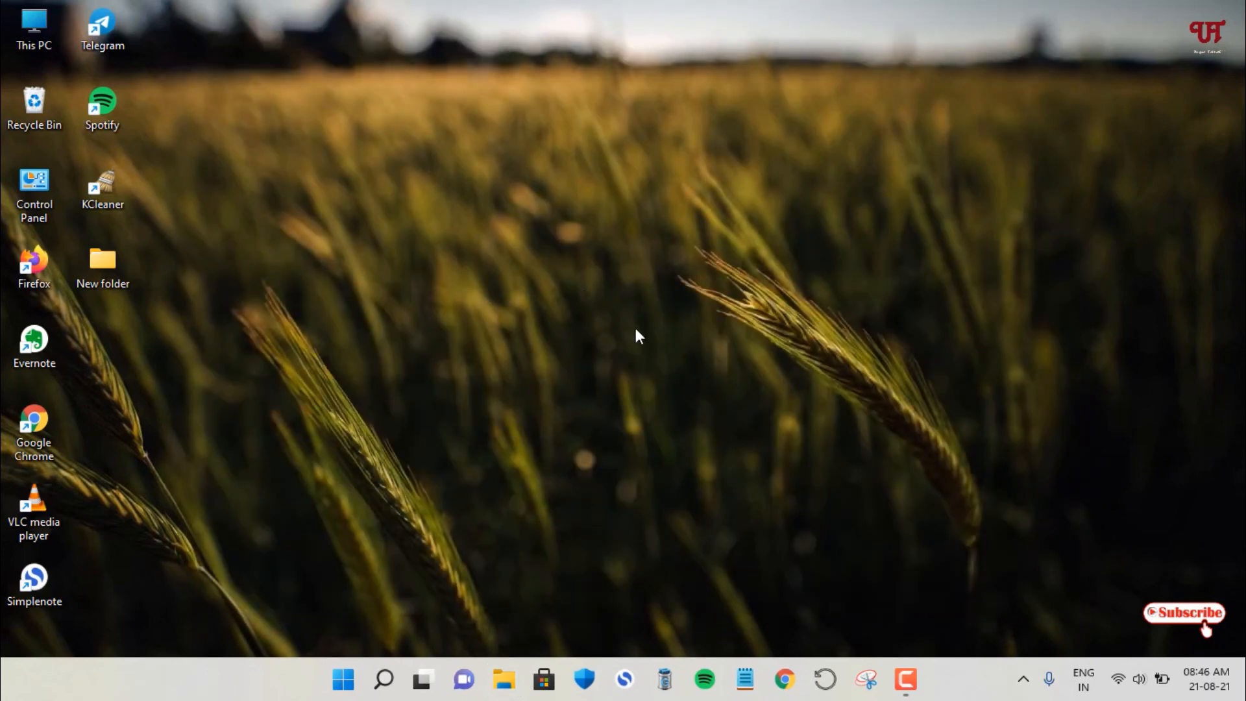
mouse_move(696, 319)
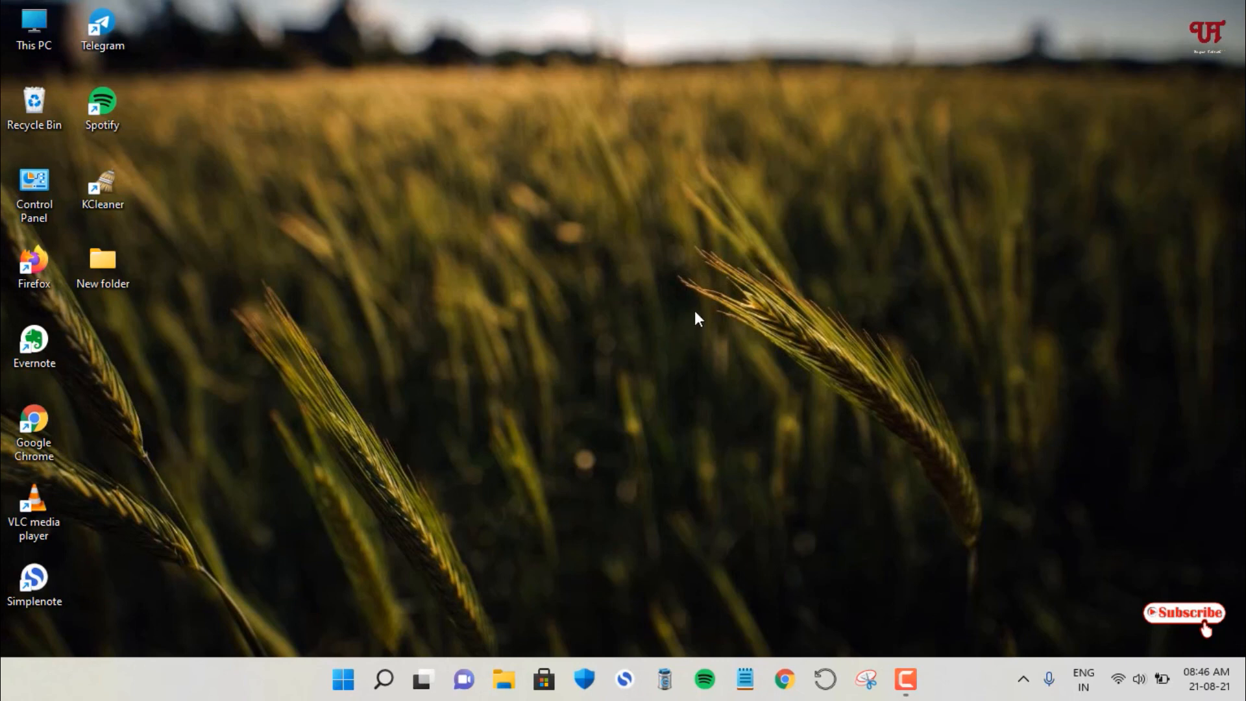
mouse_move(720, 356)
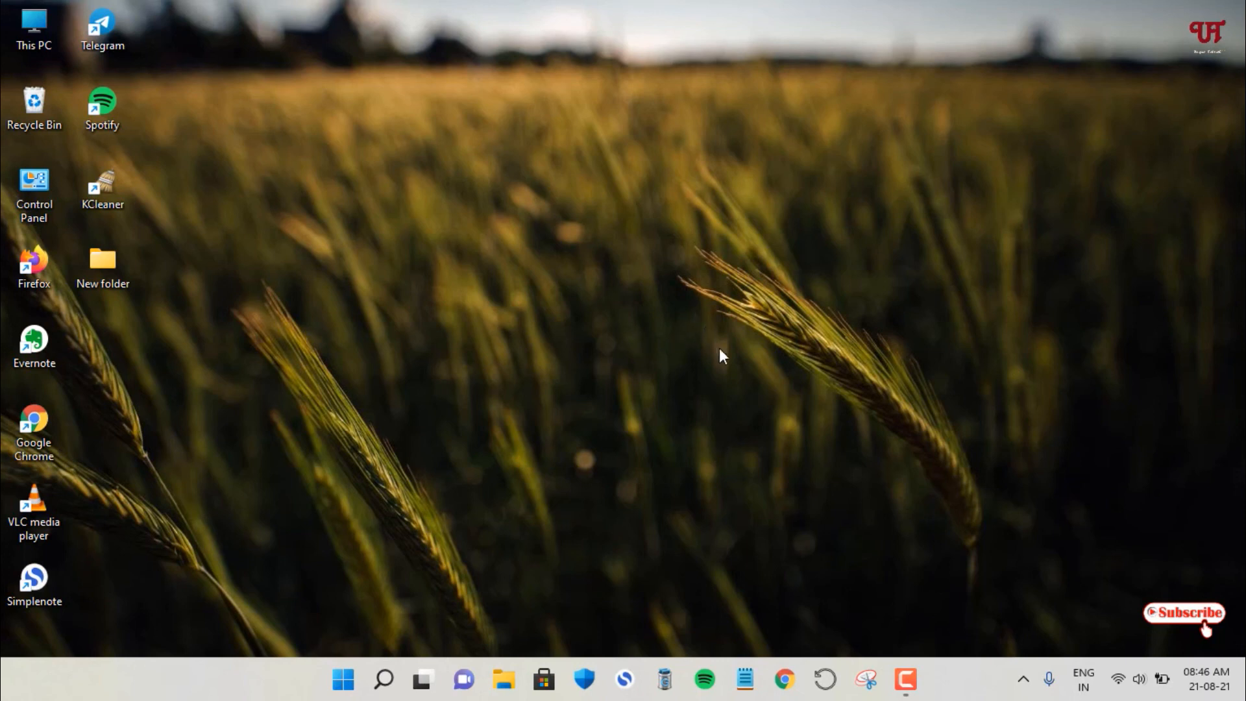